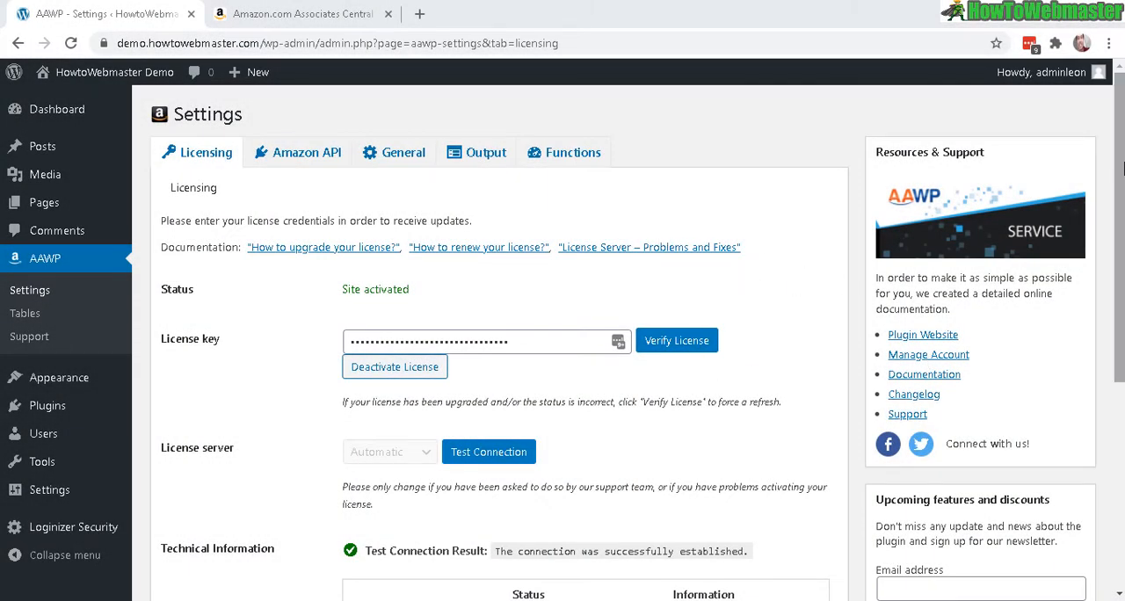
mouse_move(258, 350)
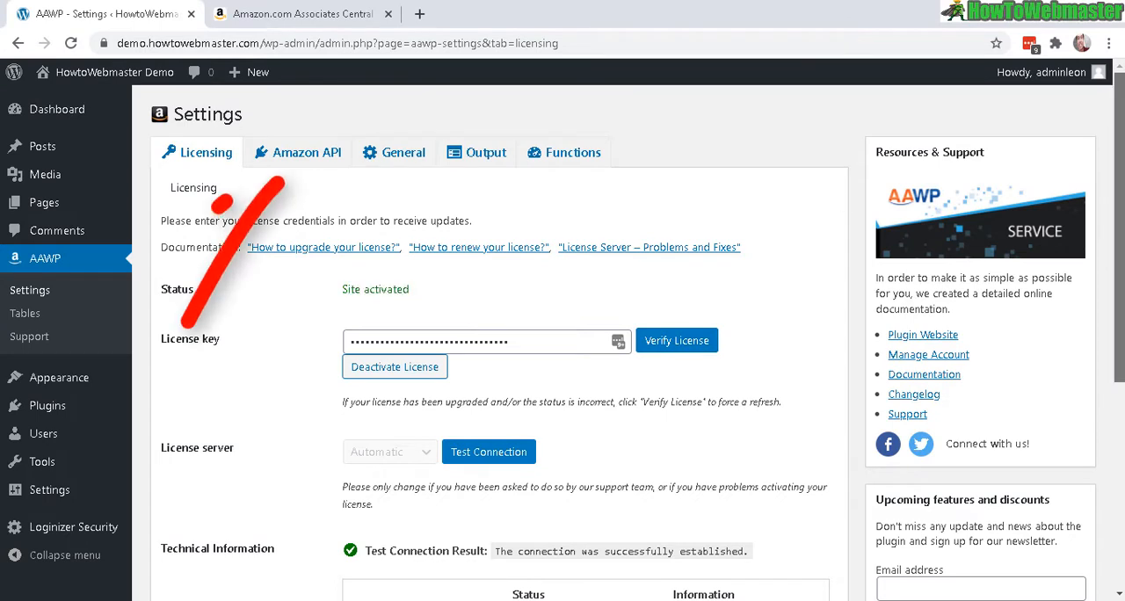
Show the AAWP Amazon API settings with status disconnected and empty key fields.
left_click(306, 153)
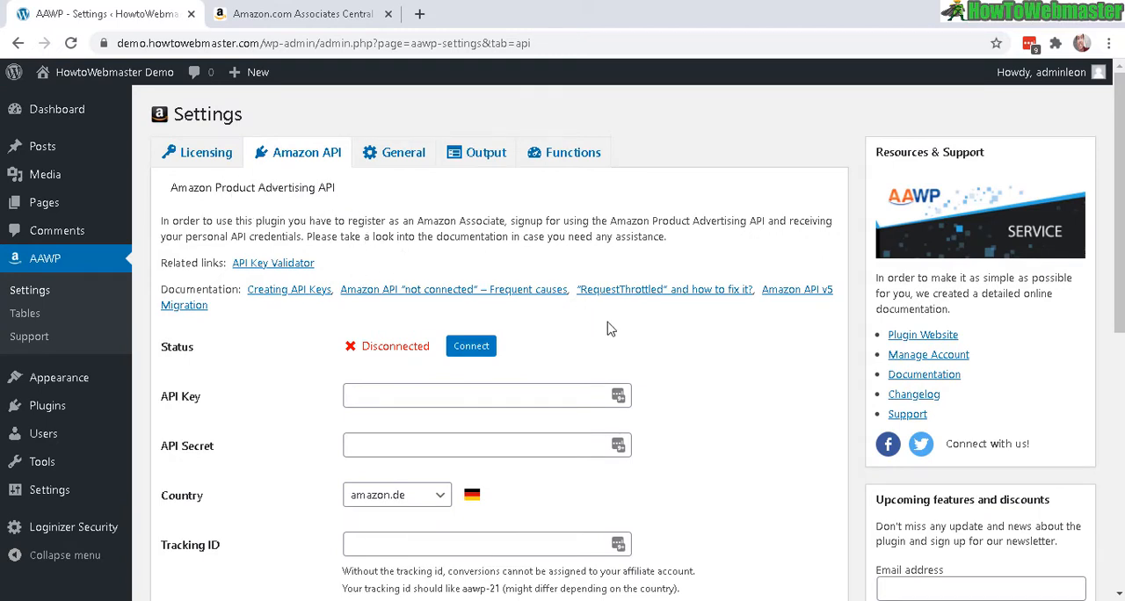
Reach the Product Advertising API page, noting the 3 qualifying sales within 180 days requirement.
left_click(302, 14)
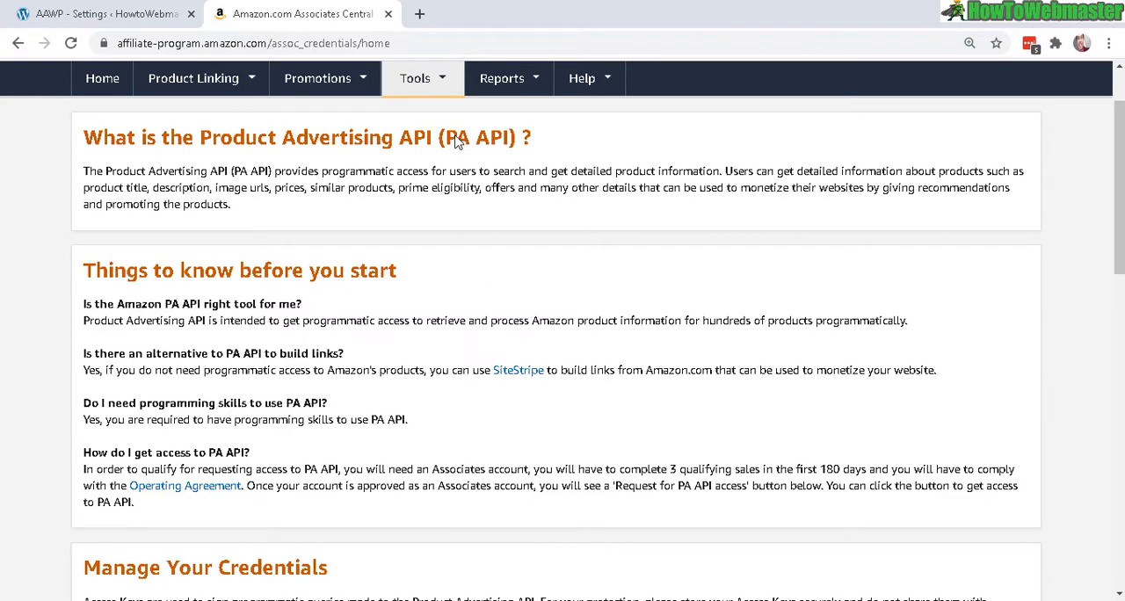
left_click(416, 77)
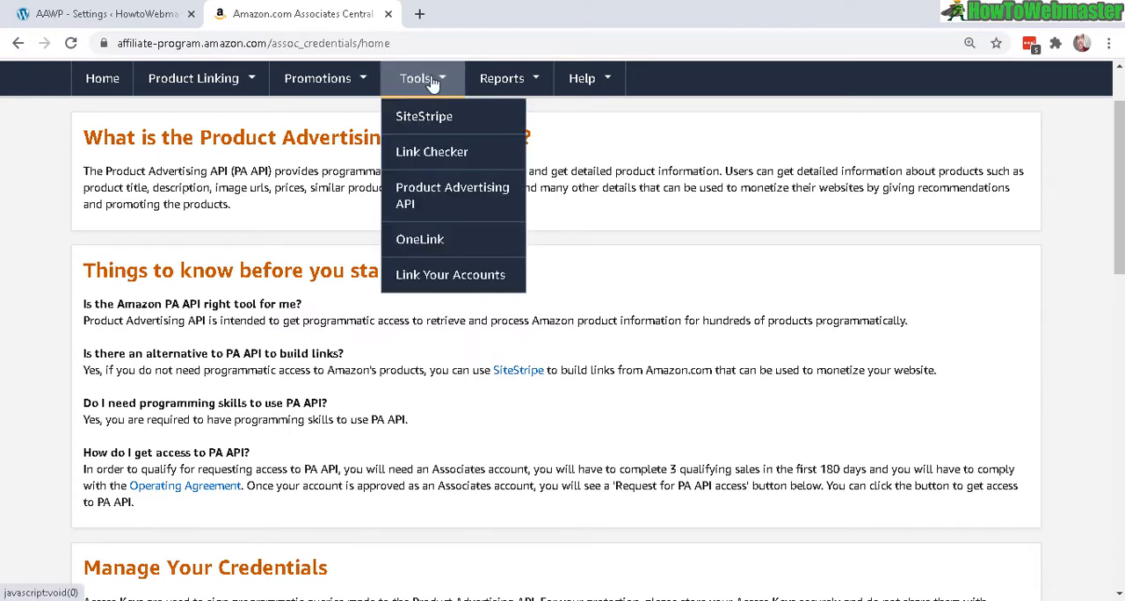
mouse_move(456, 195)
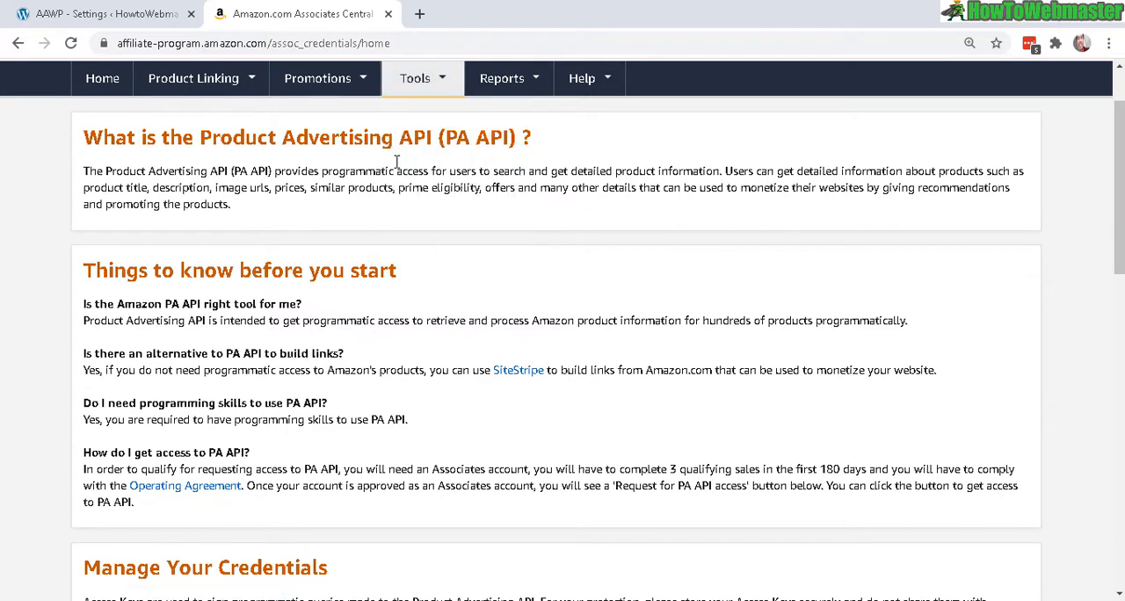
mouse_move(325, 500)
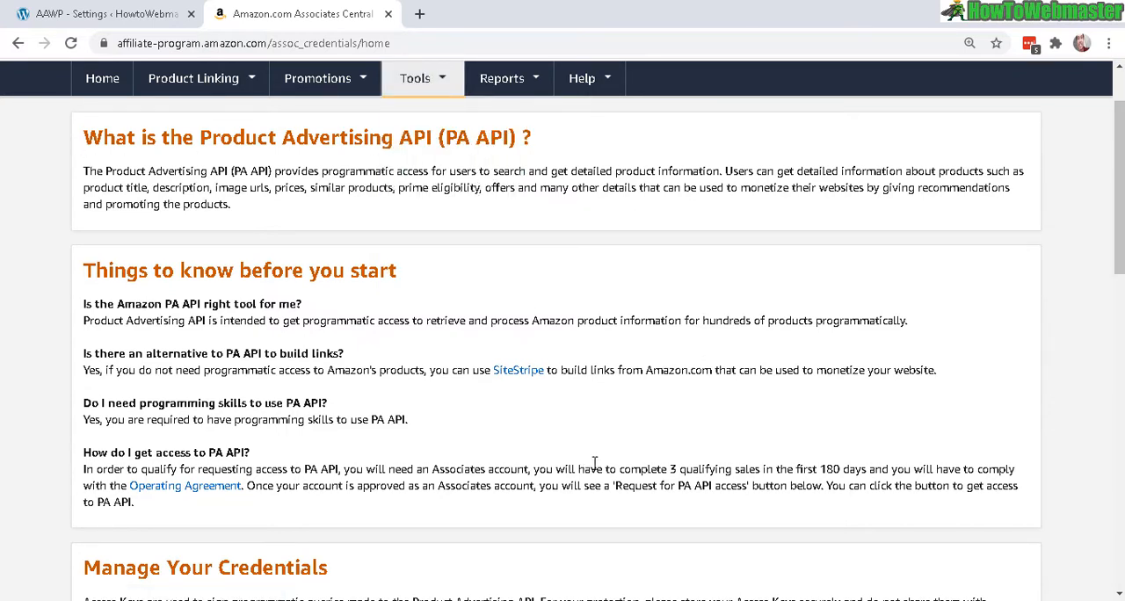
left_click_drag(618, 467, 755, 468)
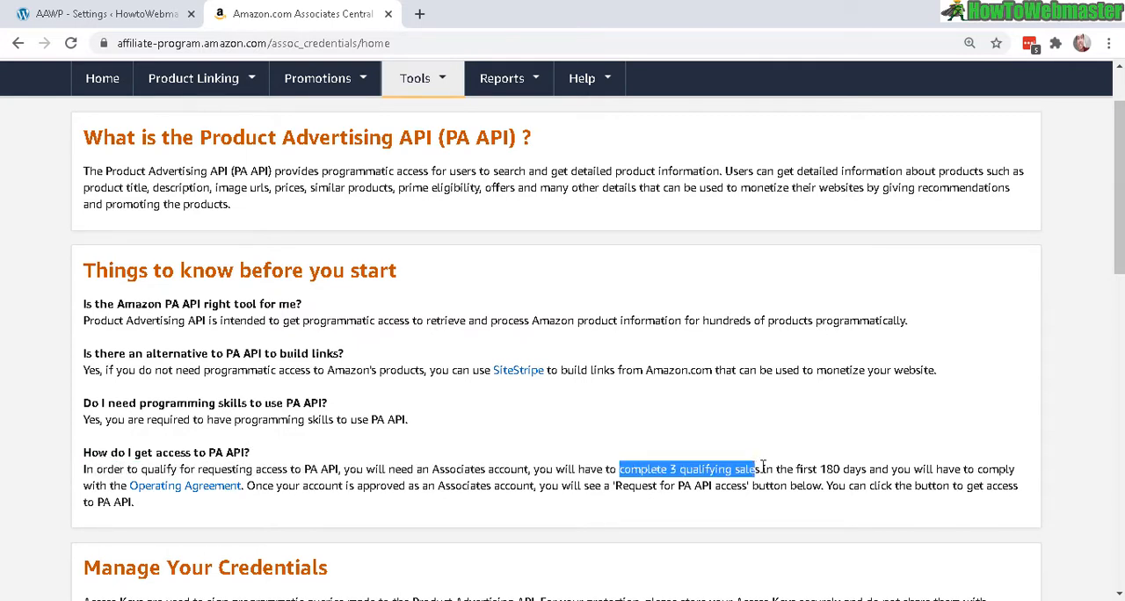
left_click_drag(755, 468, 882, 467)
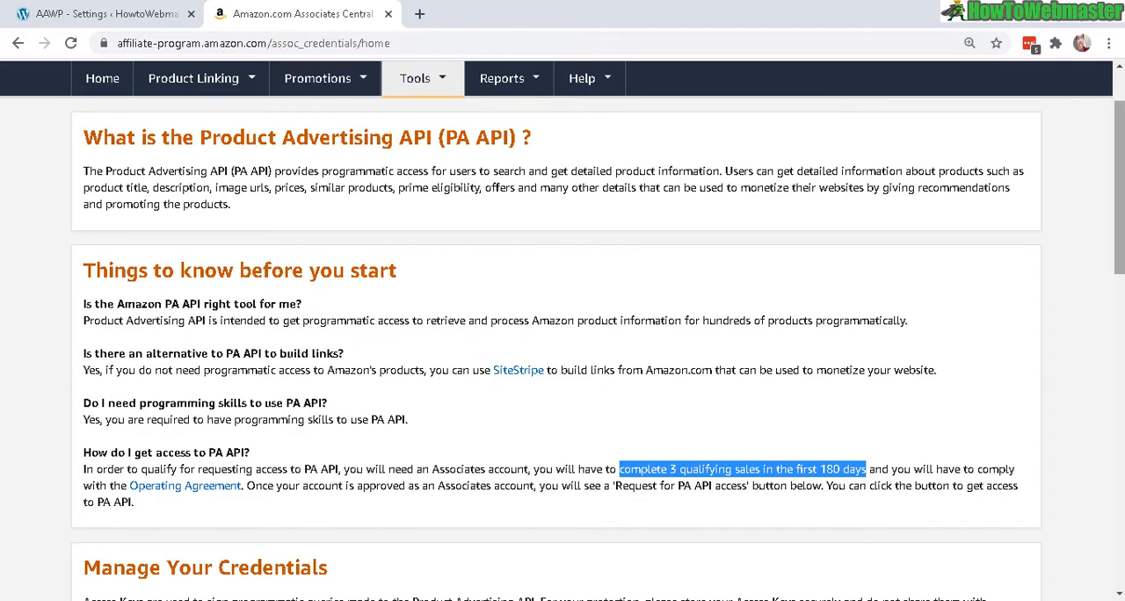
scroll("down", 3)
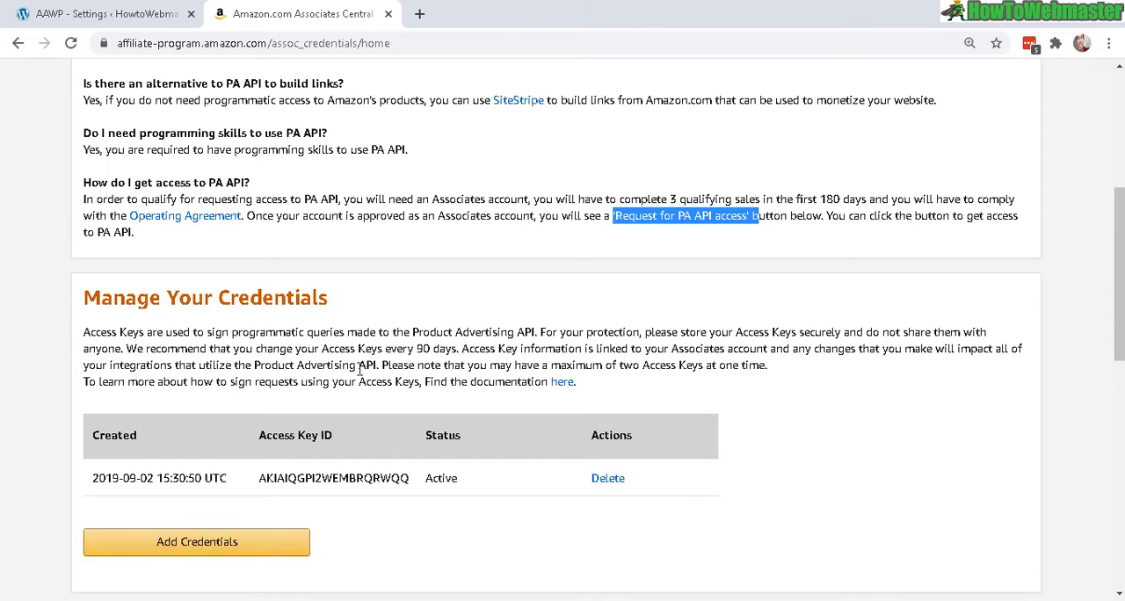
mouse_move(369, 452)
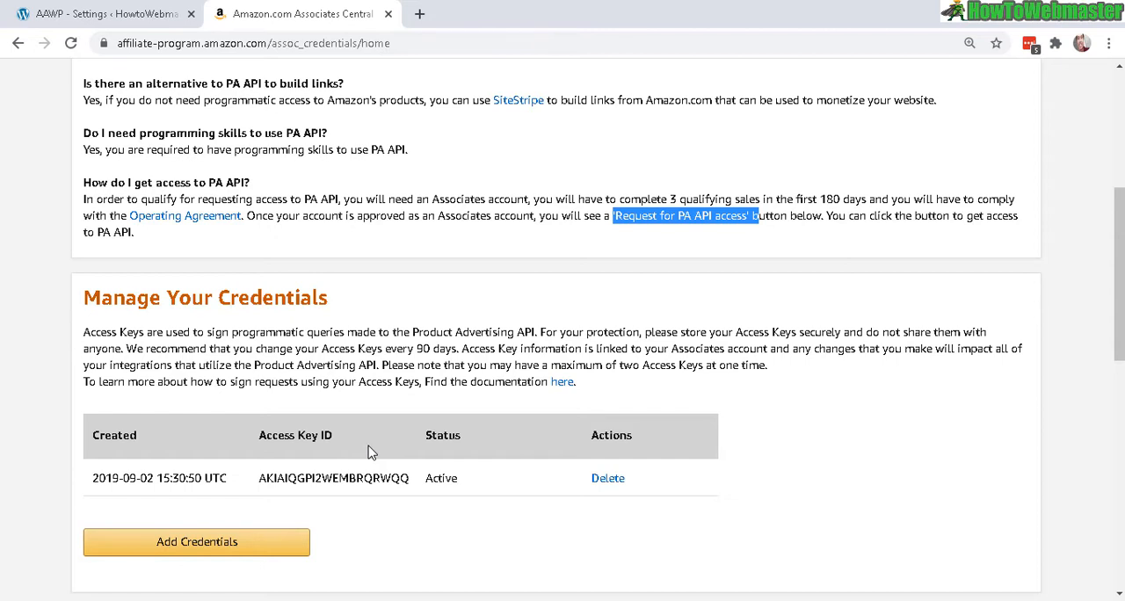
mouse_move(279, 345)
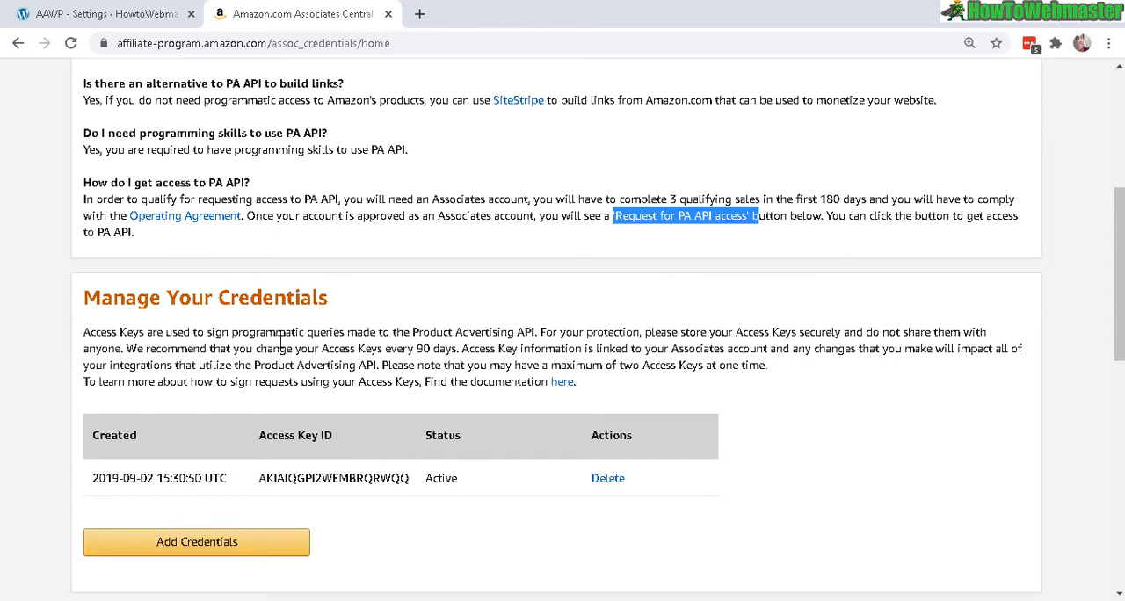
mouse_move(337, 429)
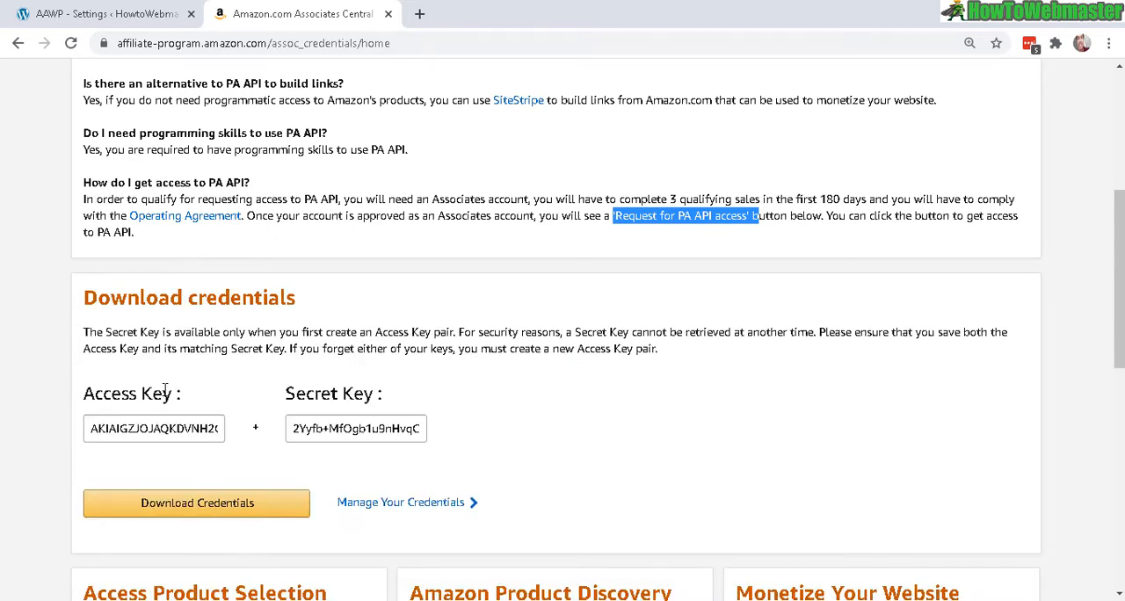
mouse_move(182, 397)
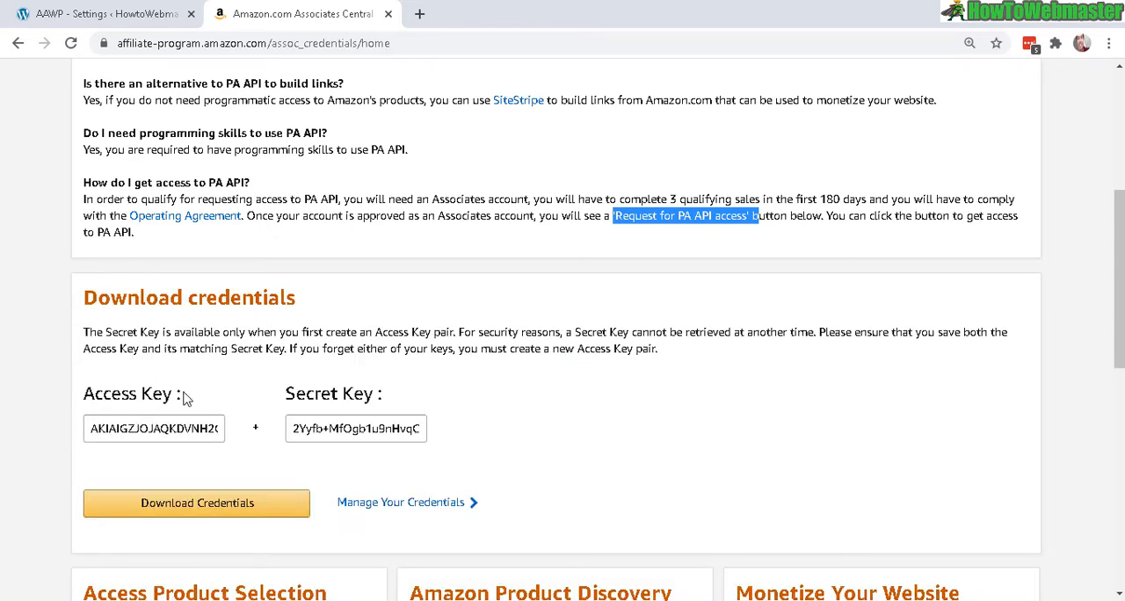
Select the newly generated access key for copying.
double_click(331, 393)
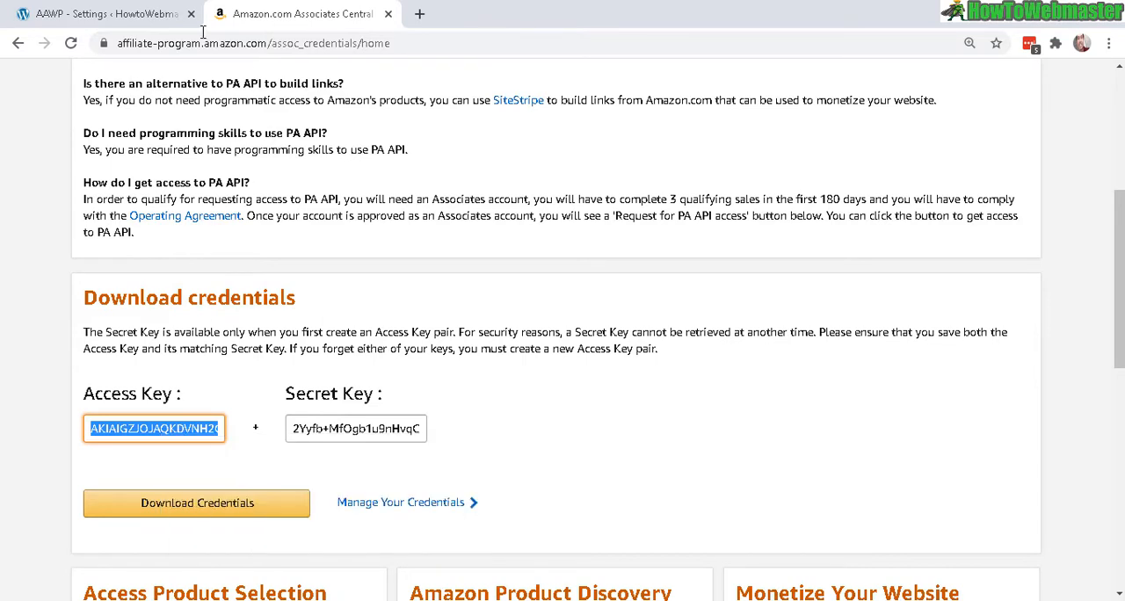
Paste the access key into API Key and the secret key into API Secret.
left_click(105, 14)
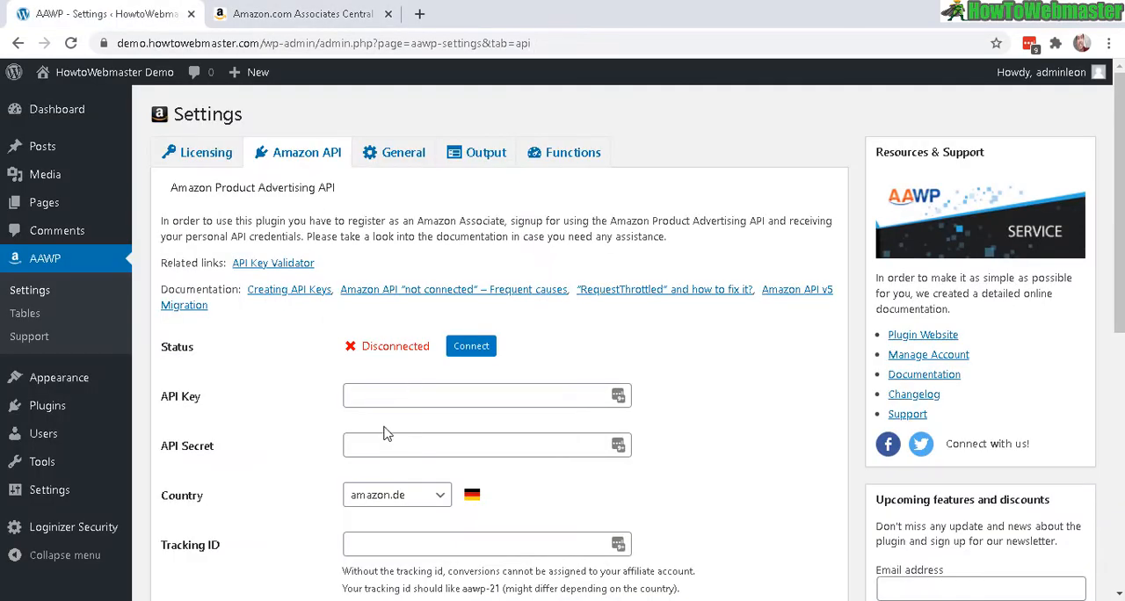
right_click(487, 395)
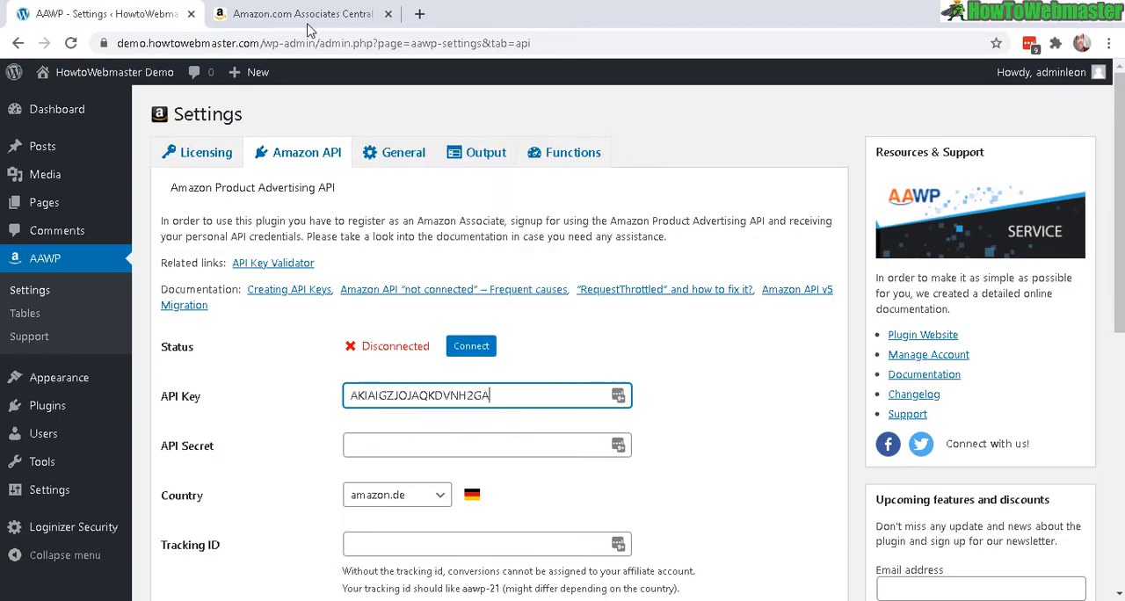
right_click(337, 429)
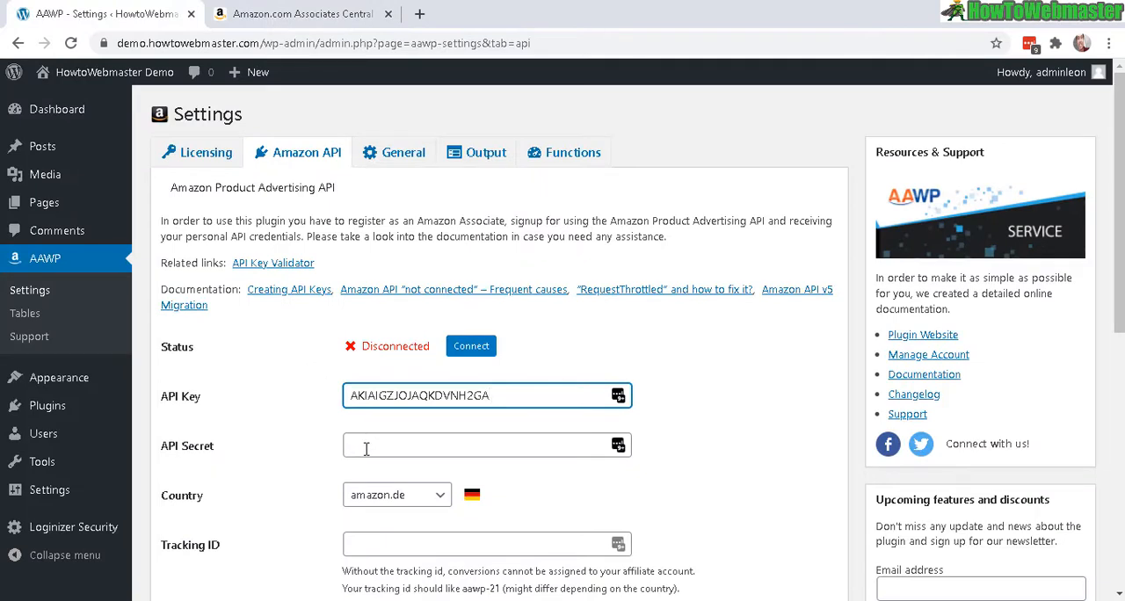
right_click(485, 446)
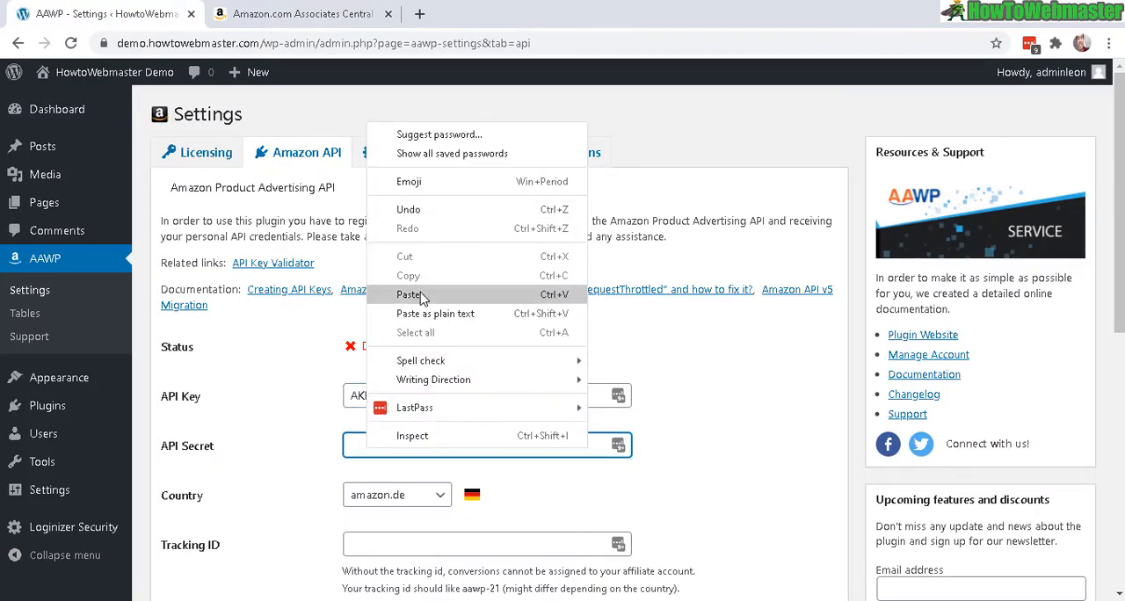
left_click(408, 295)
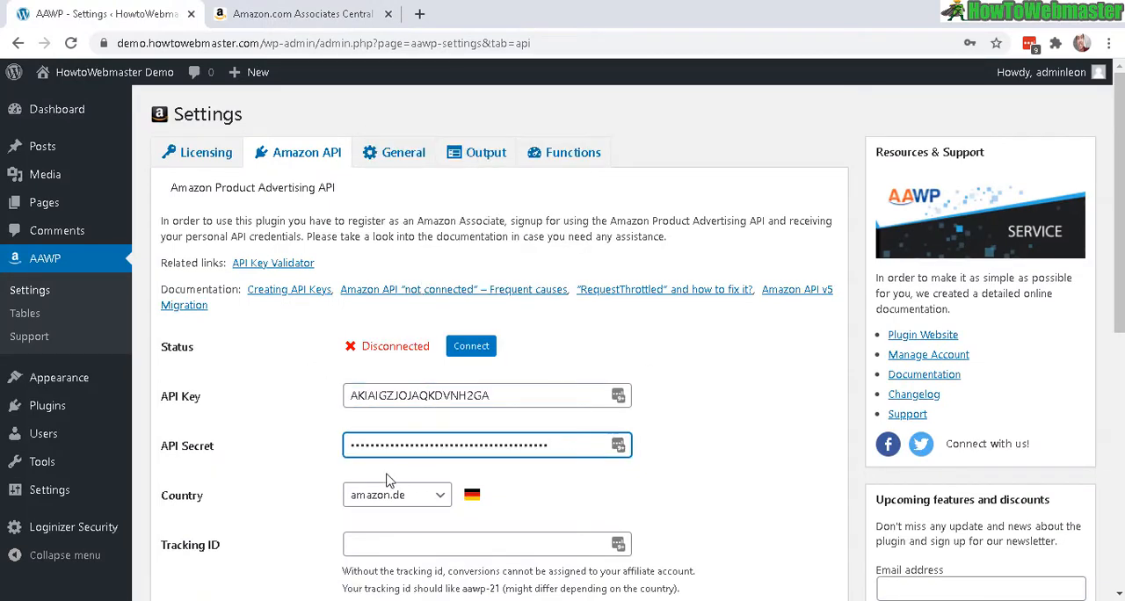
Set the store country to amazon.com.
left_click(398, 495)
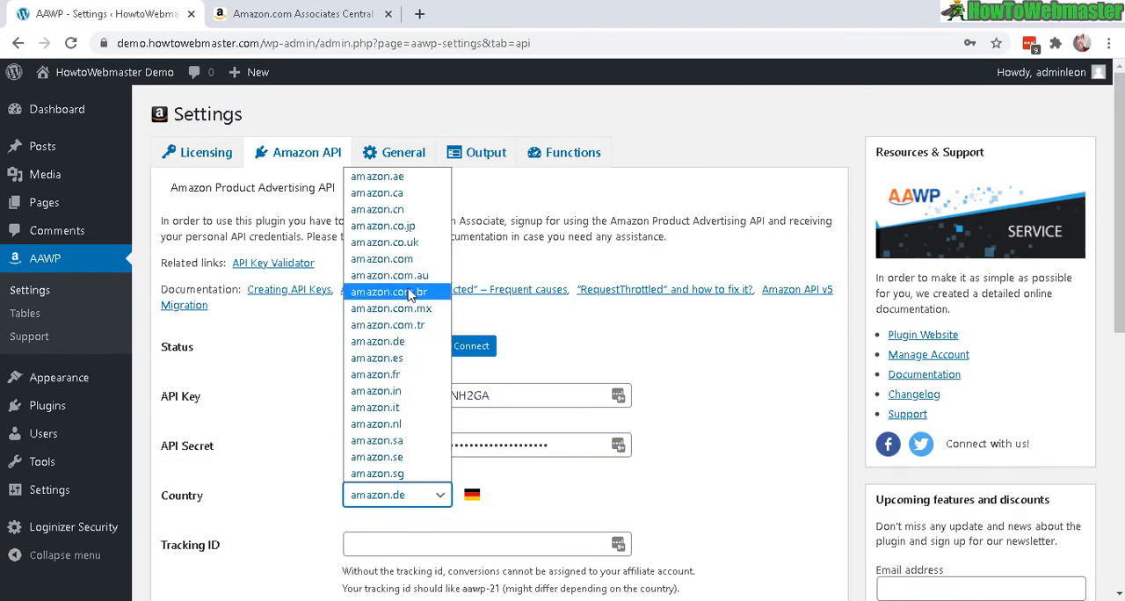
left_click(380, 258)
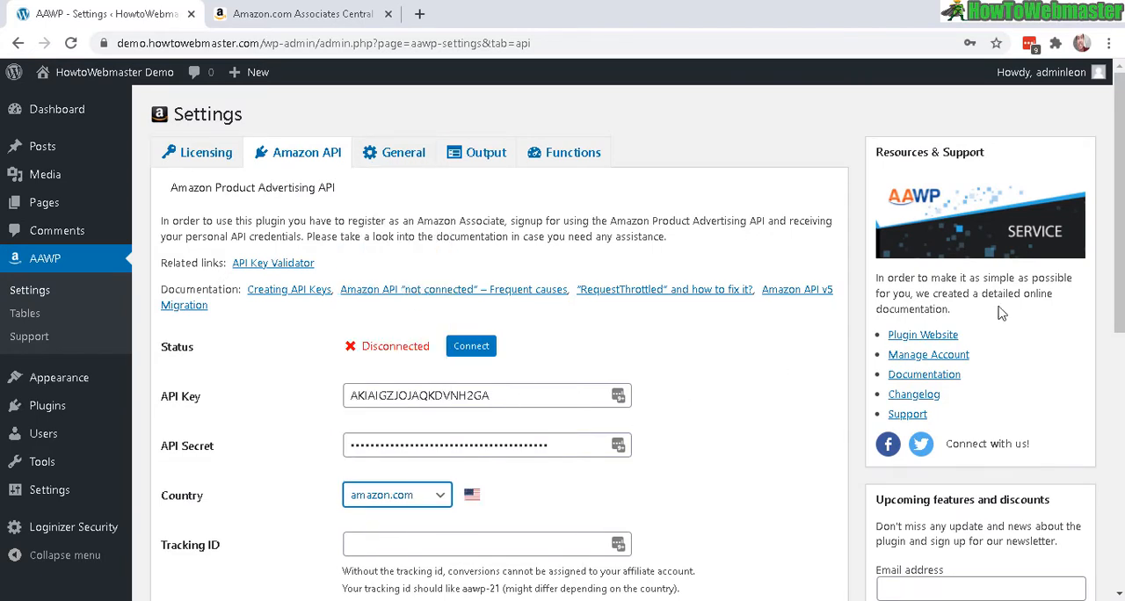
mouse_move(868, 267)
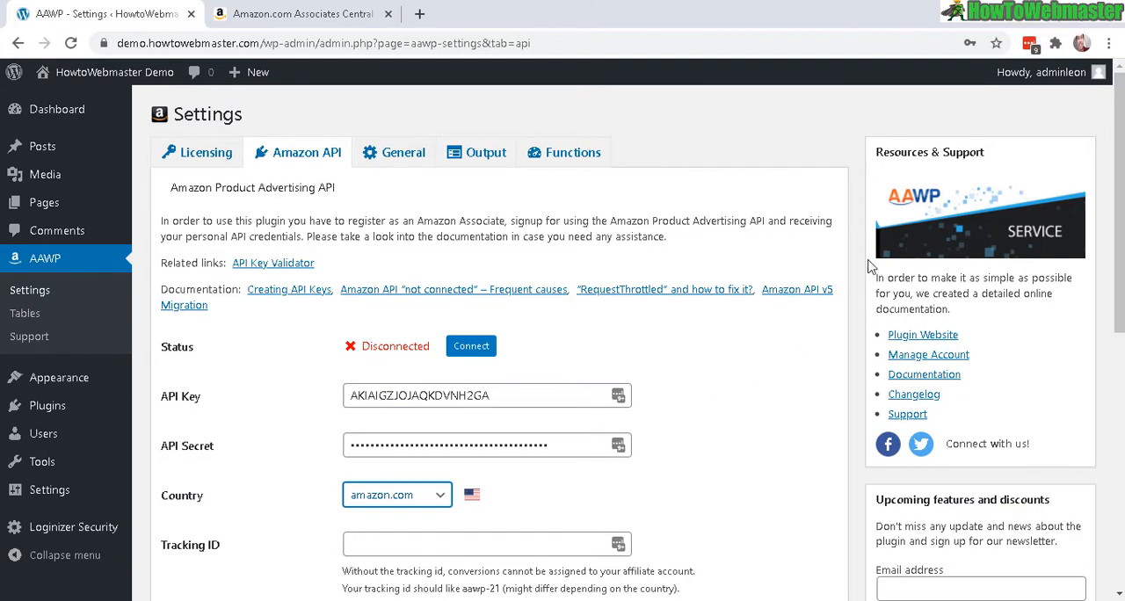
mouse_move(778, 408)
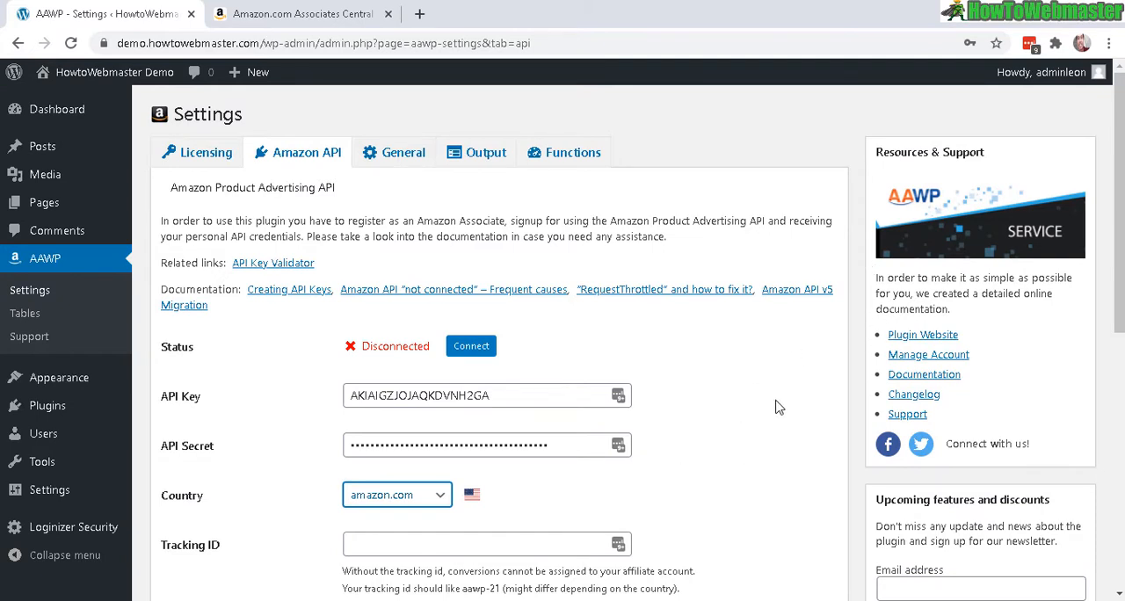
mouse_move(506, 501)
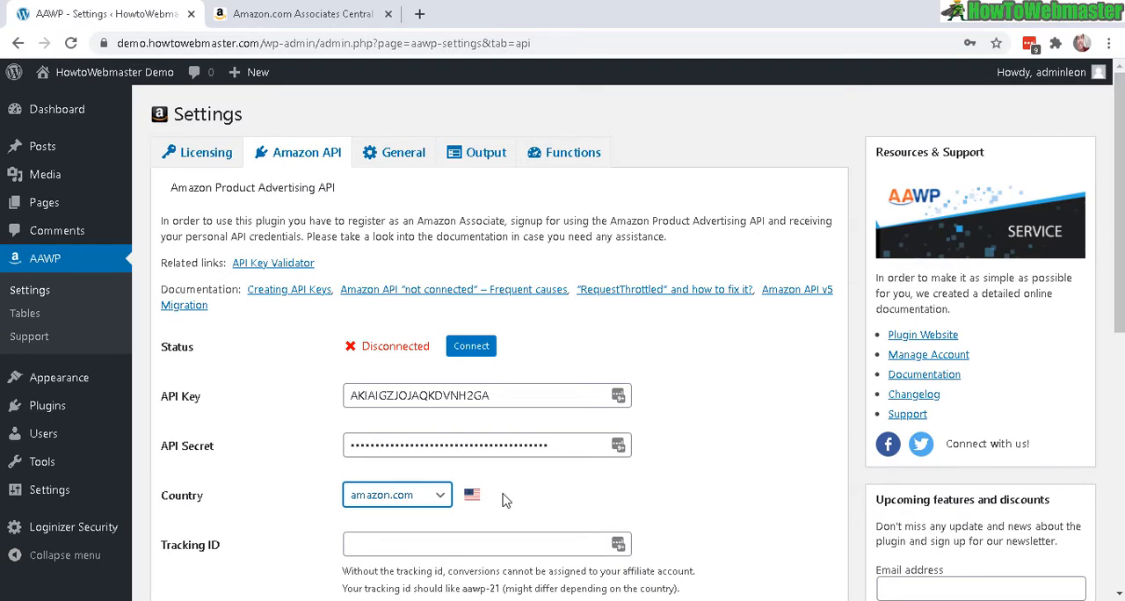
left_click(397, 496)
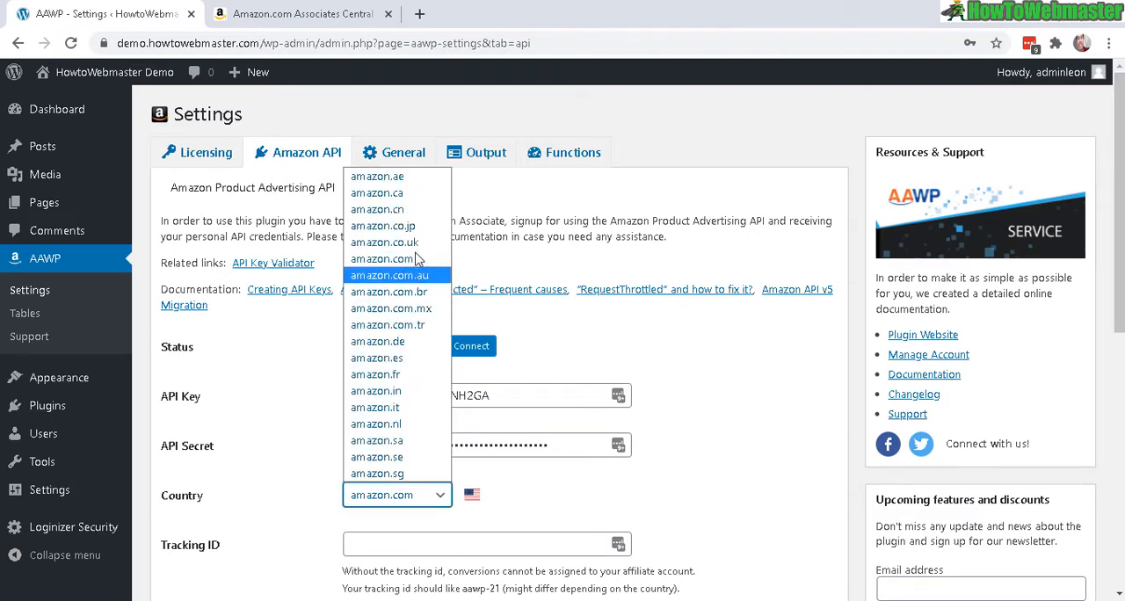
left_click(380, 259)
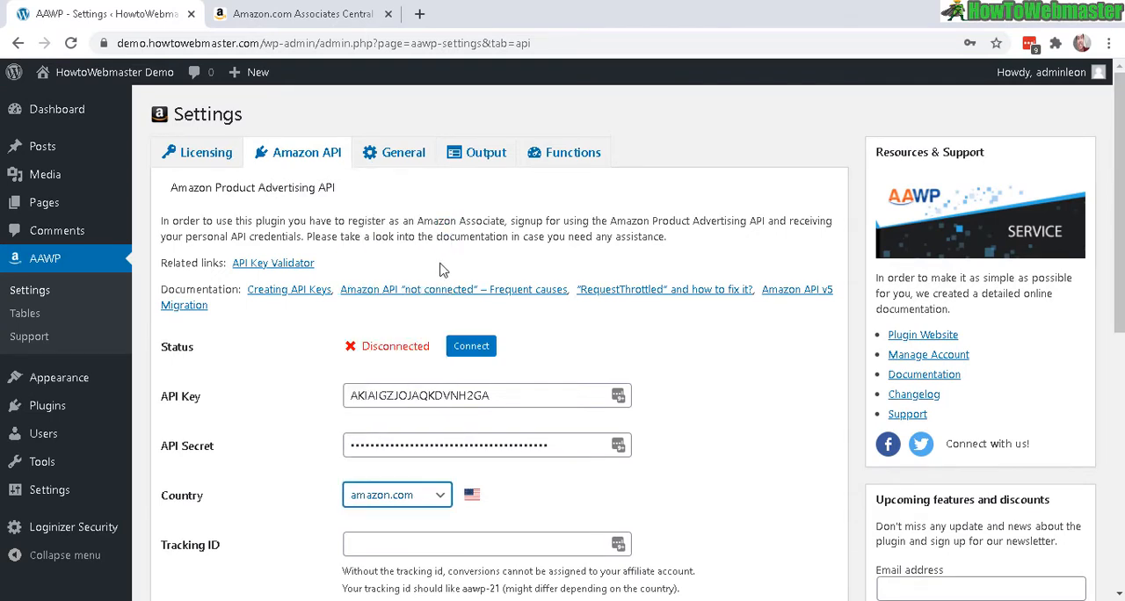
scroll("down", 3)
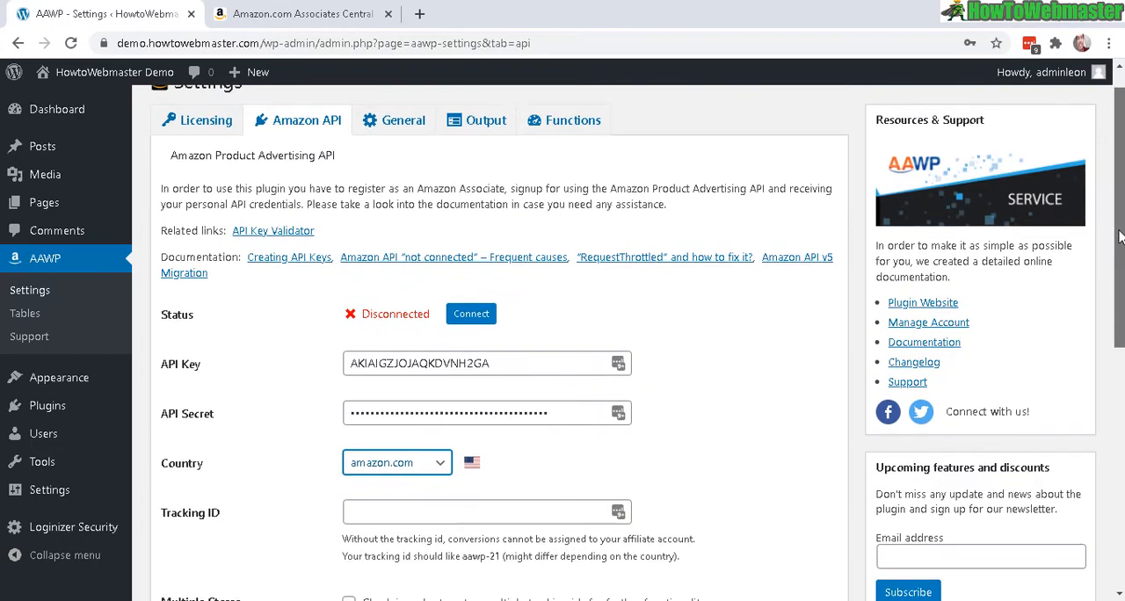
scroll("down", 3)
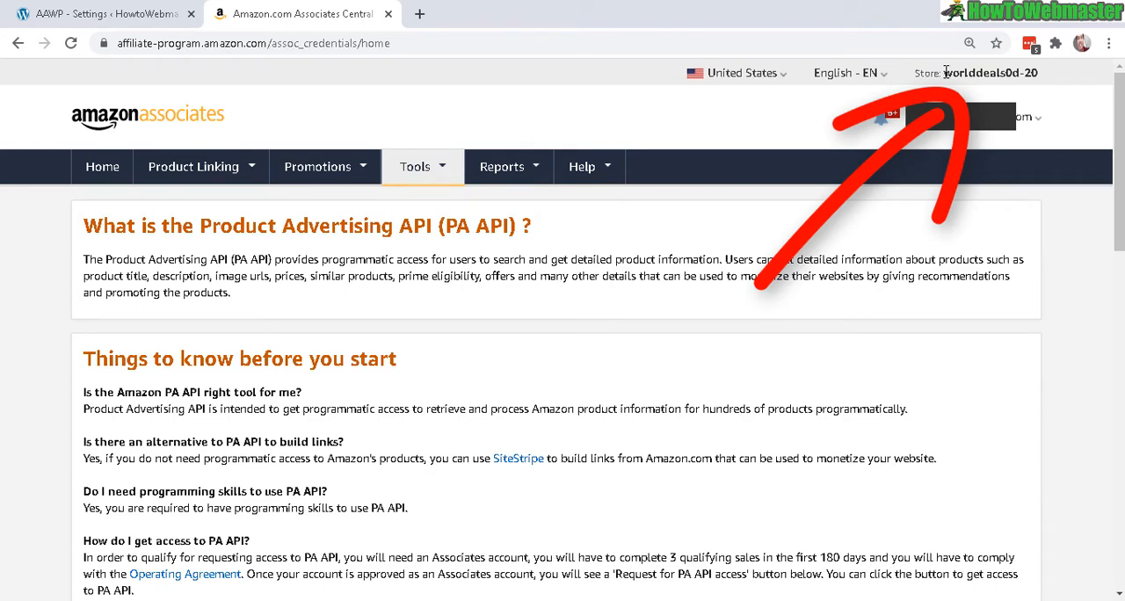
Select the associate store ID in the Amazon header for copying as the tracking ID.
double_click(991, 72)
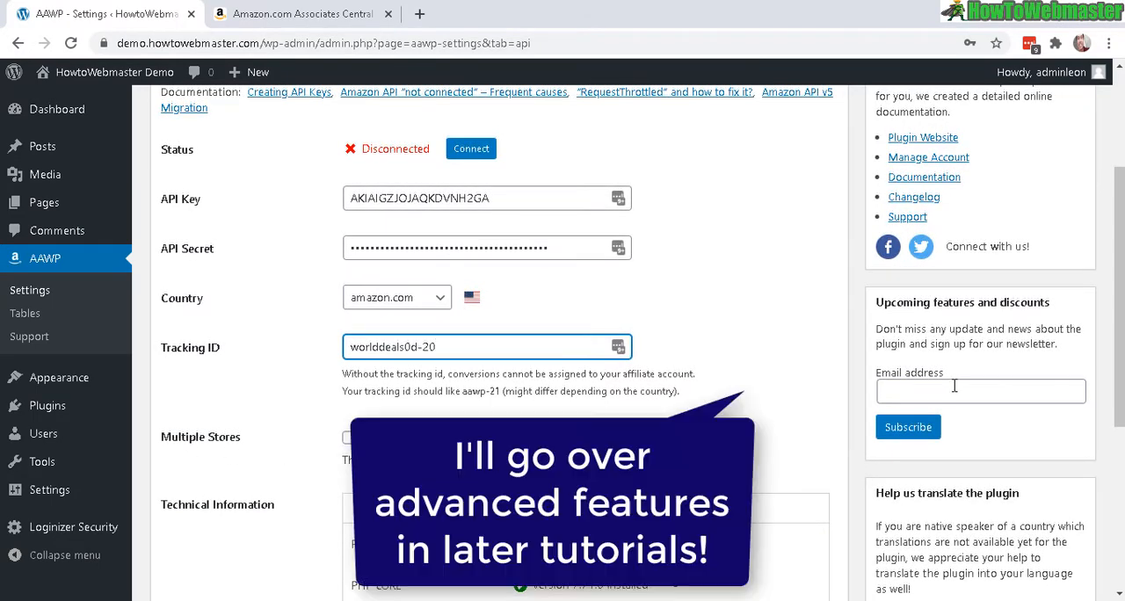
Review the Functions settings for Links, Boxes and Bestseller default templates and item counts.
scroll("down", 3)
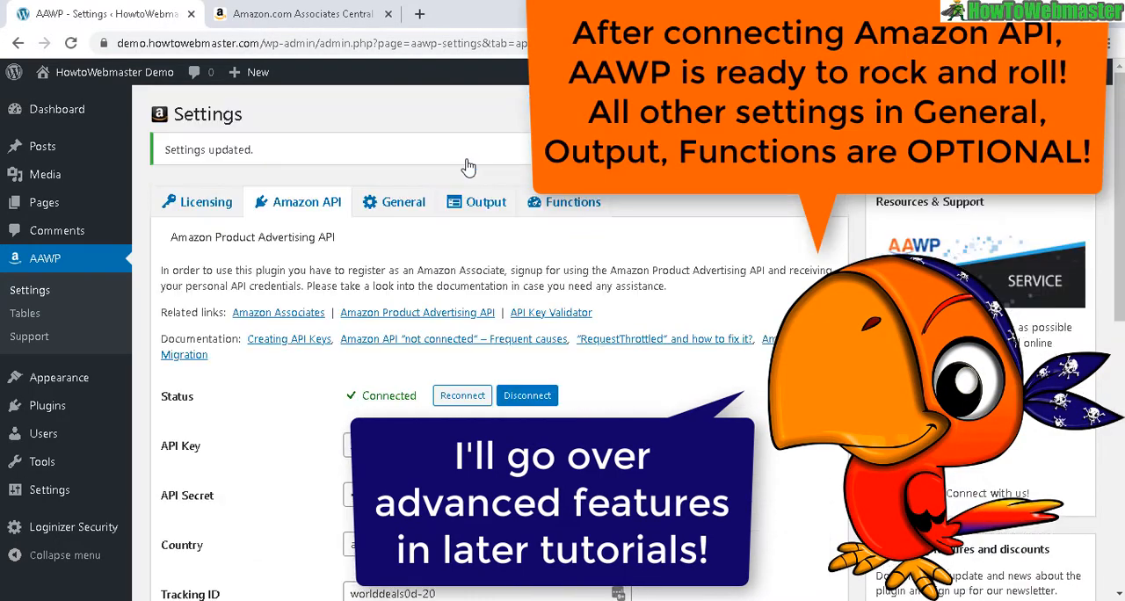
mouse_move(366, 393)
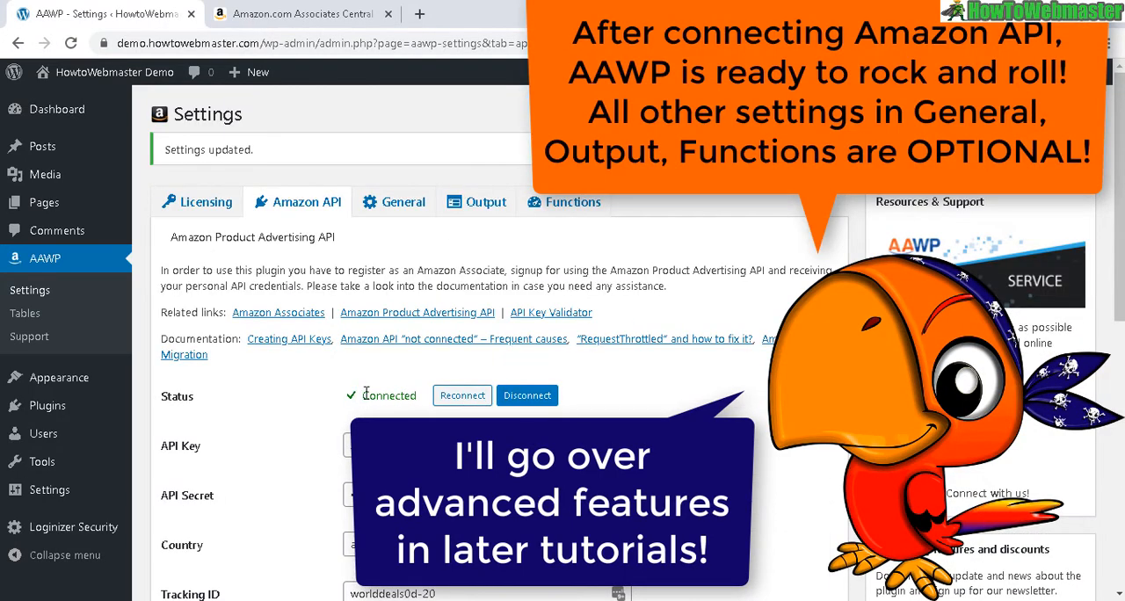
double_click(388, 396)
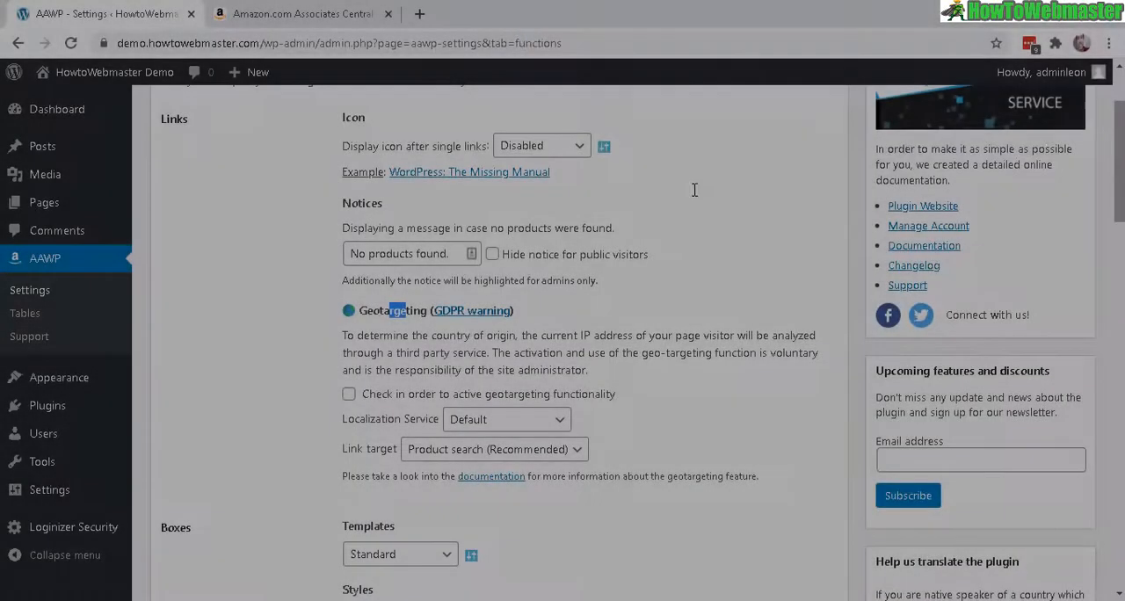
scroll("down", 3)
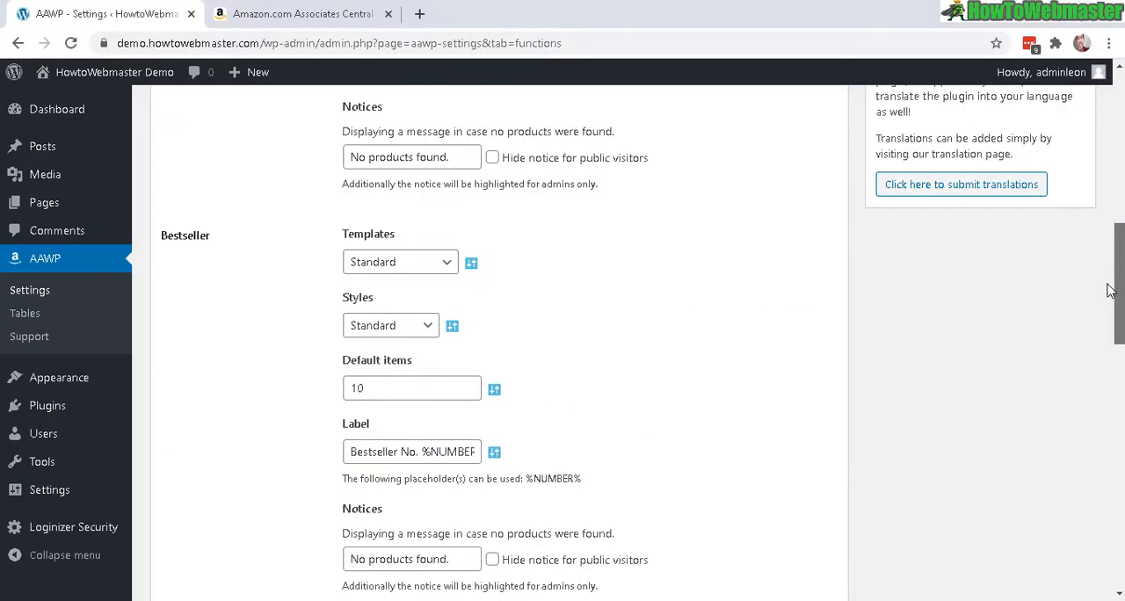
scroll("up", 3)
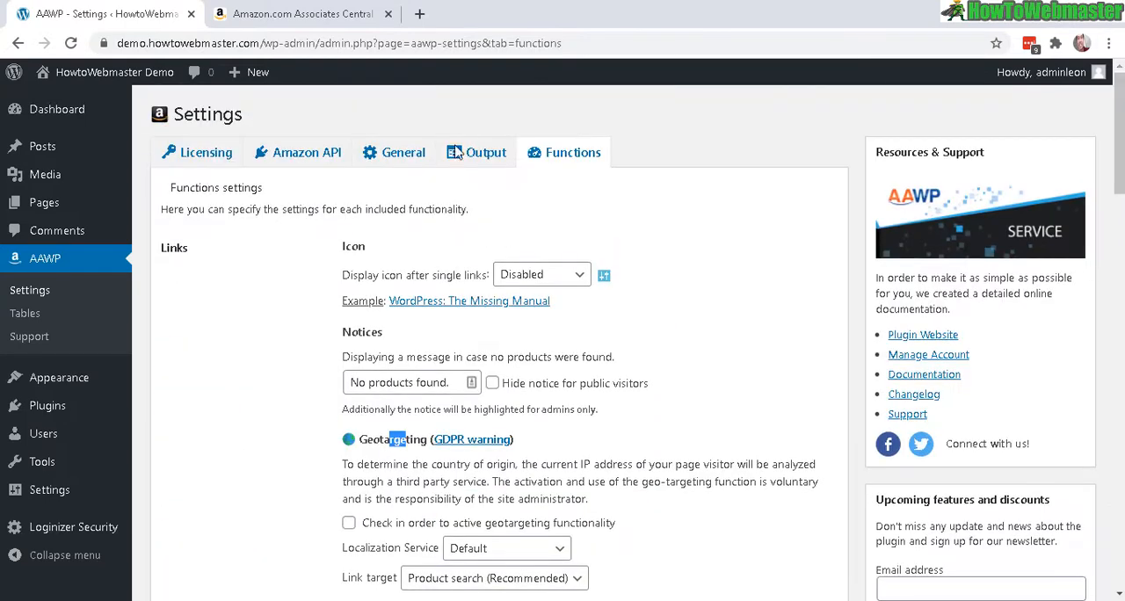
mouse_move(267, 158)
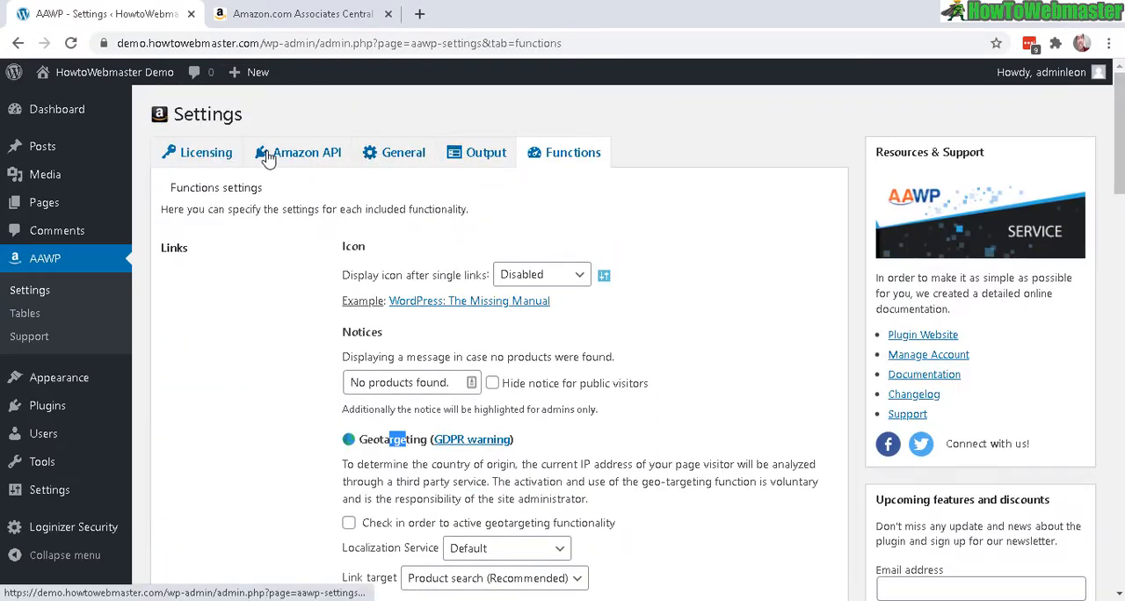
mouse_move(358, 166)
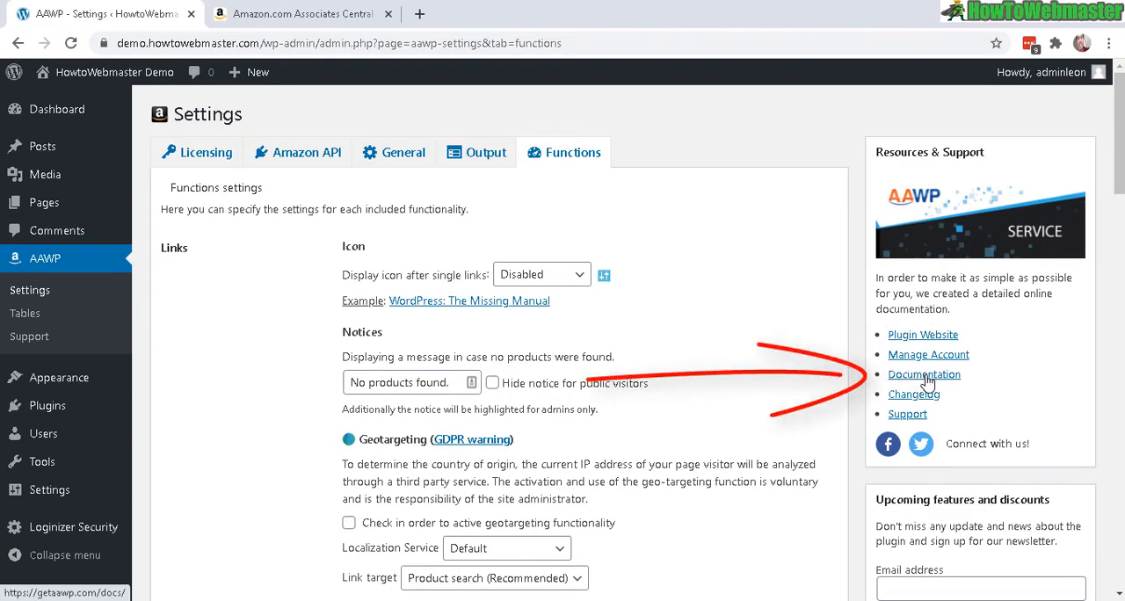
Load the AAWP documentation in another tab and start a blank new post.
left_click(924, 375)
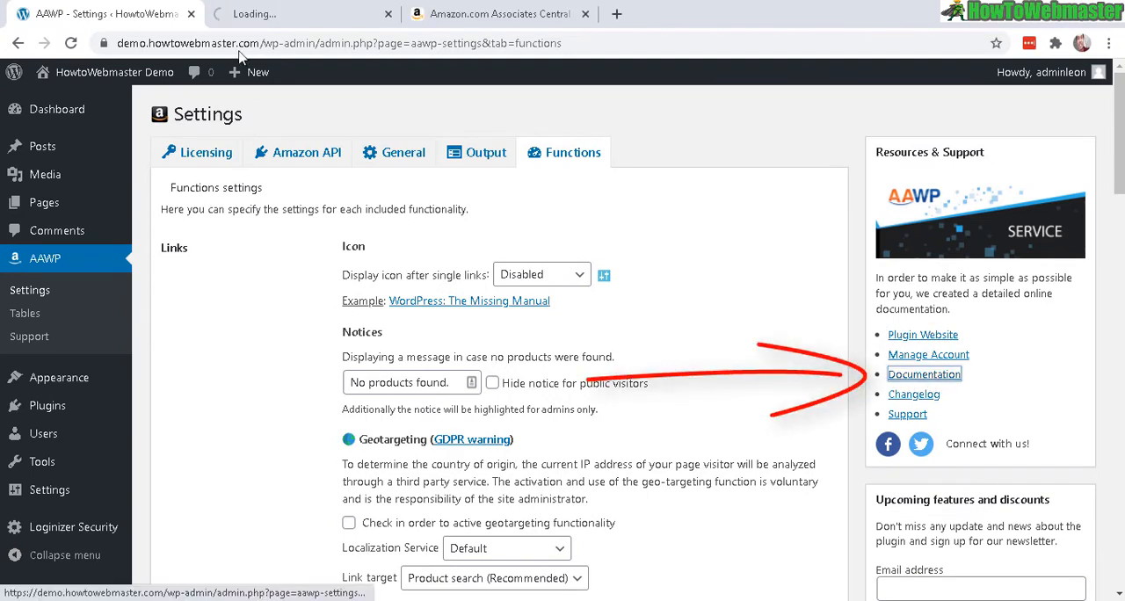
left_click(165, 172)
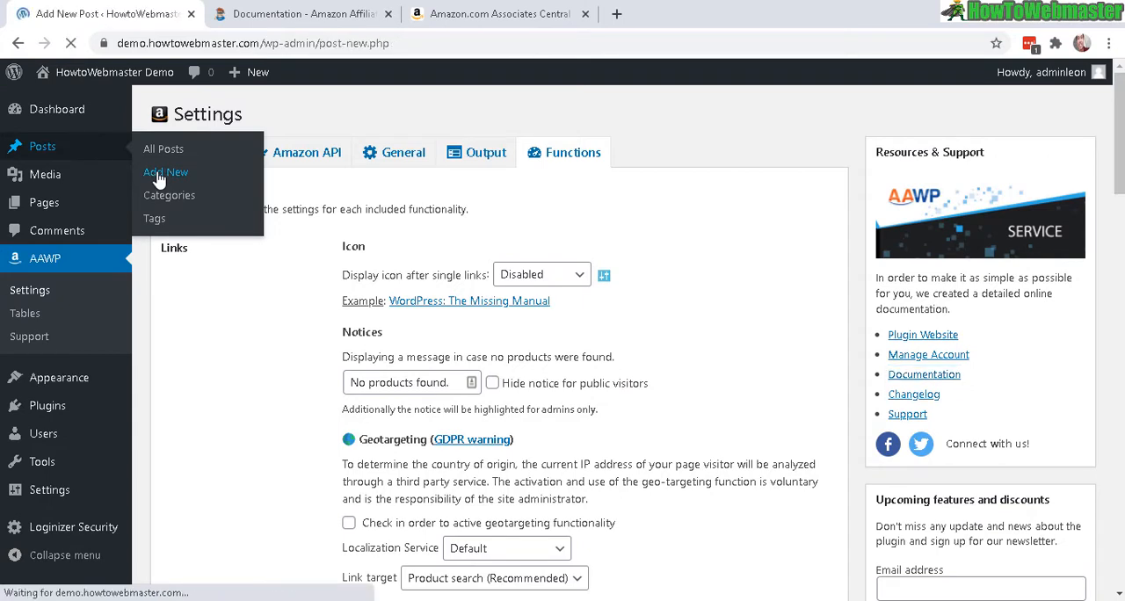
left_click(165, 172)
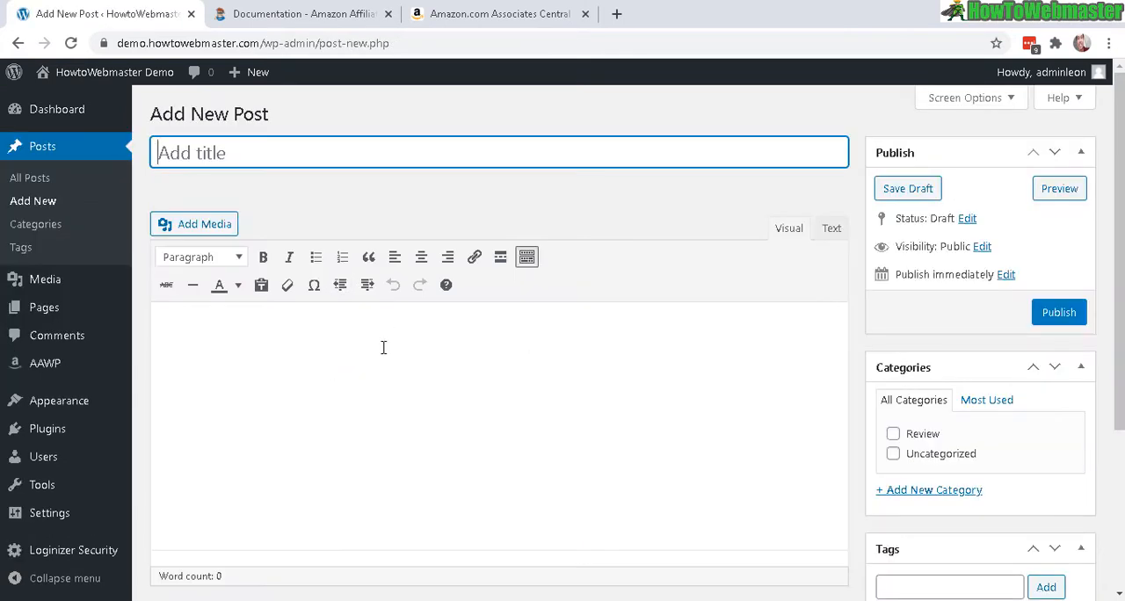
mouse_move(478, 327)
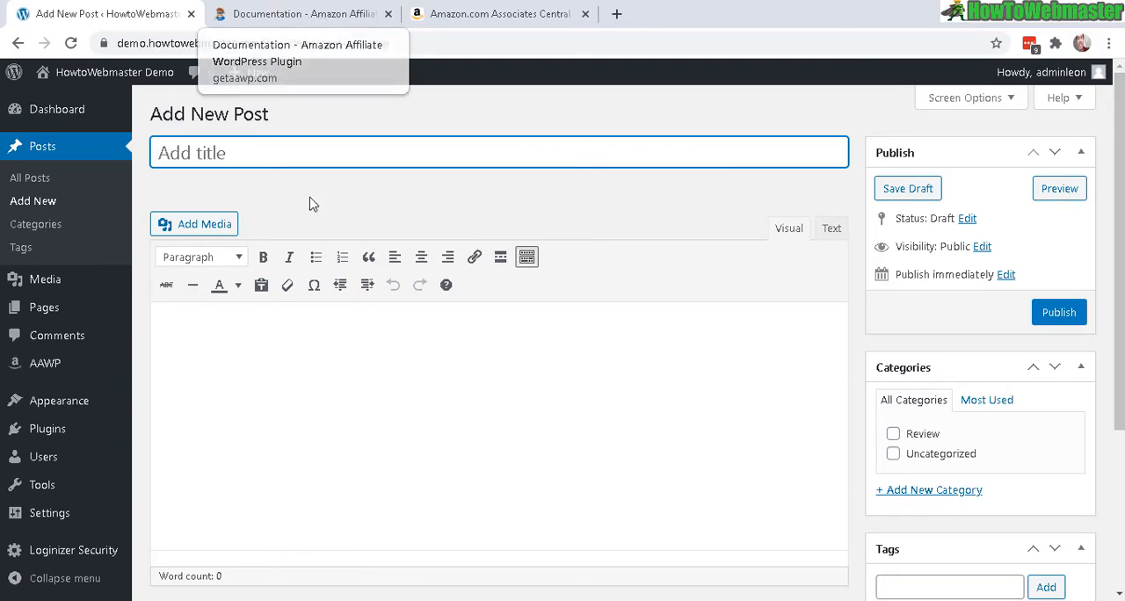
Reach the Product boxes article under Placing Products in the AAWP documentation.
left_click(299, 14)
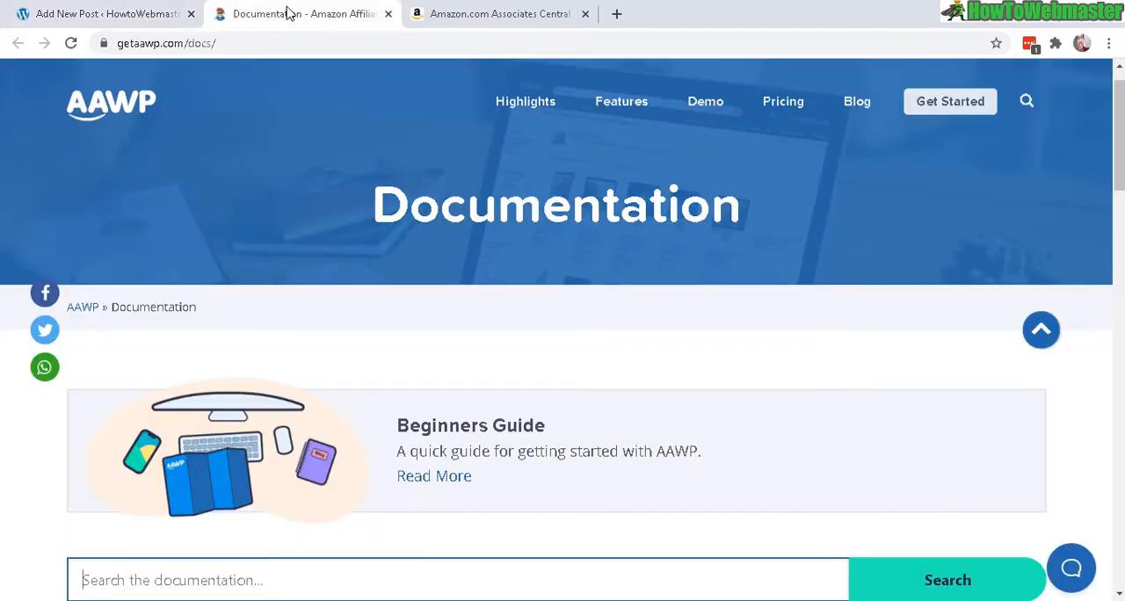
scroll("down", 3)
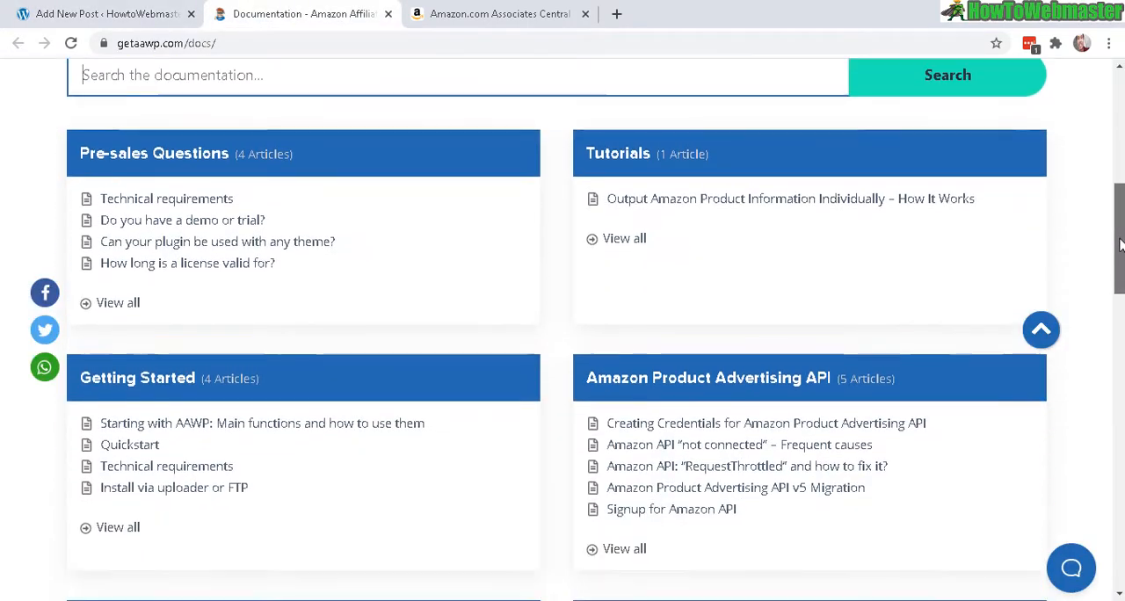
scroll("down", 3)
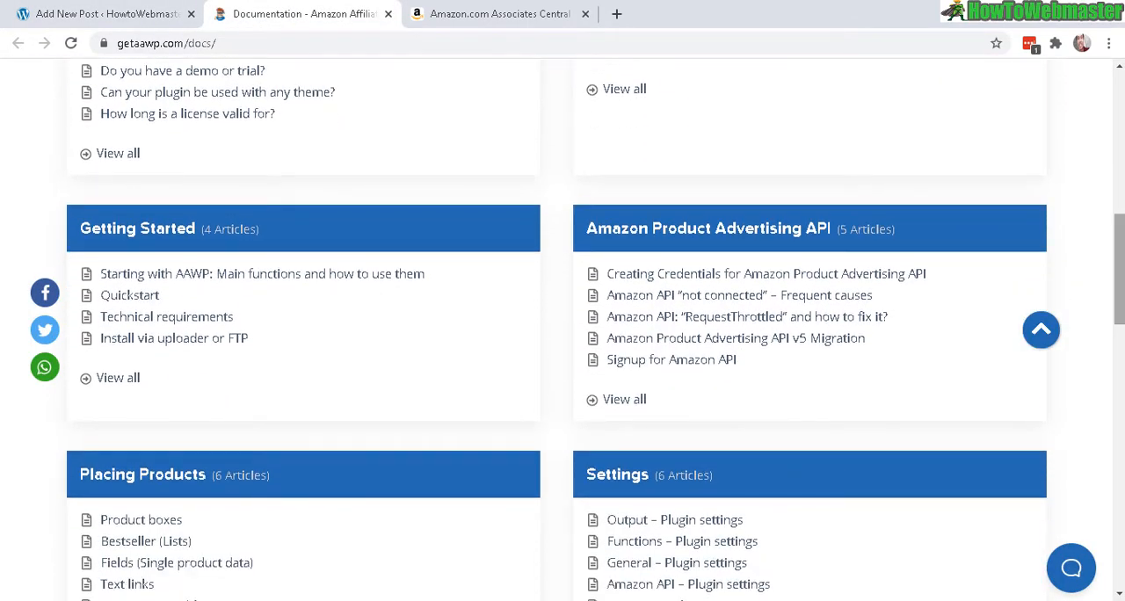
scroll("down", 3)
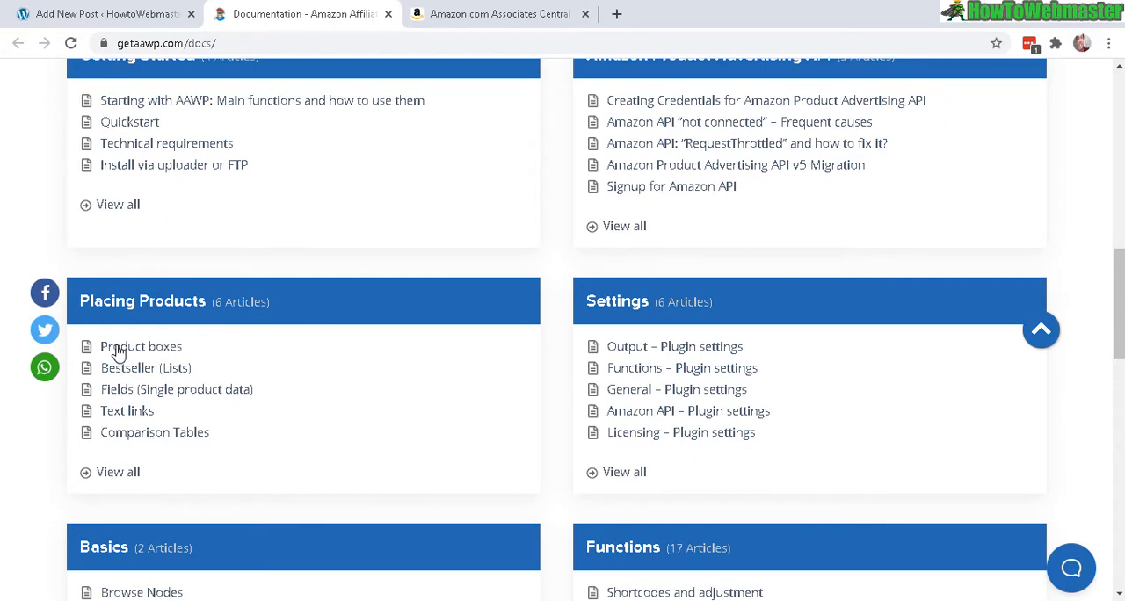
left_click(141, 347)
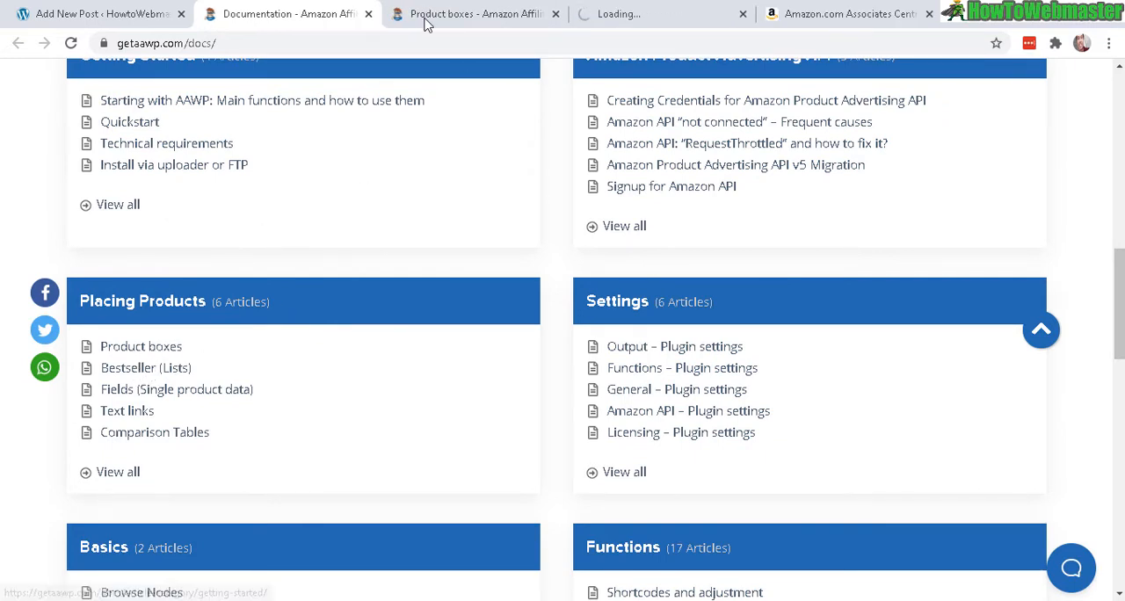
left_click(140, 346)
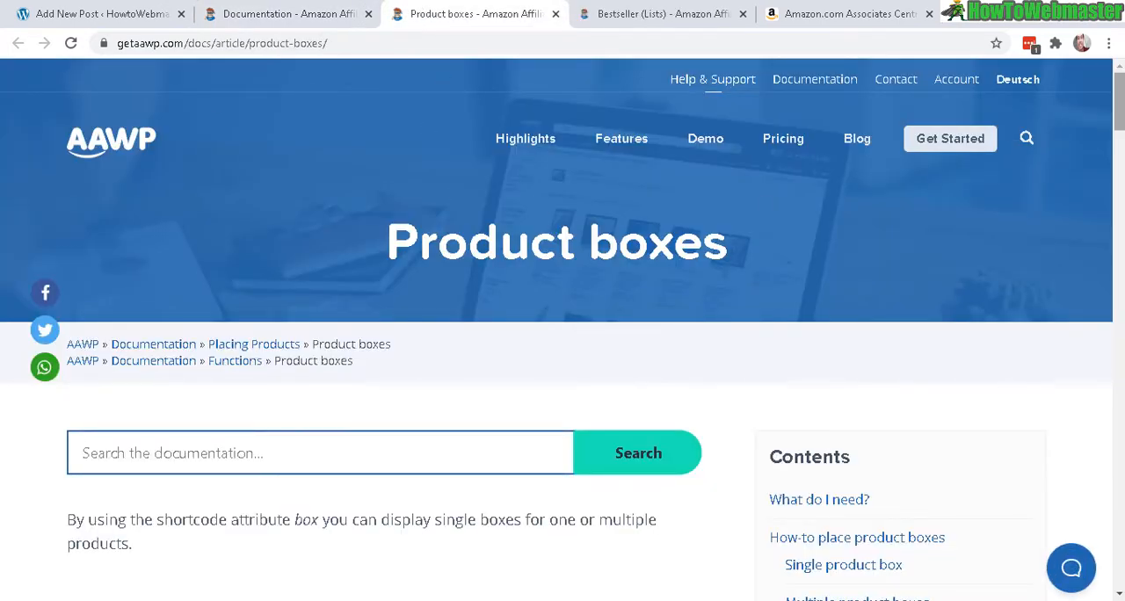
Select the single product box shortcode [amazon box="ASIN"] for copying.
scroll("down", 3)
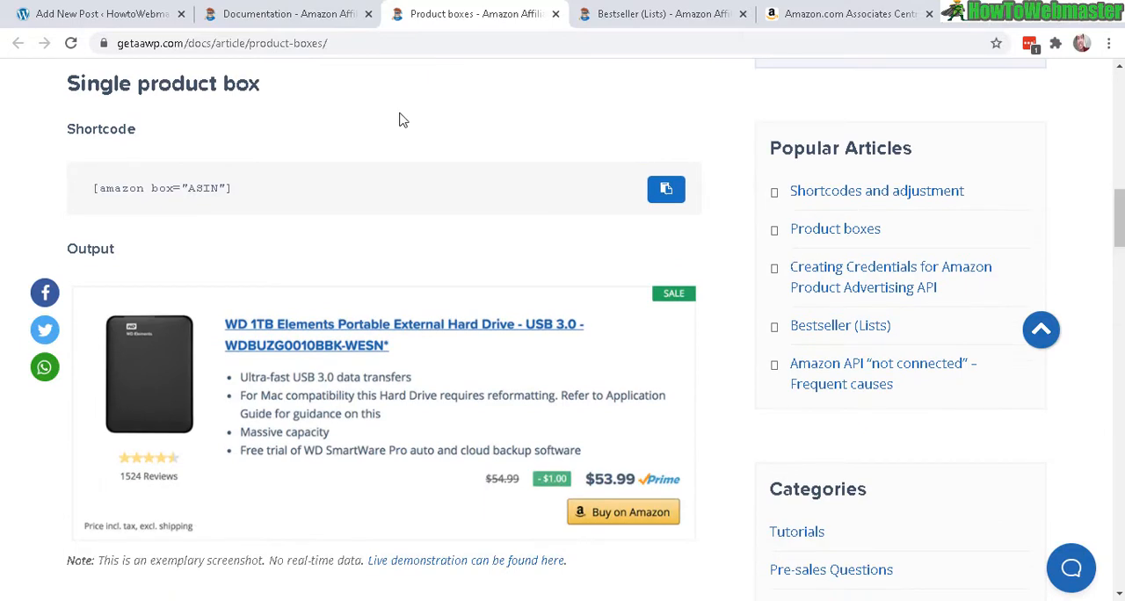
double_click(162, 188)
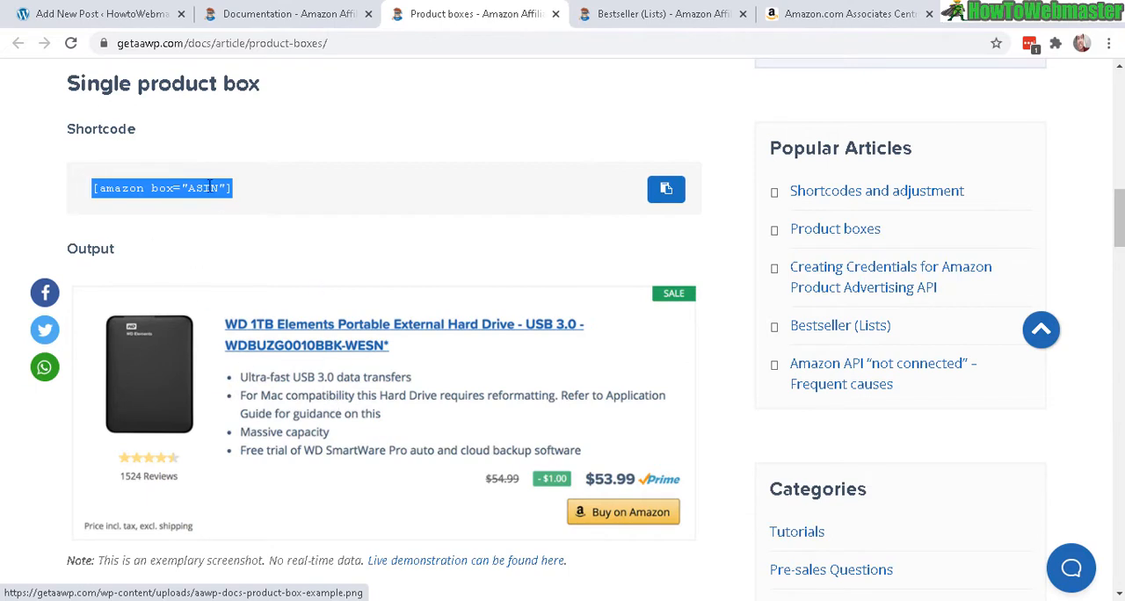
mouse_move(193, 369)
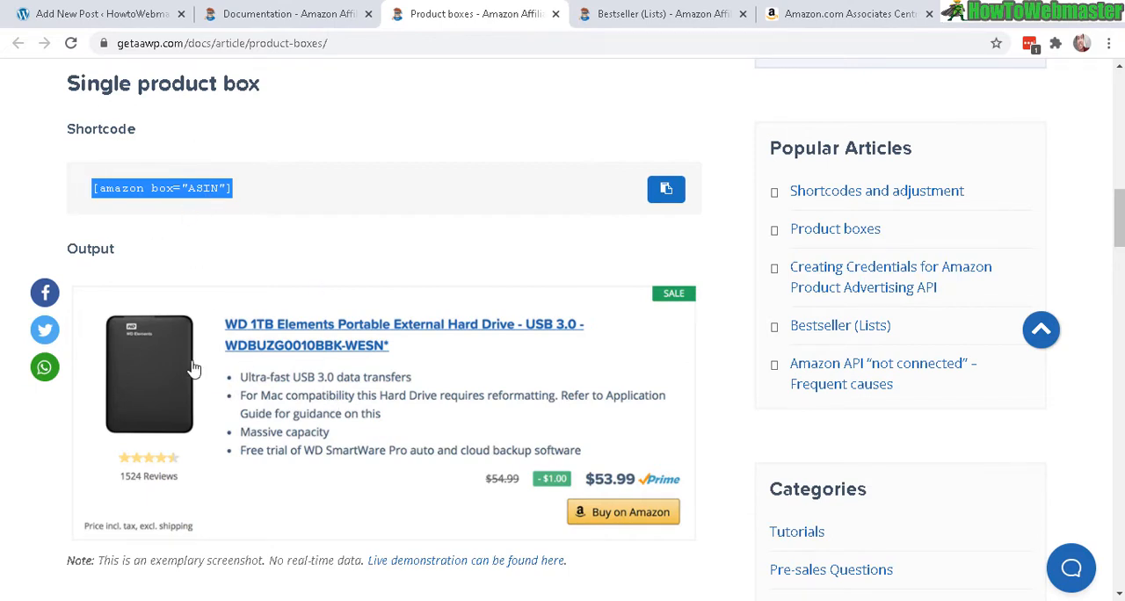
mouse_move(643, 424)
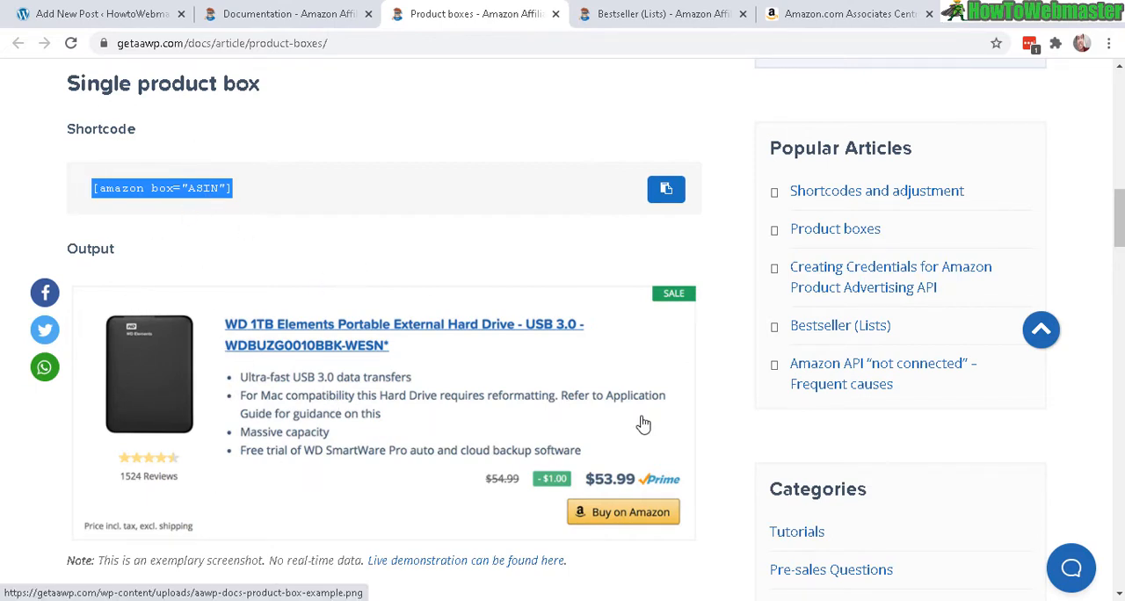
mouse_move(157, 188)
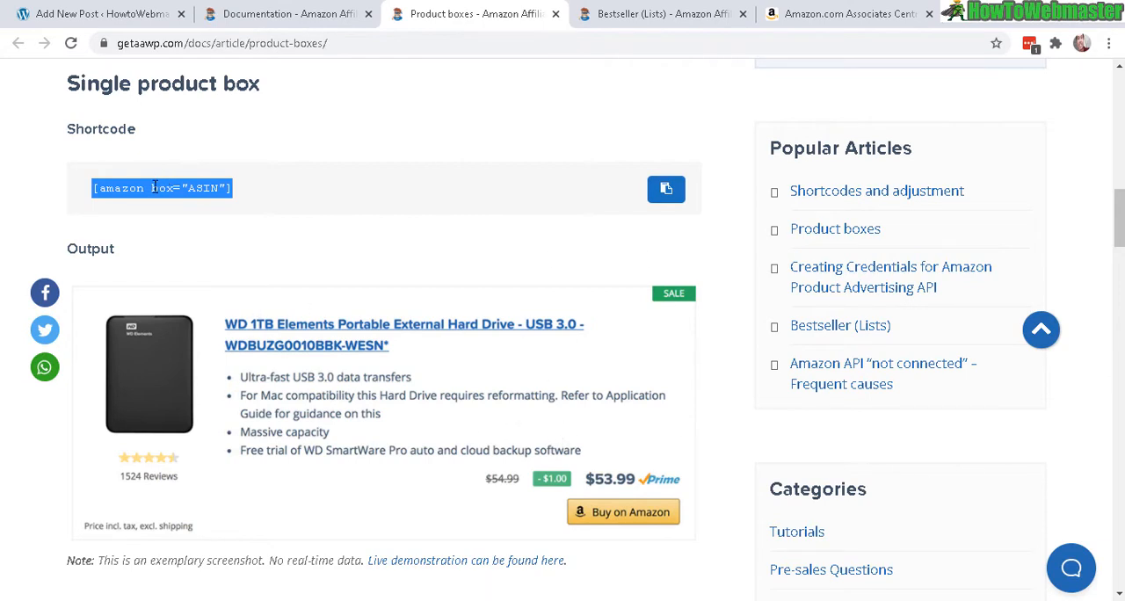
Enter the title 'test', filler text, and the [amazon box="ASIN"] shortcode, then select the shortcode line.
left_click(106, 14)
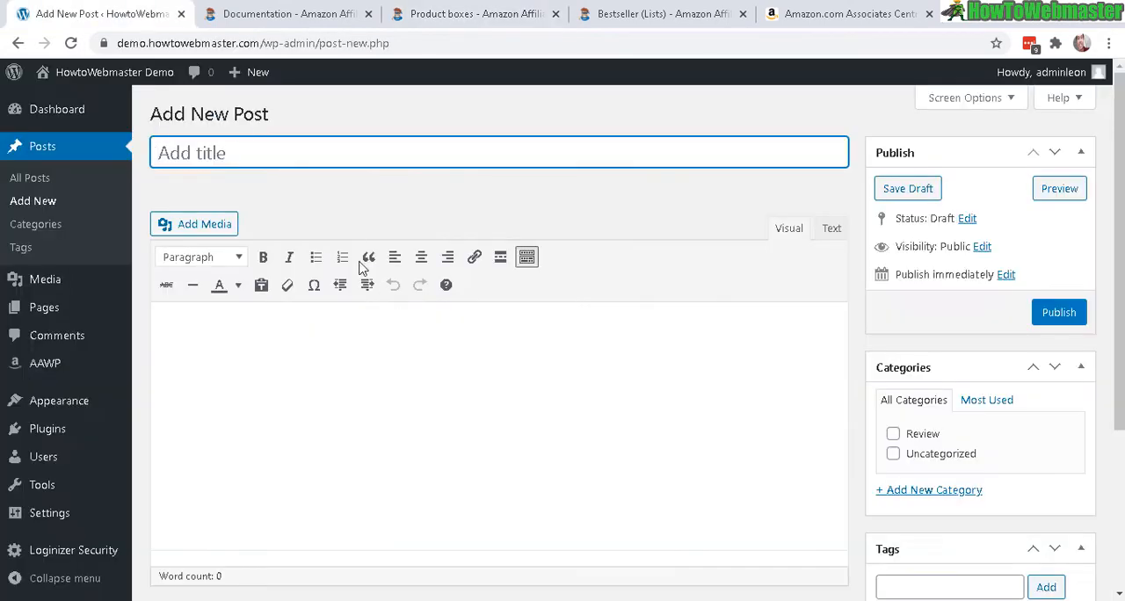
type("test title")
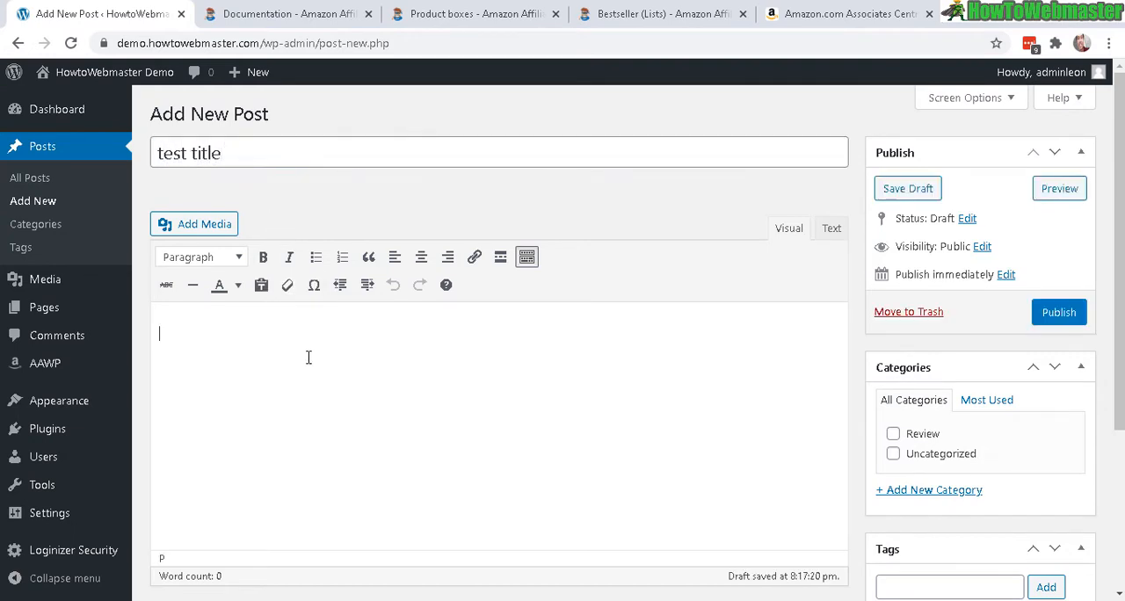
type("jdksad kasjlks ajd lksa jdlkas j")
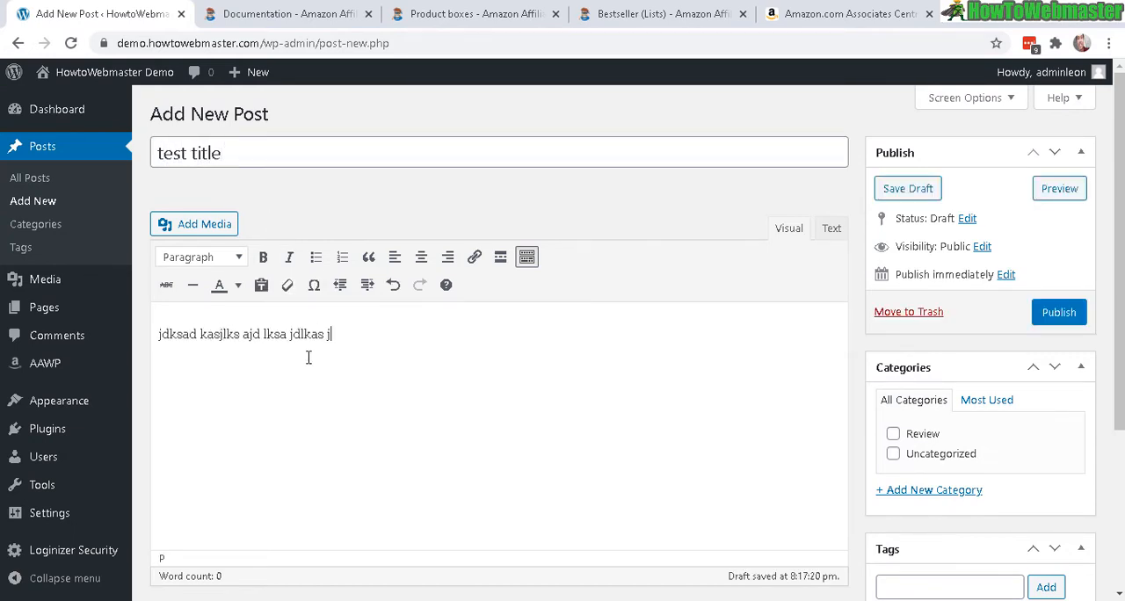
type("lksadas")
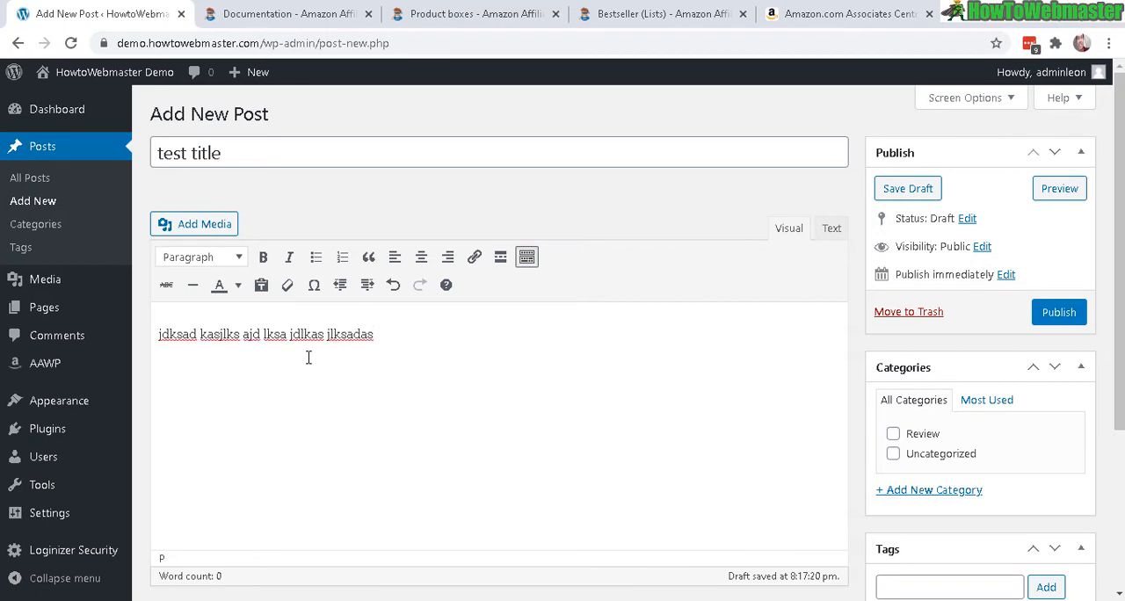
type("[amazon box=\"ASIN\"]")
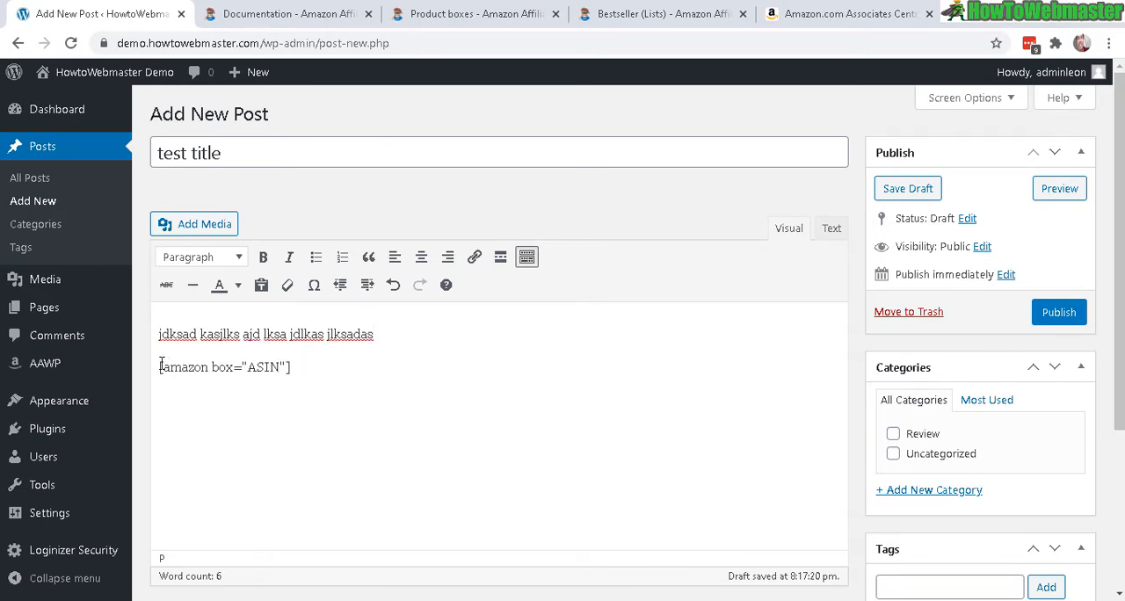
triple_click(225, 367)
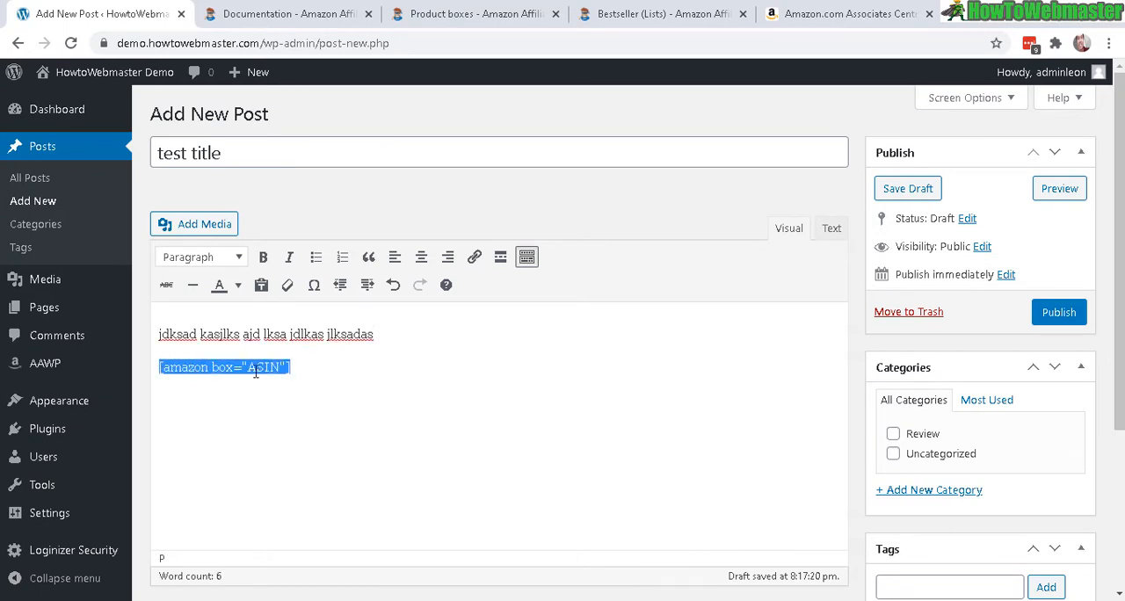
mouse_move(450, 376)
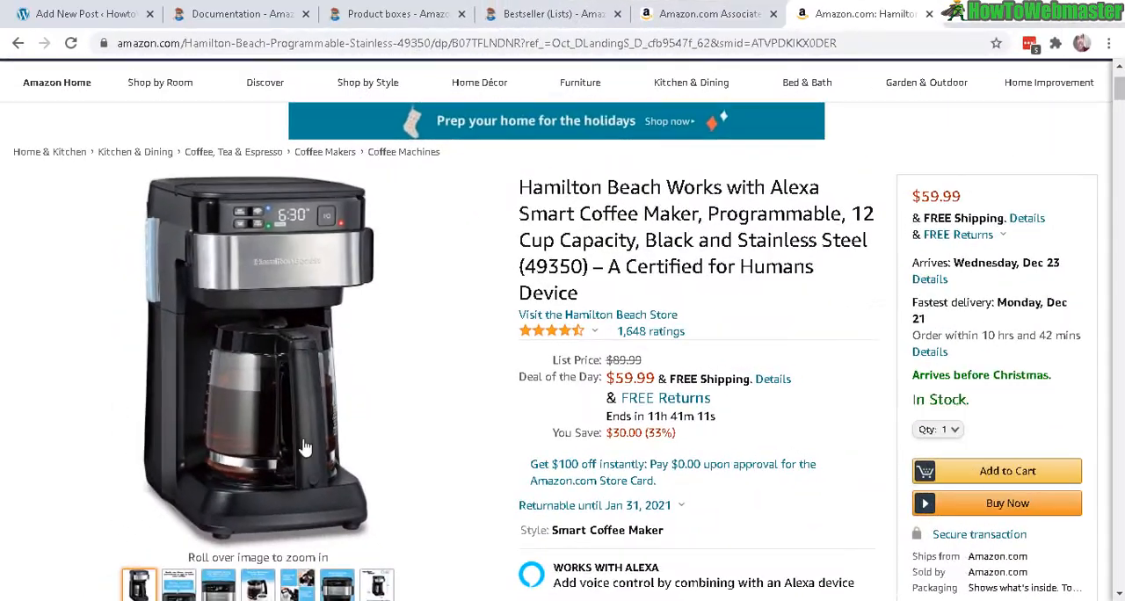
mouse_move(757, 316)
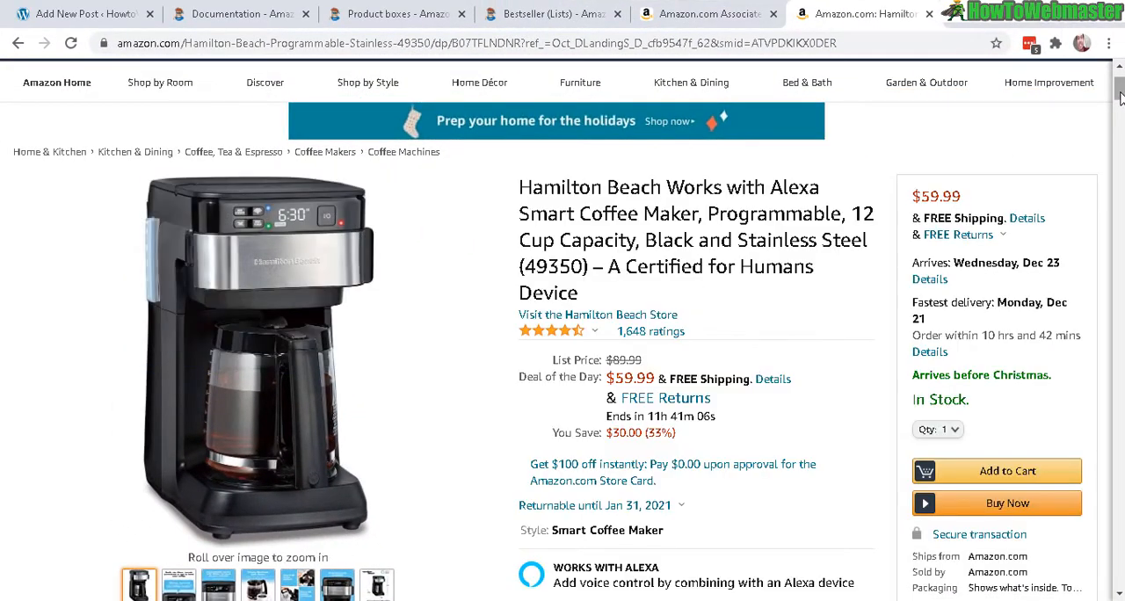
Select the coffee maker's ASIN B07TFLNDNR on its Amazon product page for copying.
scroll("down", 3)
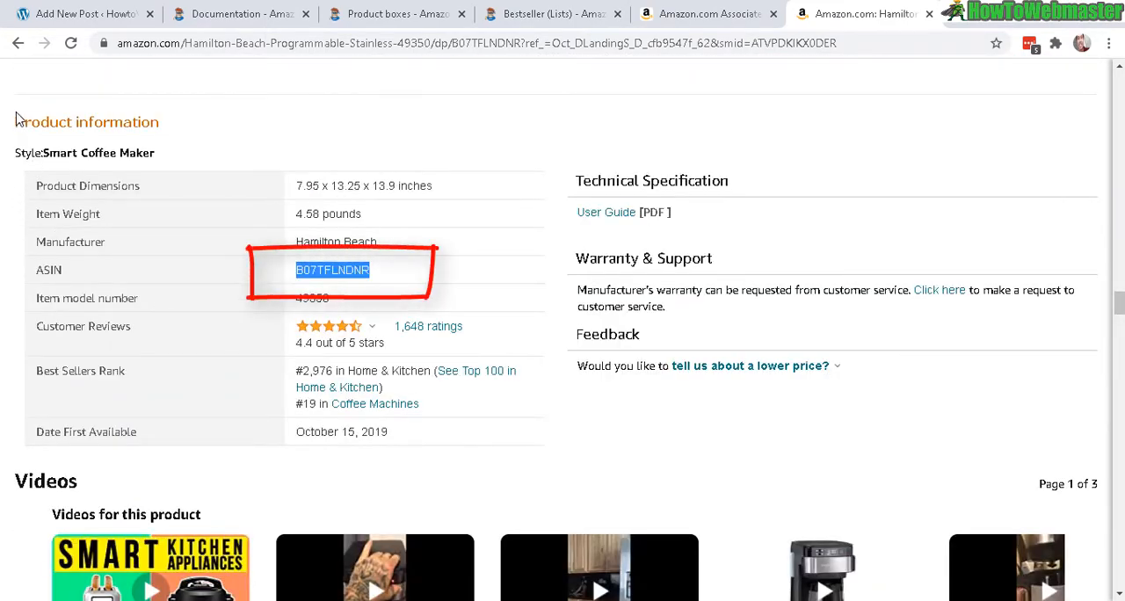
mouse_move(42, 277)
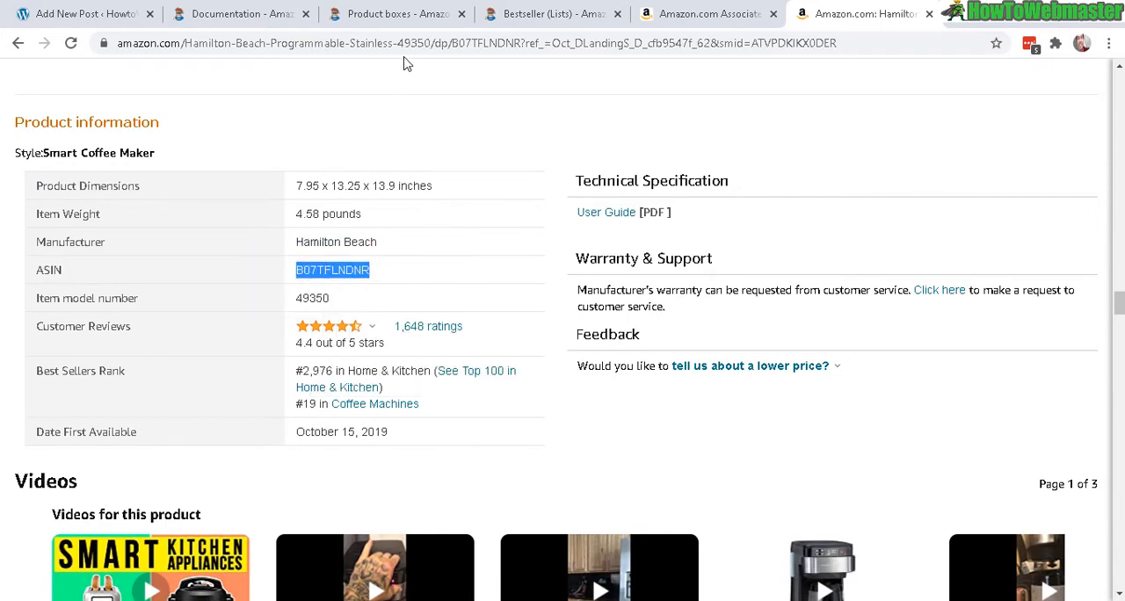
double_click(485, 42)
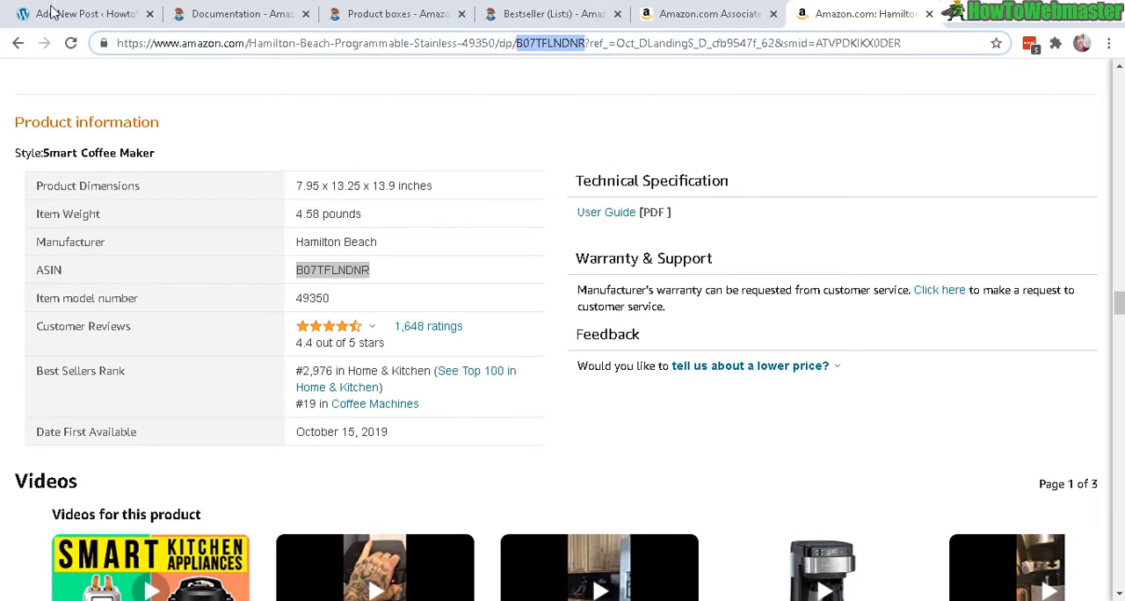
Use ASIN B07TFLNDNR in the shortcode under a 'Coffee Maker Review' line and preview the draft.
left_click(84, 14)
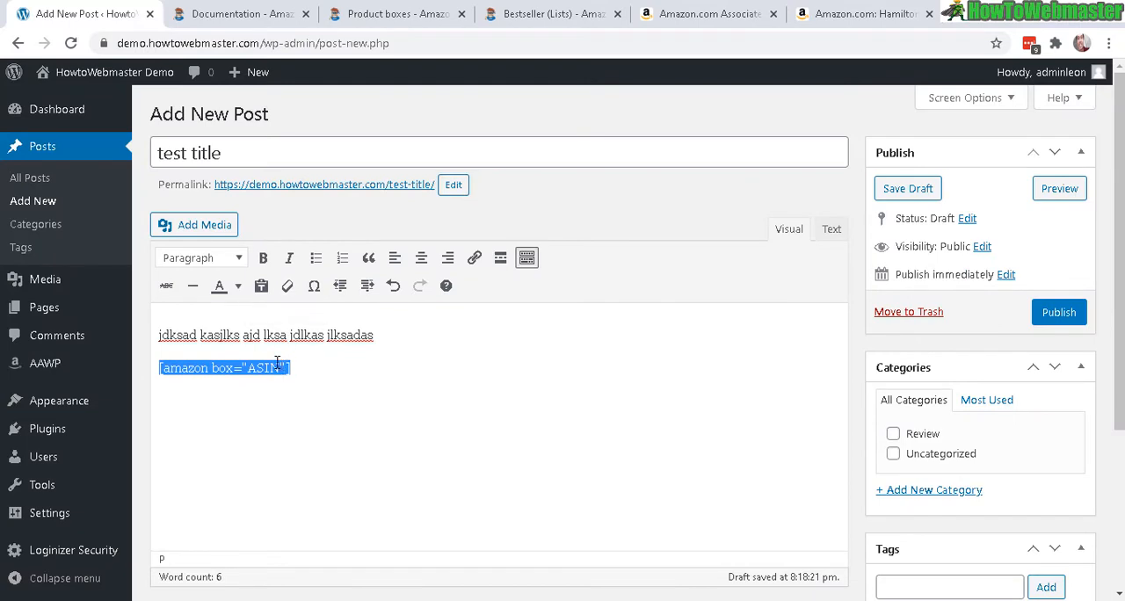
type("B07TFLNDNR")
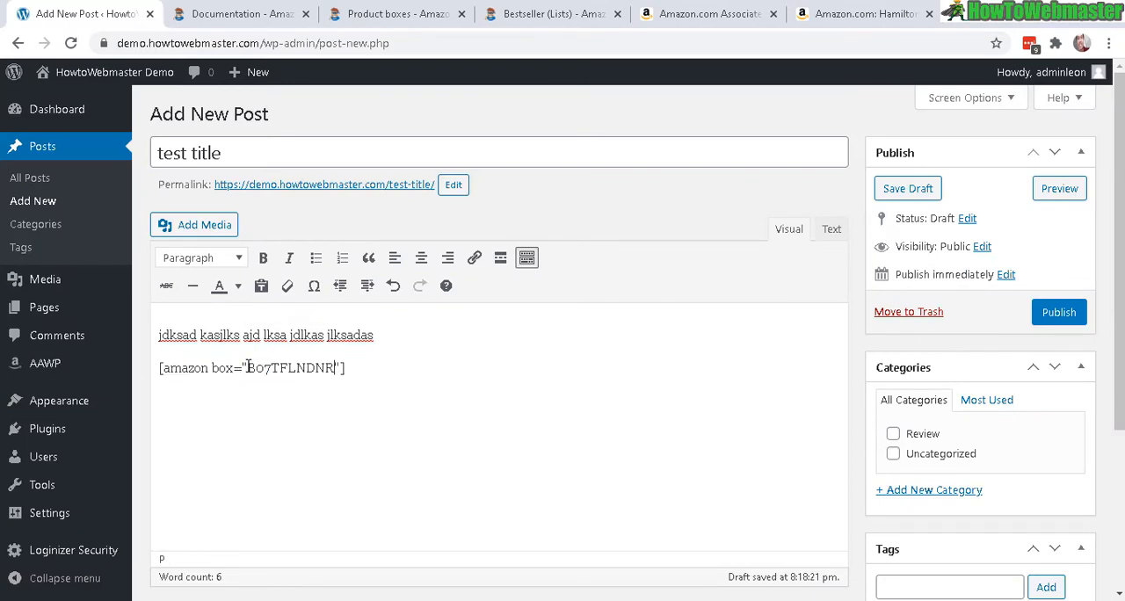
left_click_drag(249, 367, 323, 367)
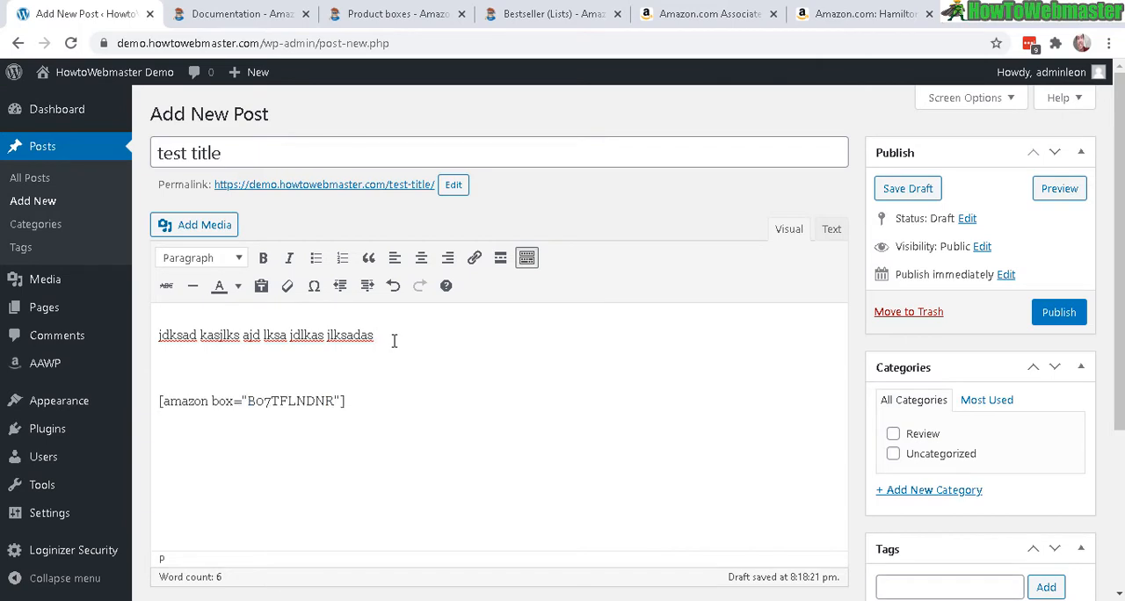
type("Coffee Maker Review")
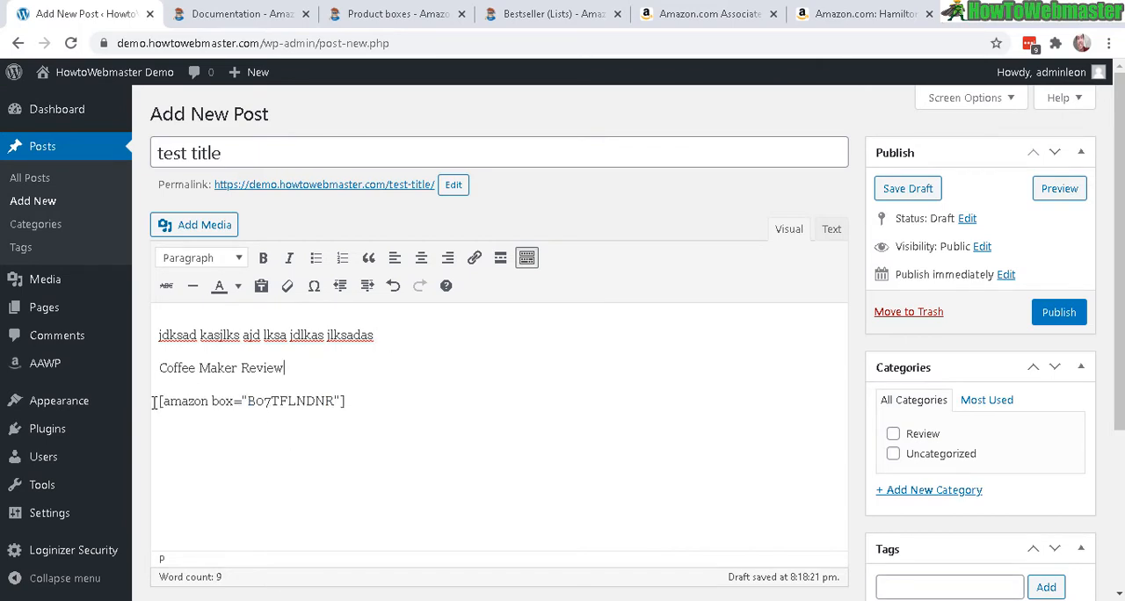
left_click_drag(250, 400, 344, 401)
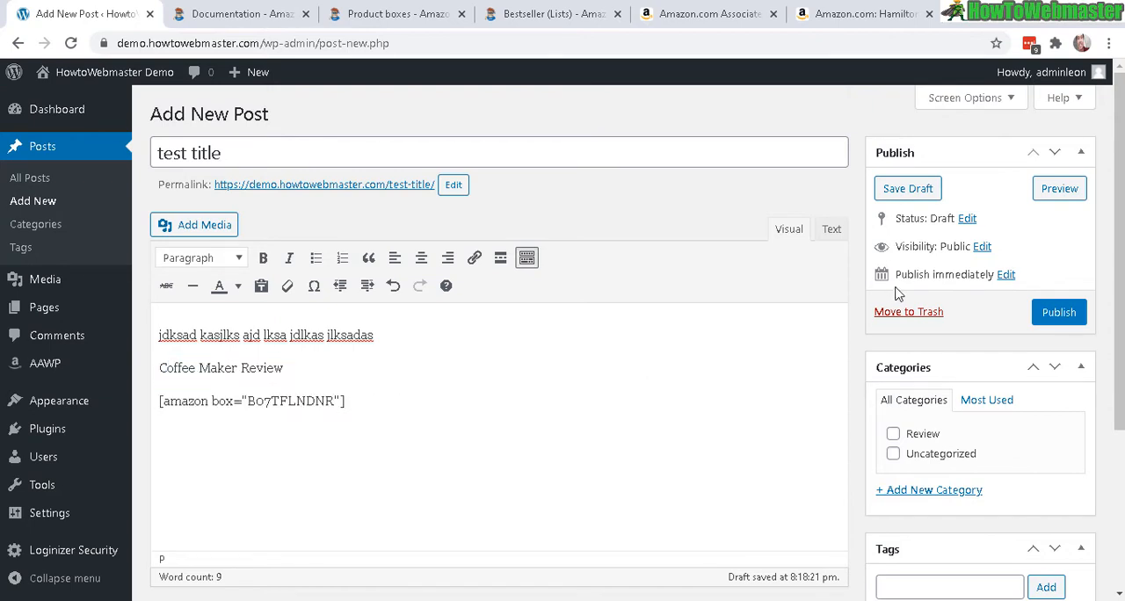
left_click(1058, 188)
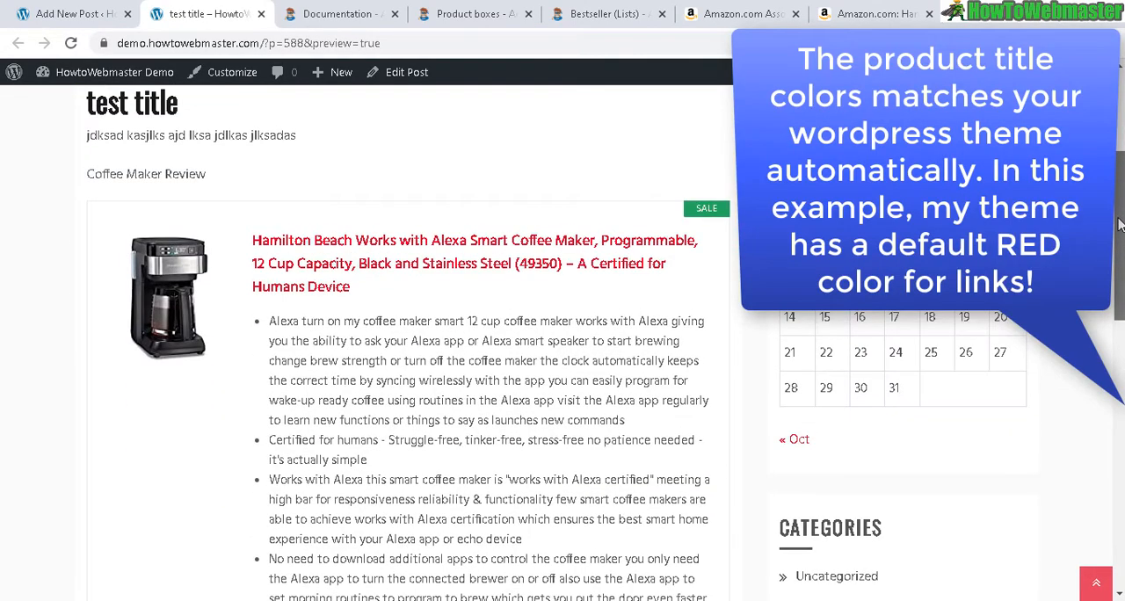
Scroll the preview and highlight the review text lines above the Hamilton Beach product box.
scroll("down", 3)
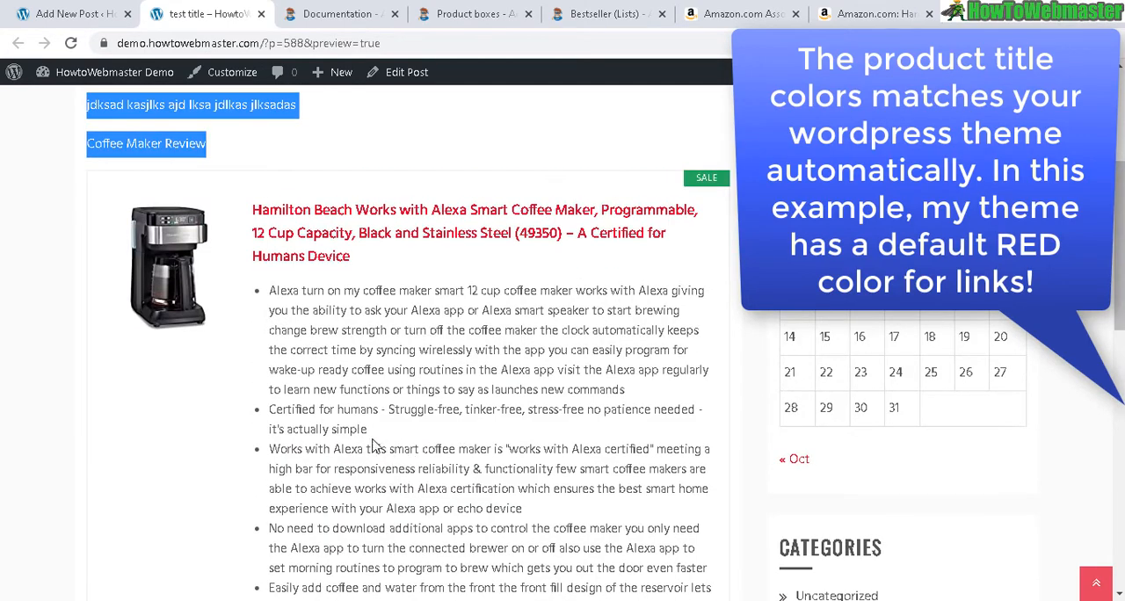
left_click_drag(269, 290, 457, 349)
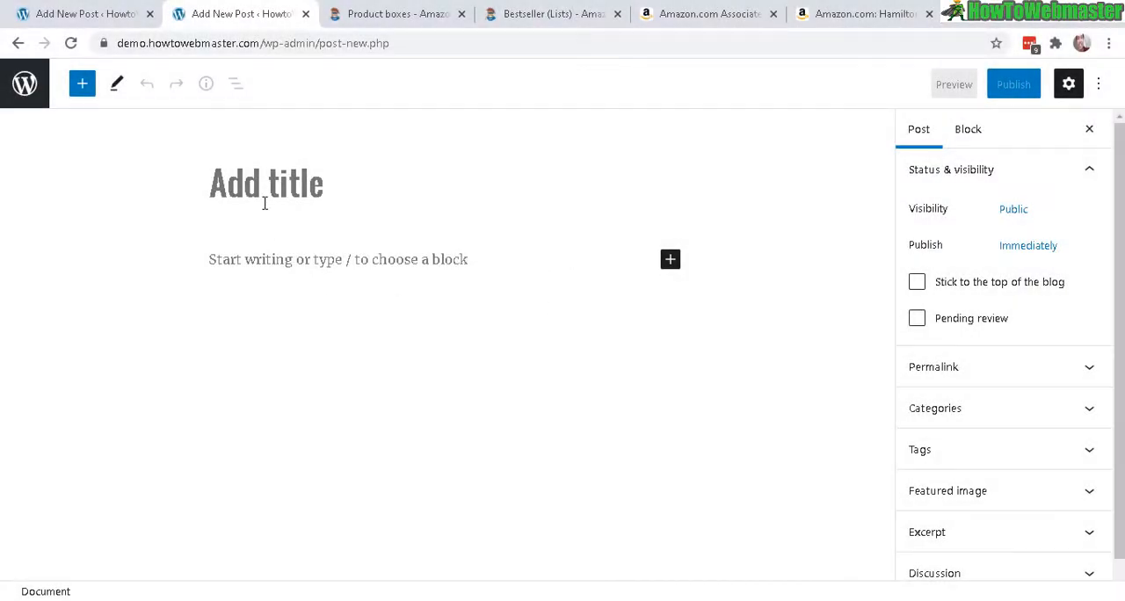
Write title "test title", a "coffee review" line and a [amazon box="B07TFLNDNR"] shortcode block, ready to preview.
type("te")
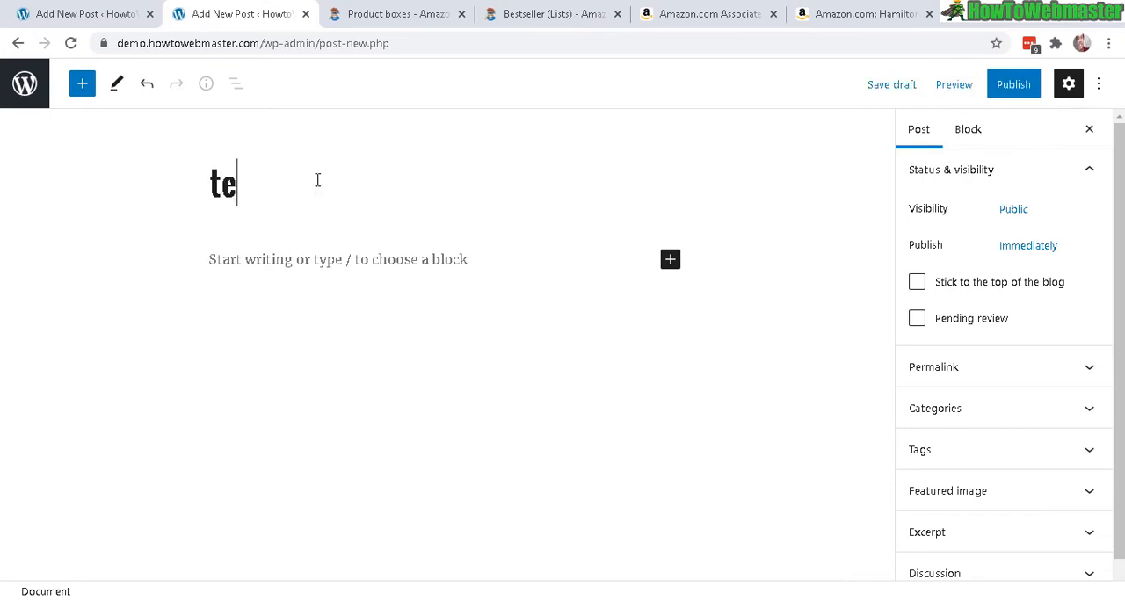
type("st title")
type("c")
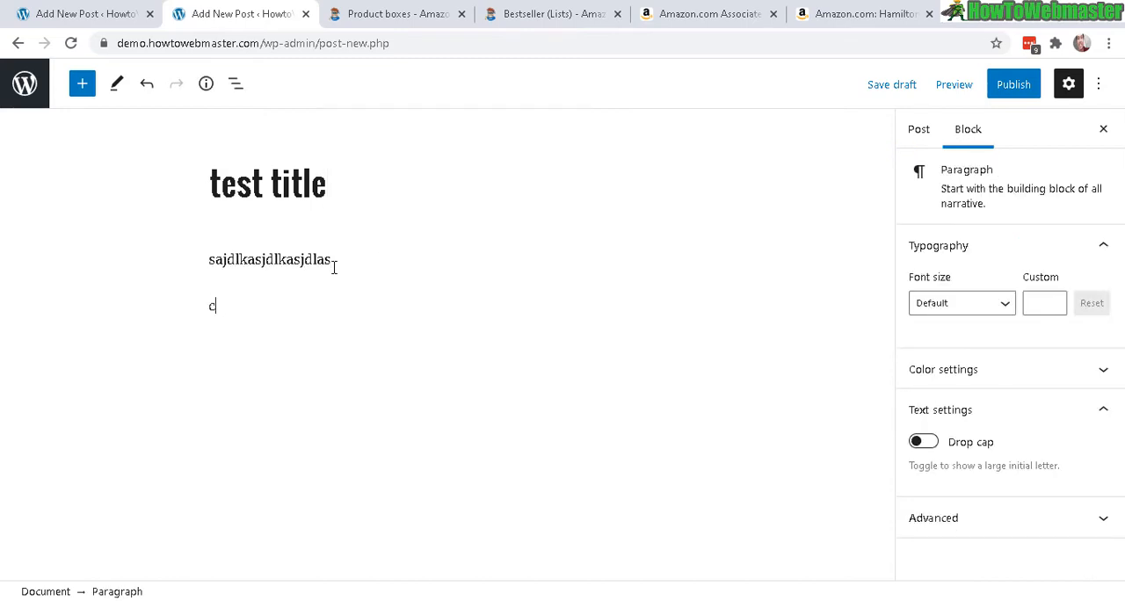
type("offee review")
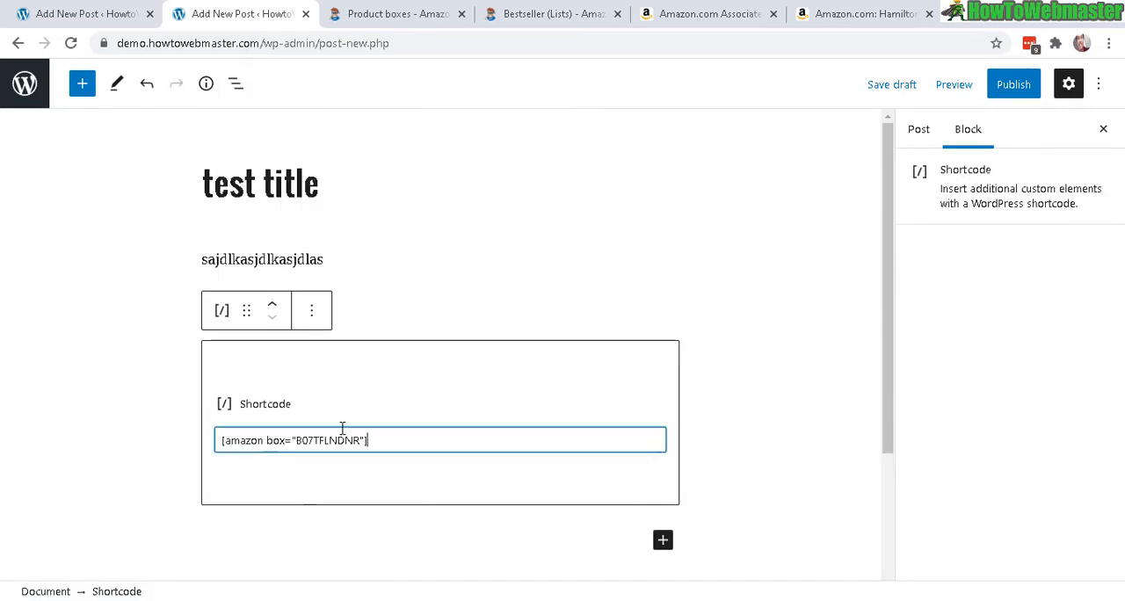
triple_click(292, 439)
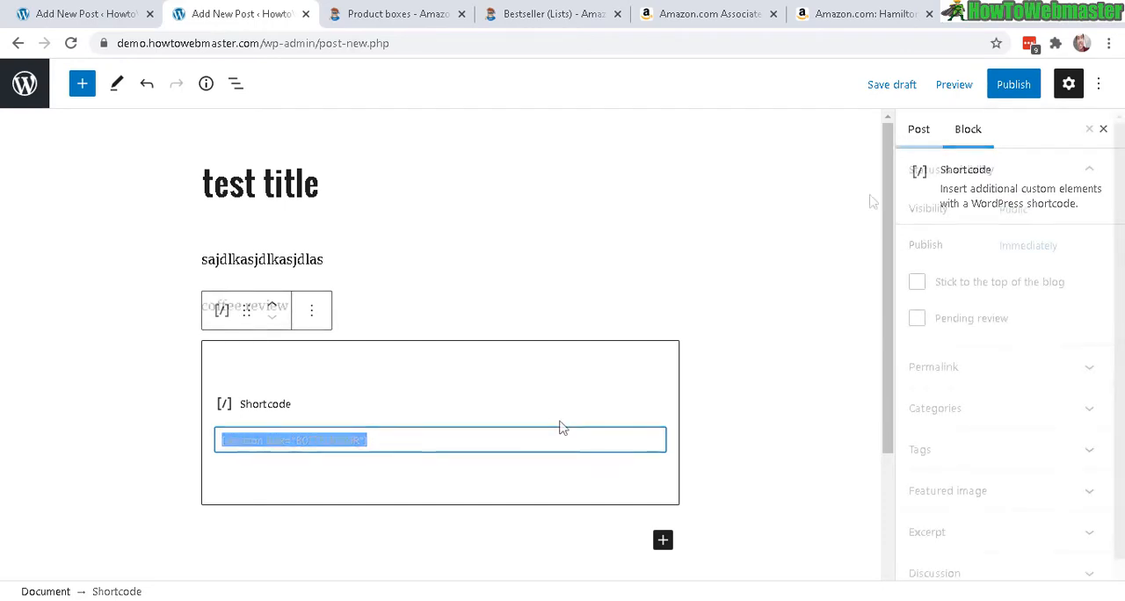
left_click(952, 85)
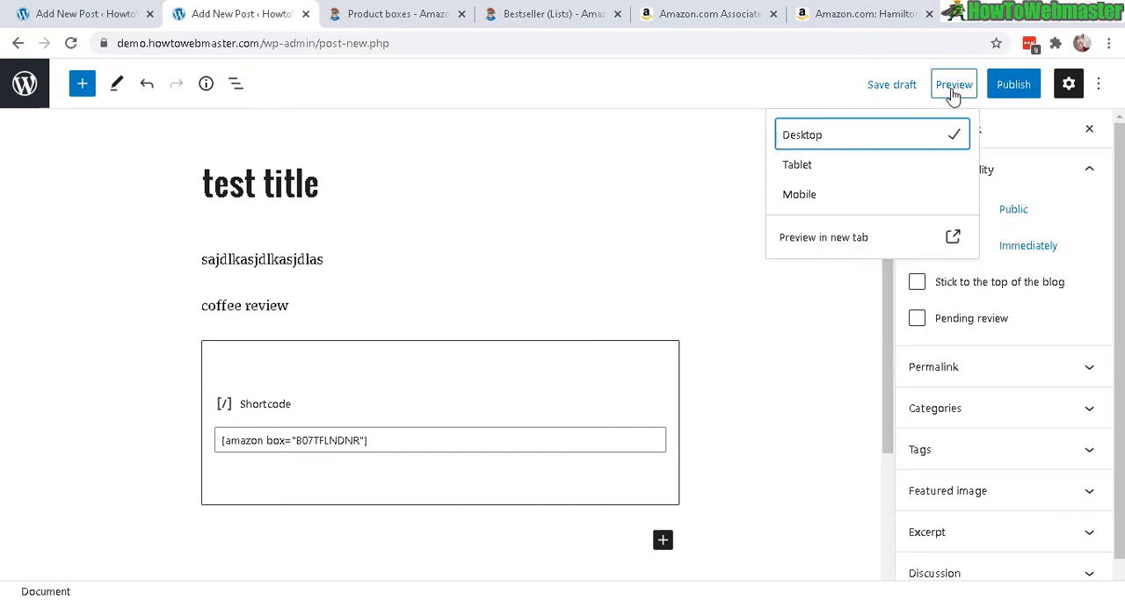
Preview the block-editor post in a new tab showing the Hamilton Beach box at $59.99.
left_click(824, 238)
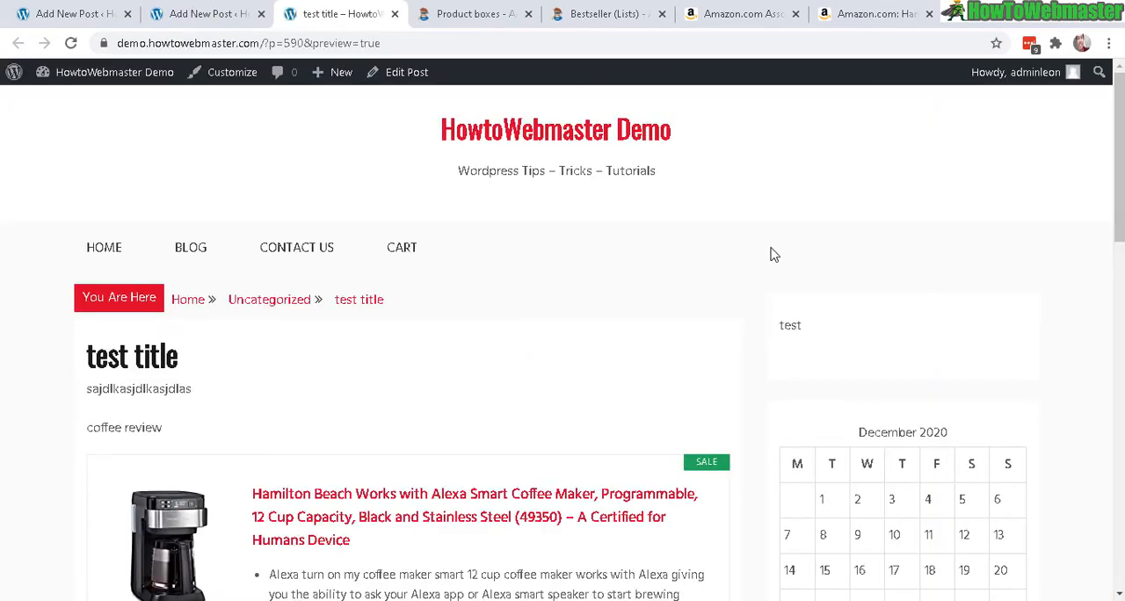
scroll("down", 3)
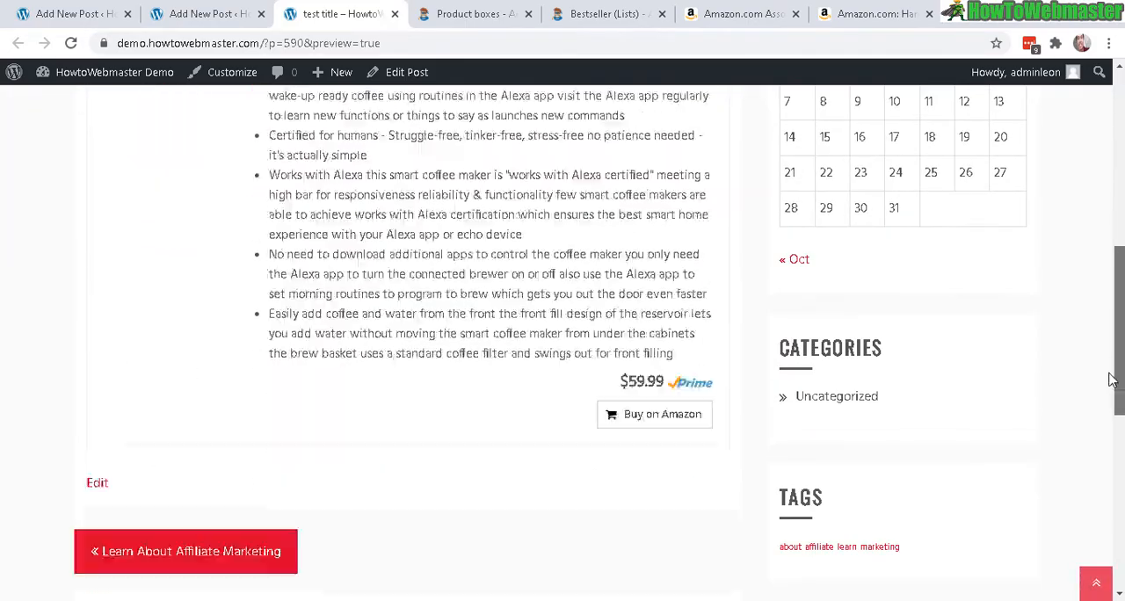
scroll("up", 3)
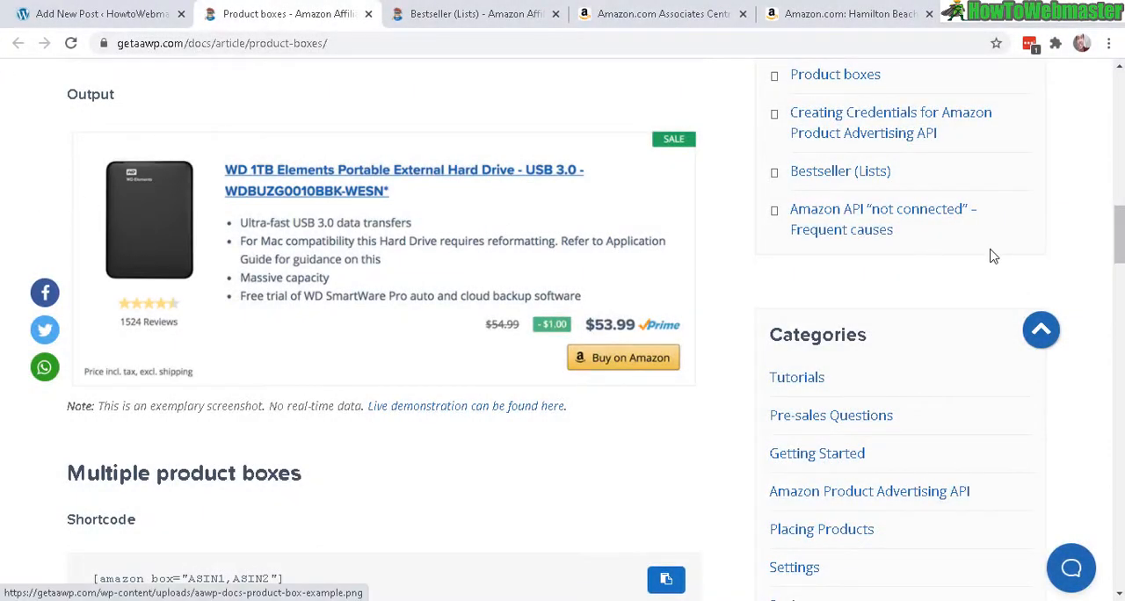
Select the multiple product boxes shortcode [amazon box="ASIN1,ASIN2"] and bring up its copy option.
scroll("down", 3)
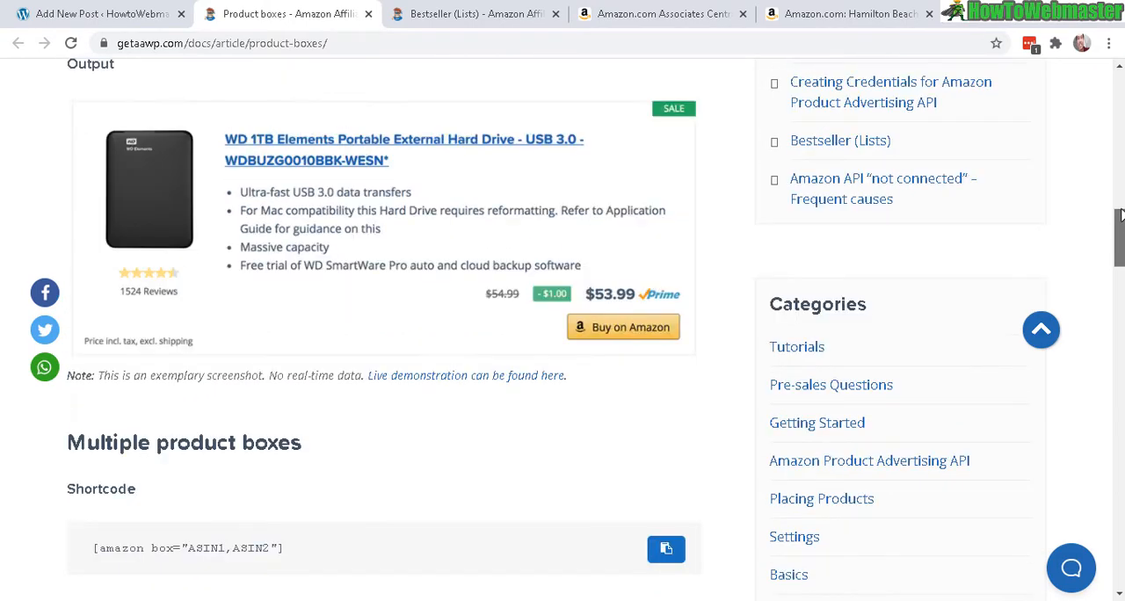
scroll("down", 3)
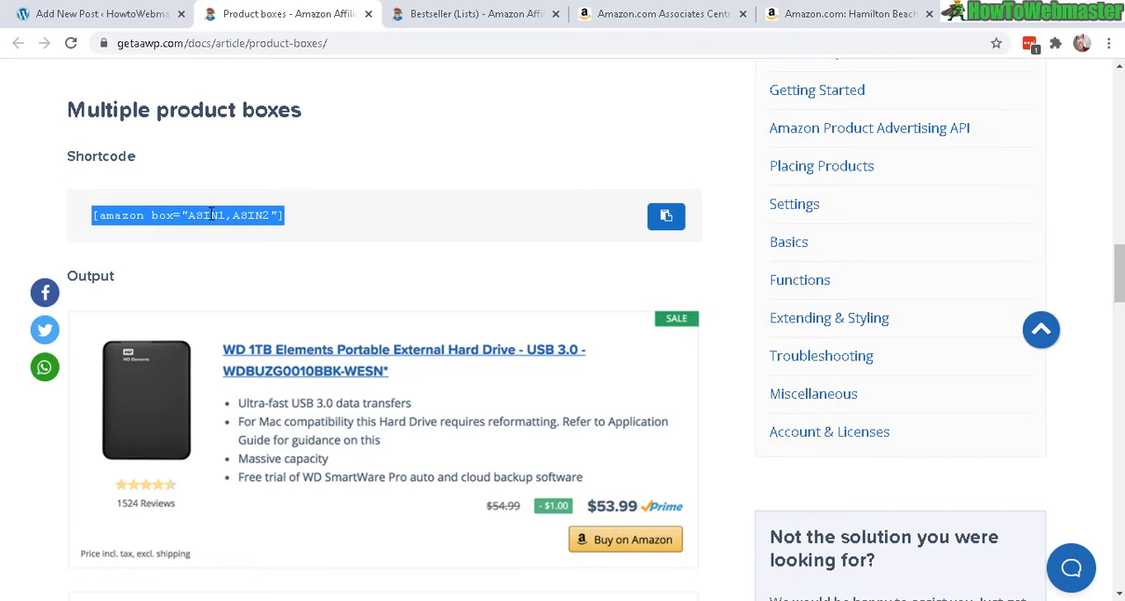
right_click(210, 216)
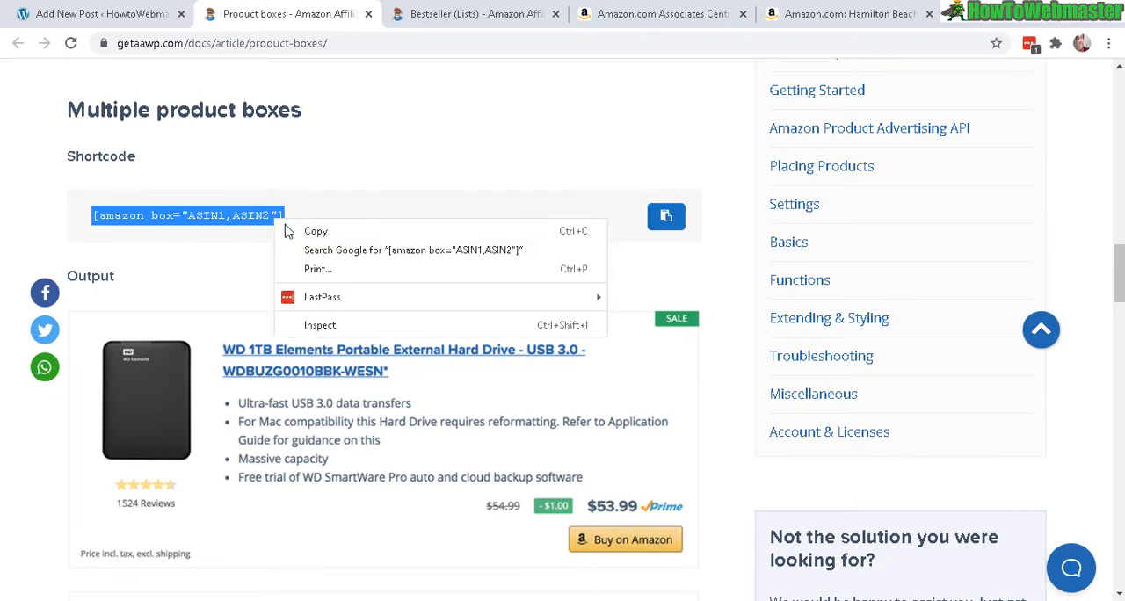
Paste [amazon box="ASIN1,ASIN2"] over the old shortcode line, then locate the coffee maker's ASIN on Amazon.
left_click(106, 20)
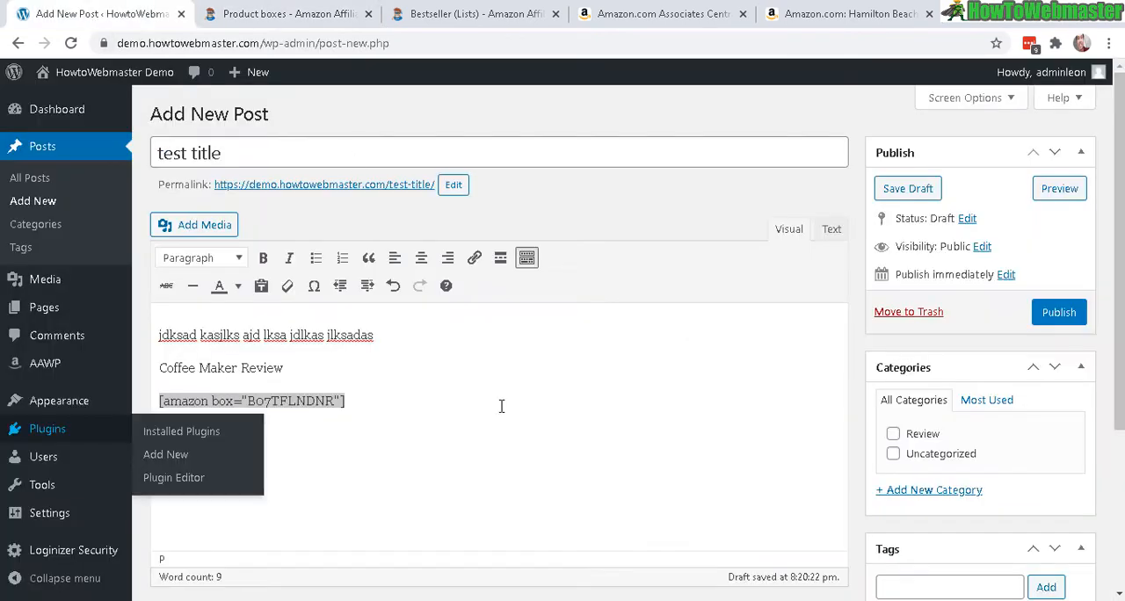
triple_click(251, 400)
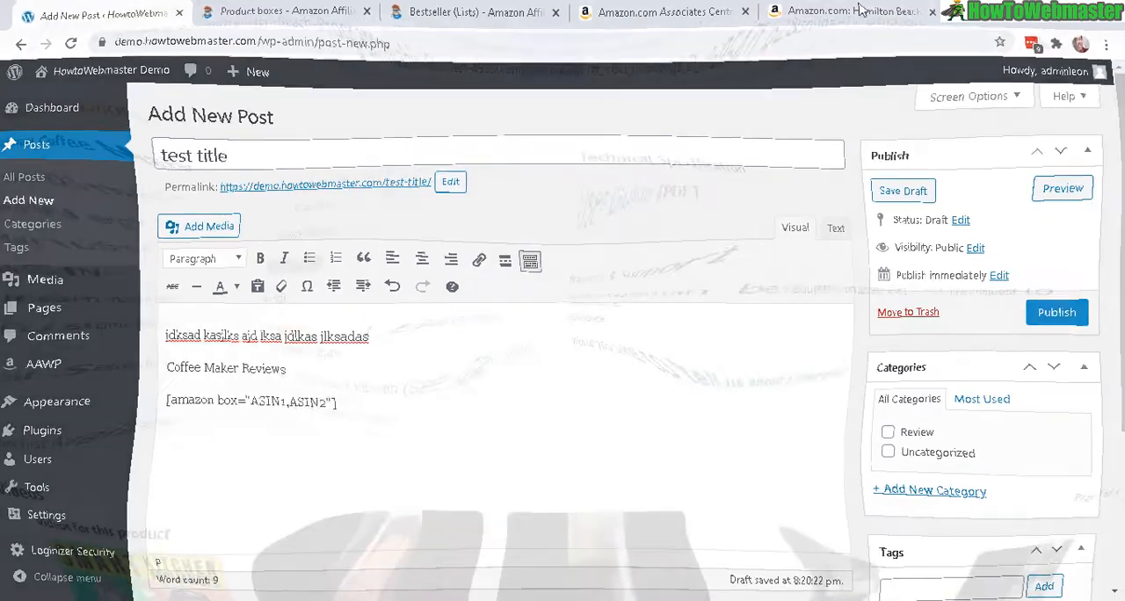
left_click(883, 13)
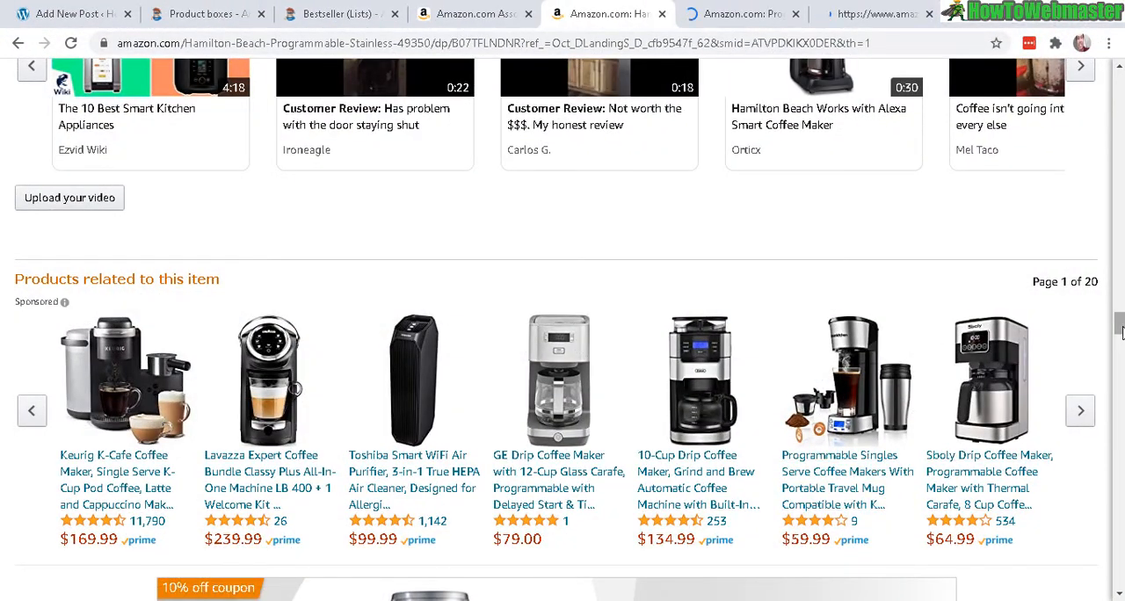
scroll("up", 3)
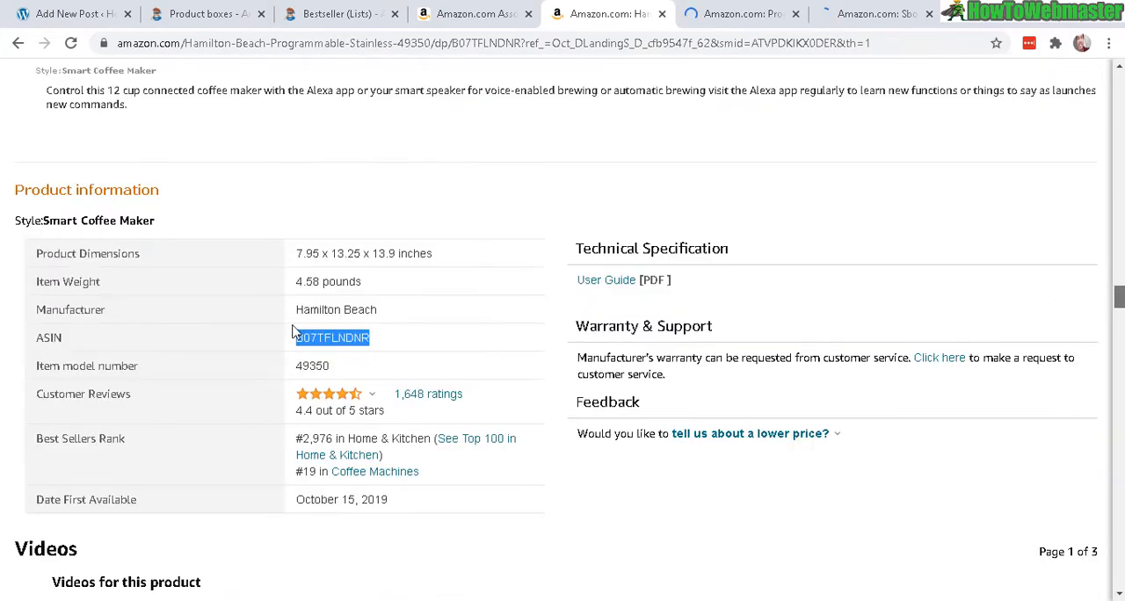
Replace ASIN1 and ASIN2 in the shortcode with B07TFLNDNR and B08BWV2VBK.
left_click(70, 16)
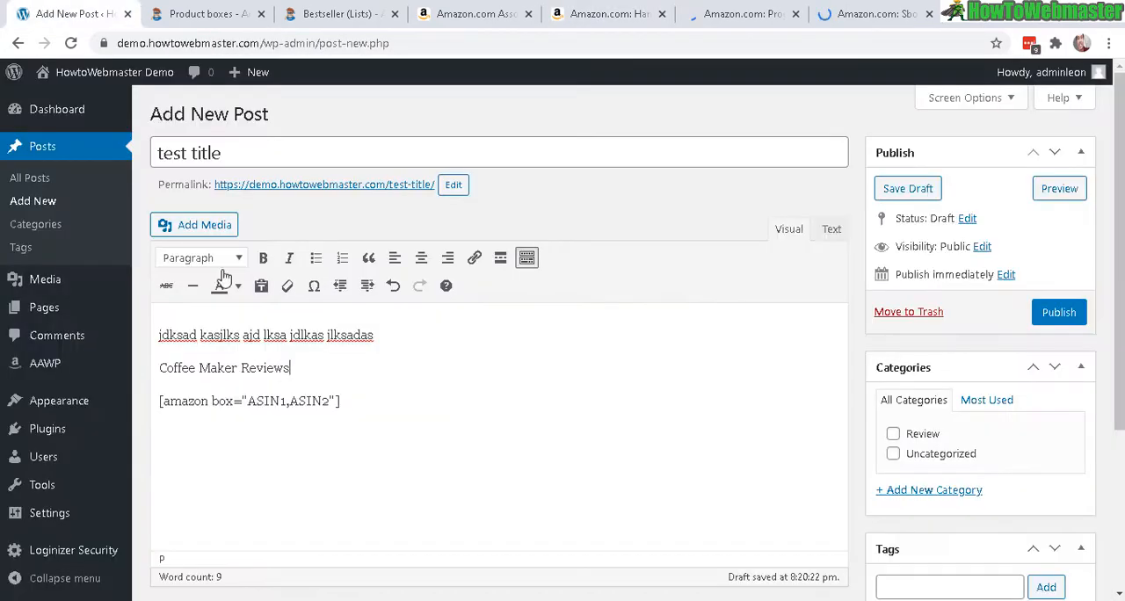
double_click(269, 400)
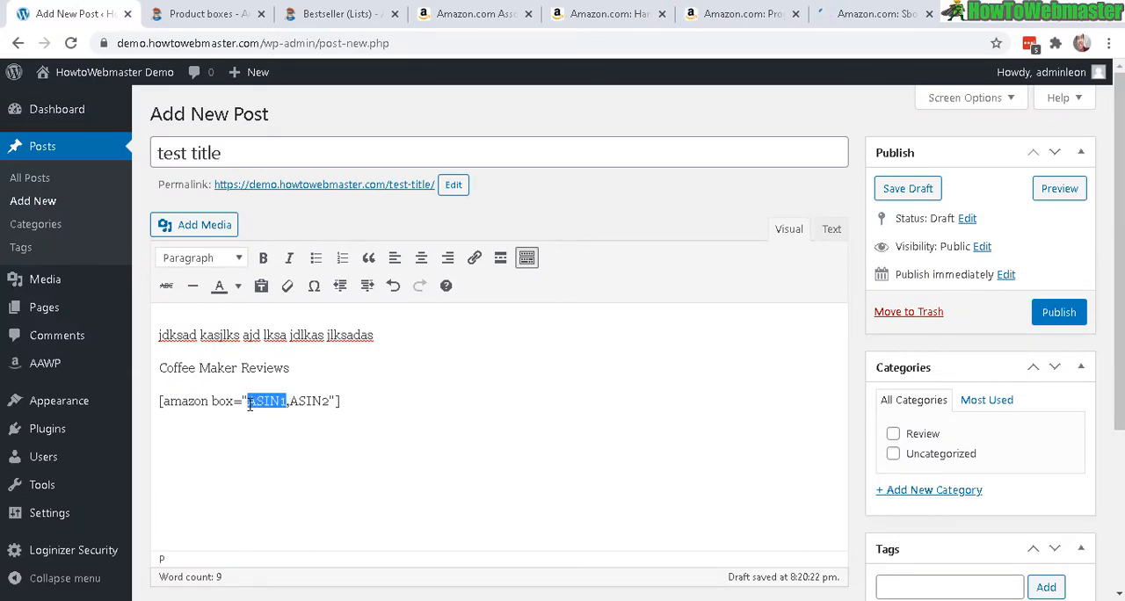
type("B07TFLNDNR")
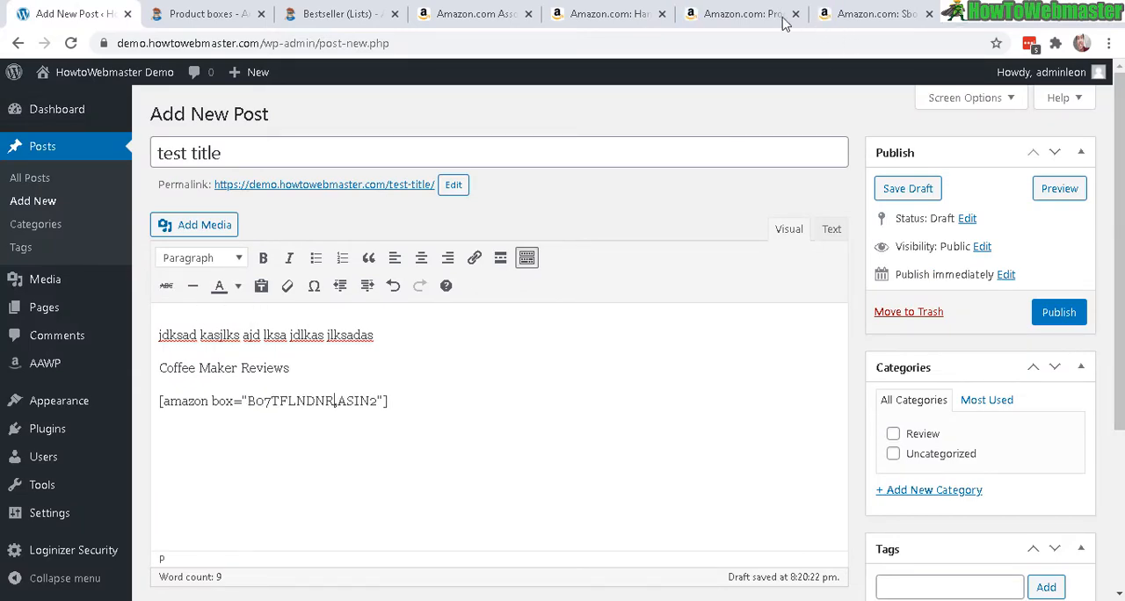
left_click(745, 14)
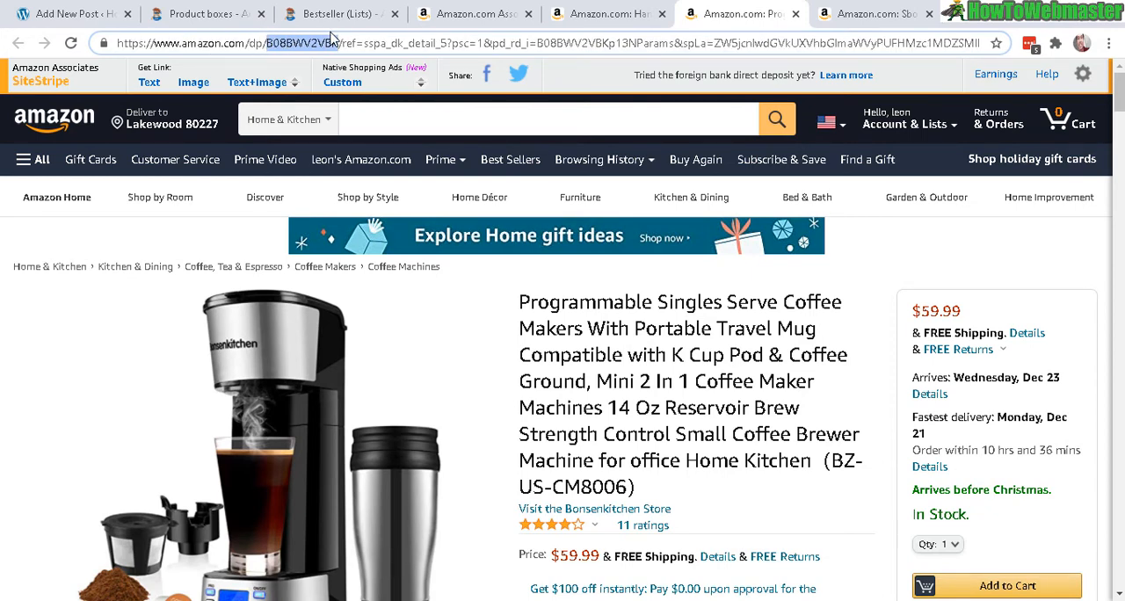
left_click(73, 14)
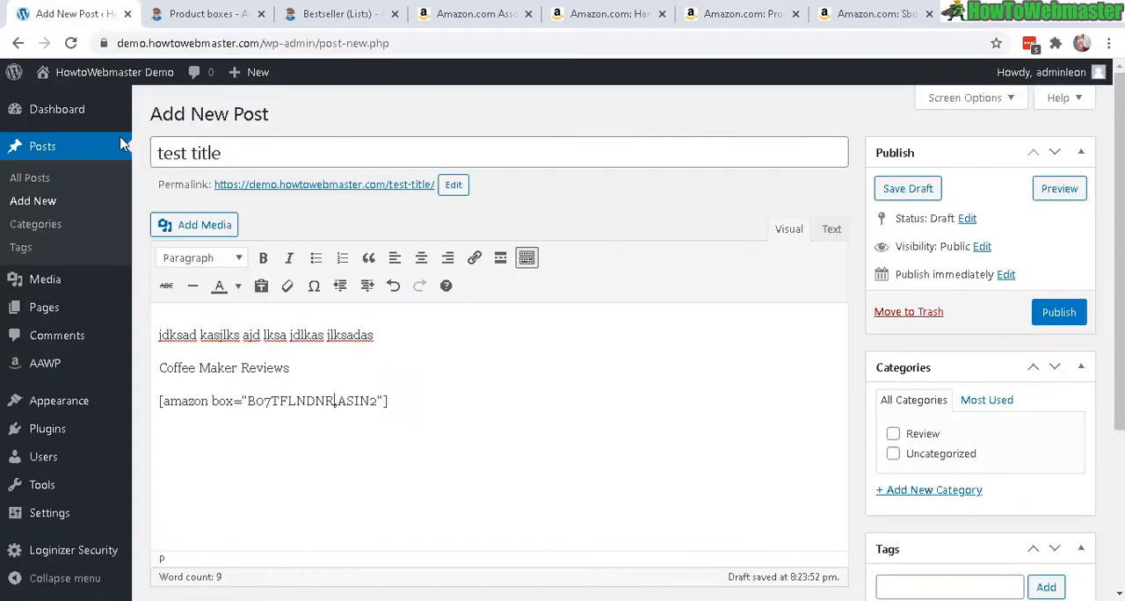
double_click(362, 400)
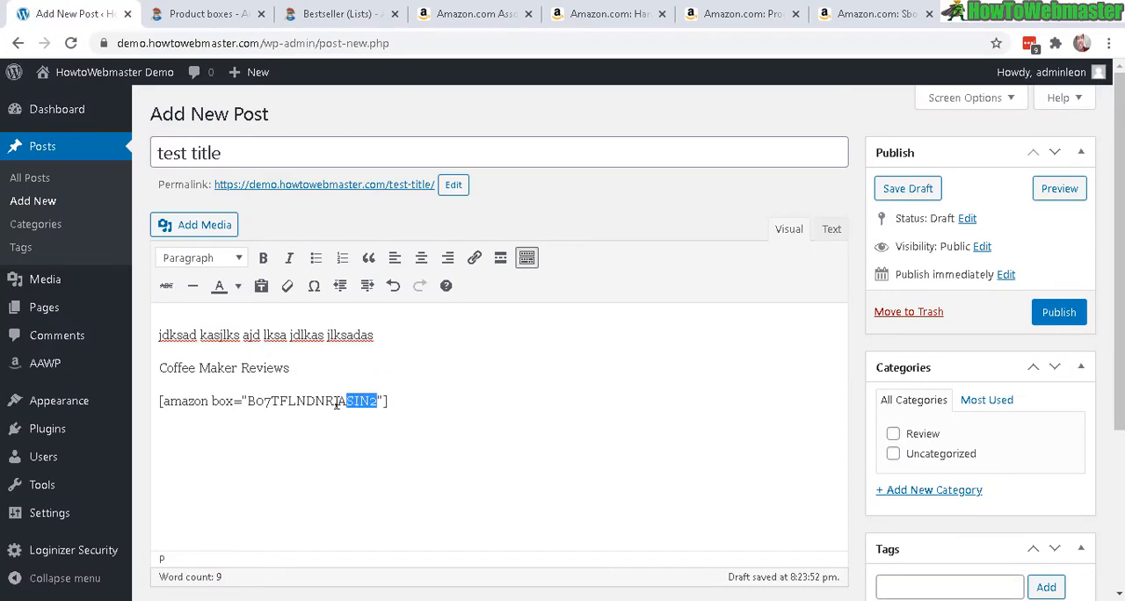
type("B08BWV2VBK")
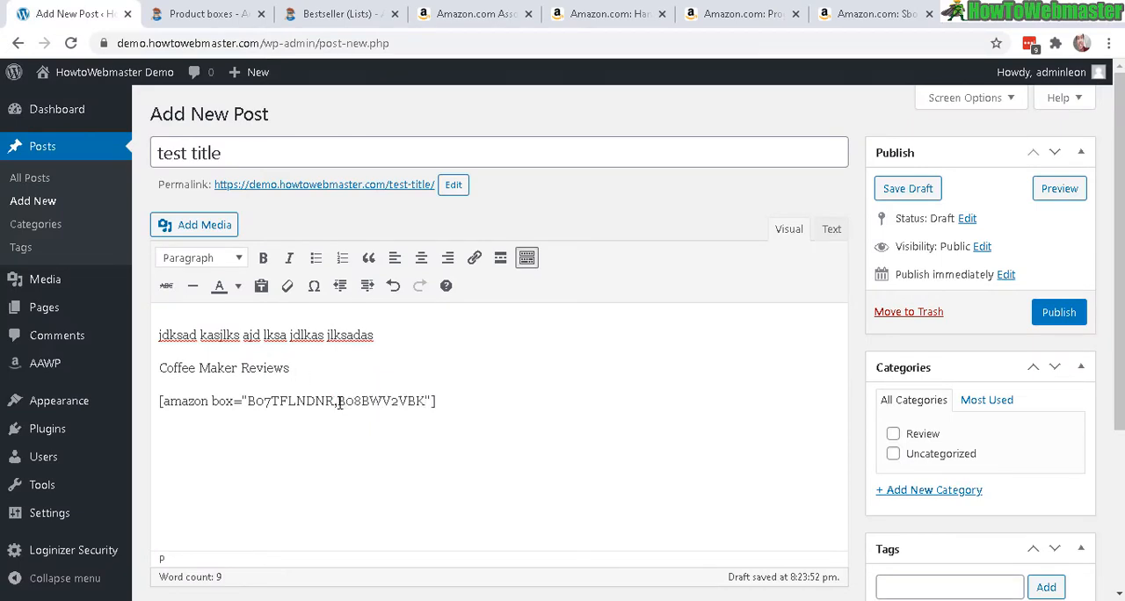
Append the Sboly coffee maker's ASIN B085QN89CJ as the third product and preview the post.
left_click(878, 14)
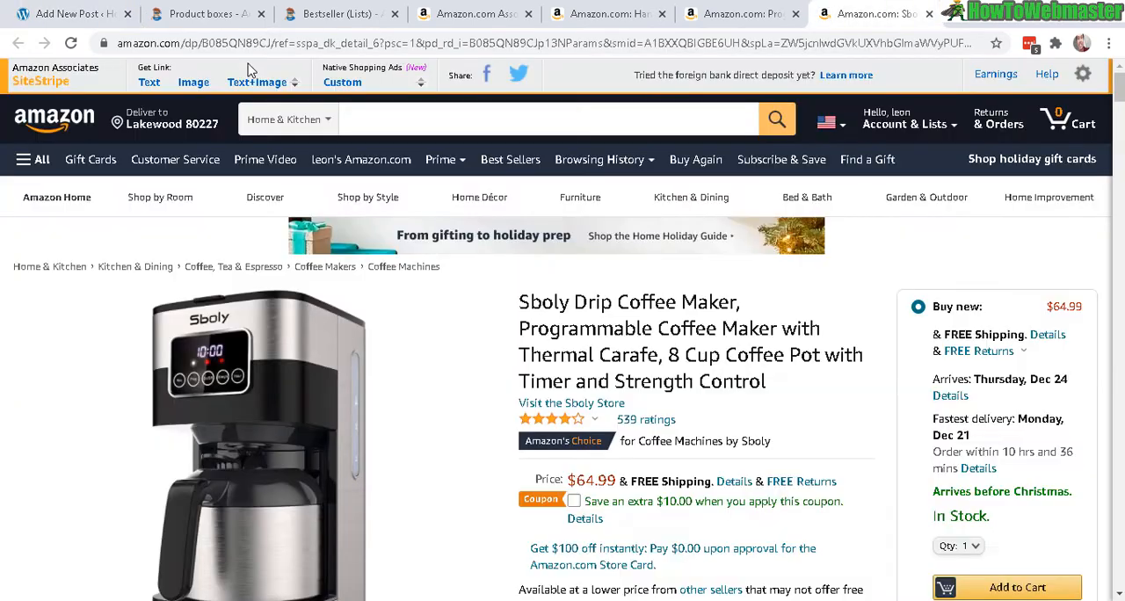
double_click(237, 42)
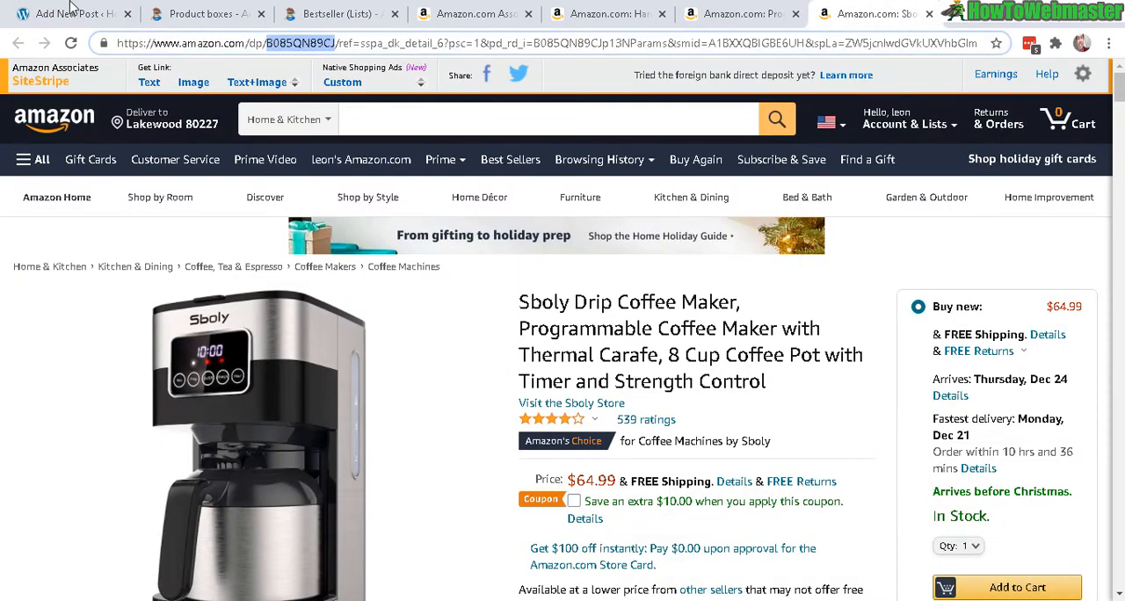
left_click(74, 14)
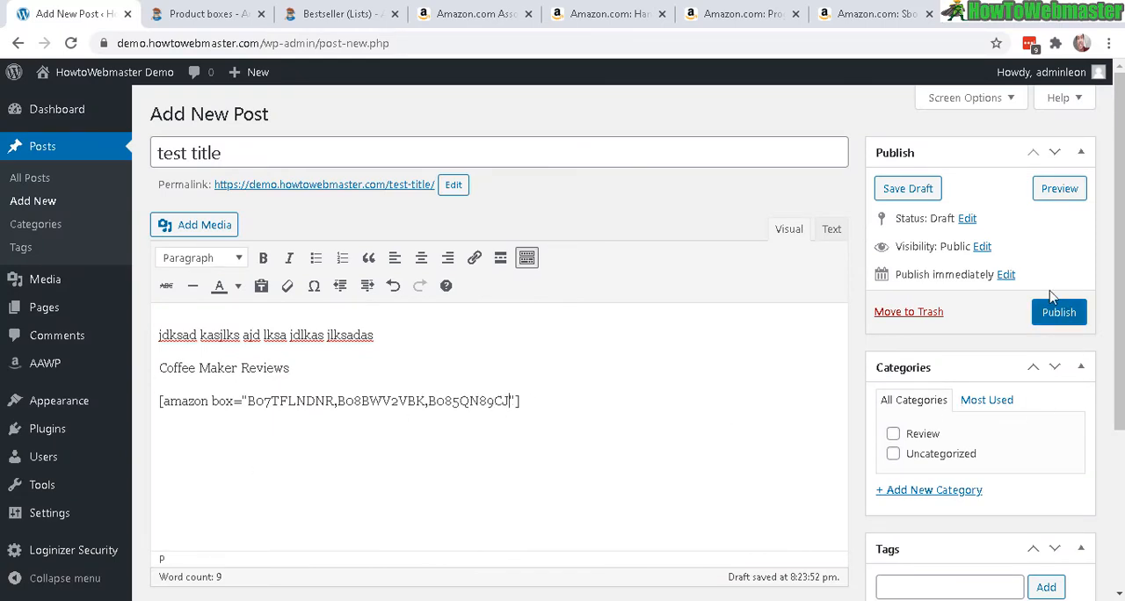
left_click(1058, 188)
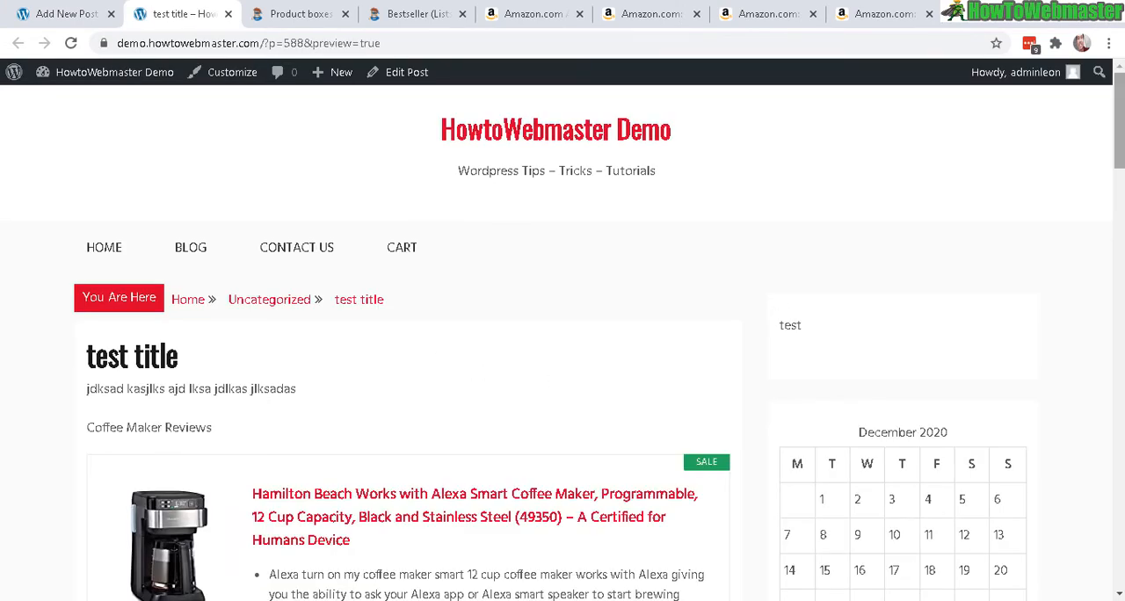
scroll("down", 3)
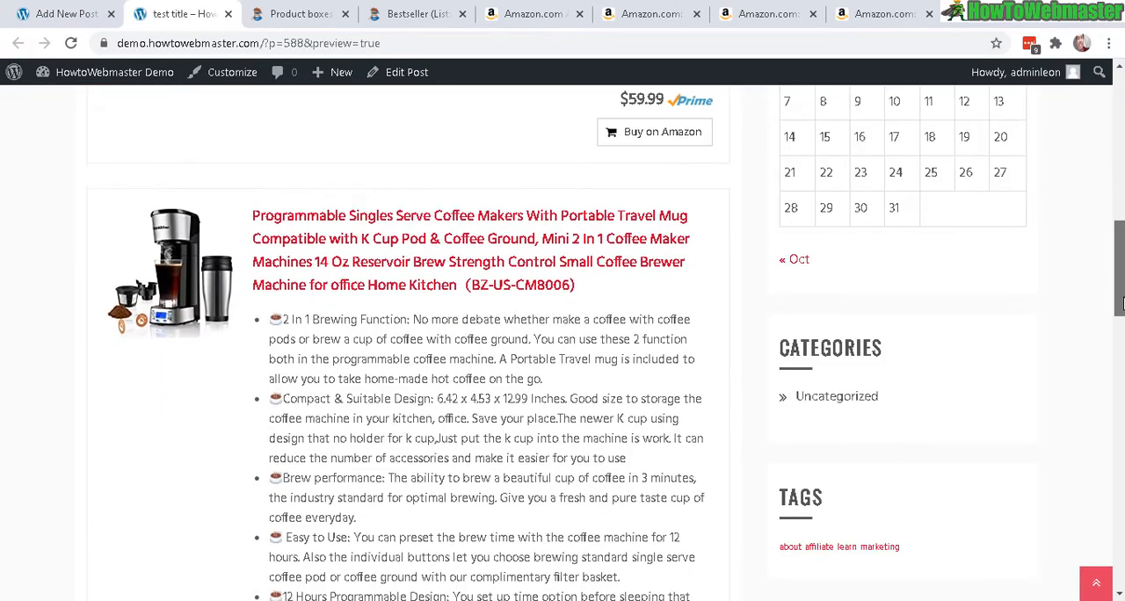
scroll("down", 3)
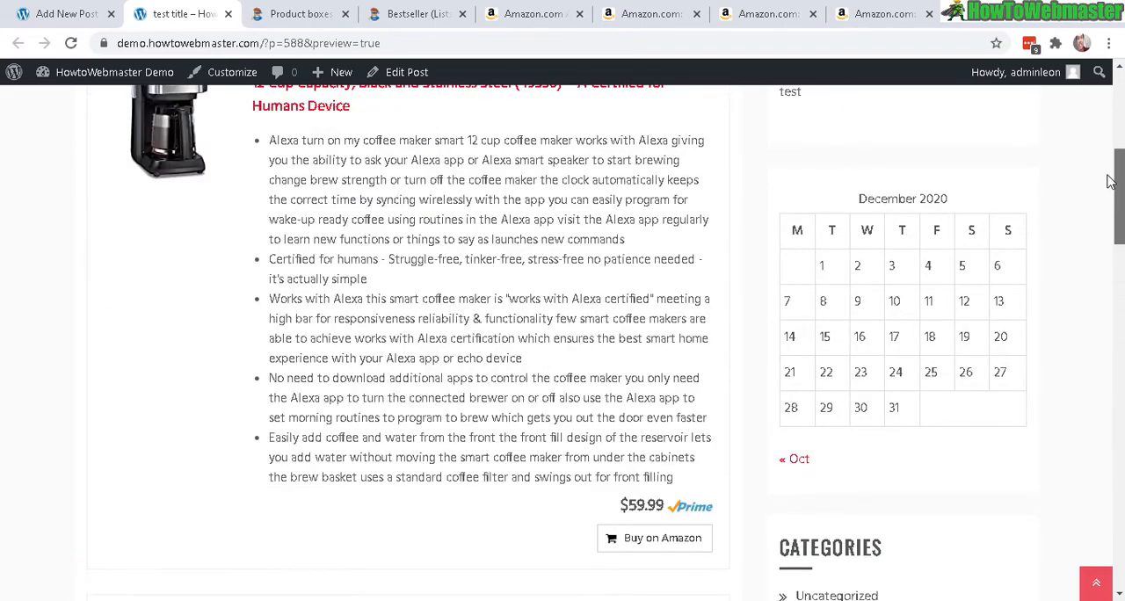
Review the custom title and custom description attributes in the product box shortcode examples.
left_click(302, 14)
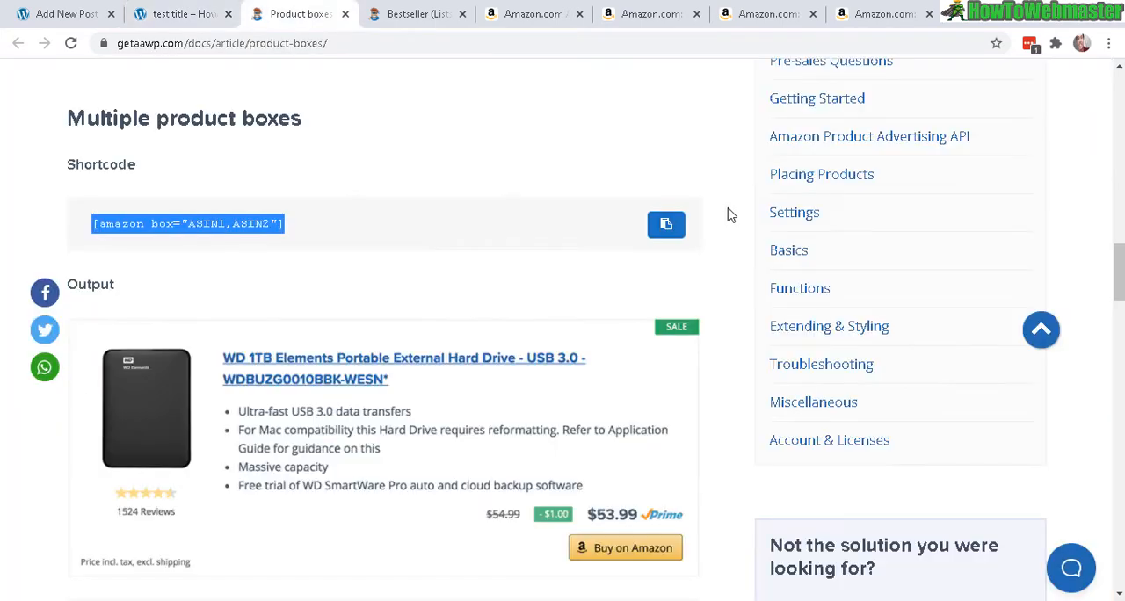
scroll("down", 3)
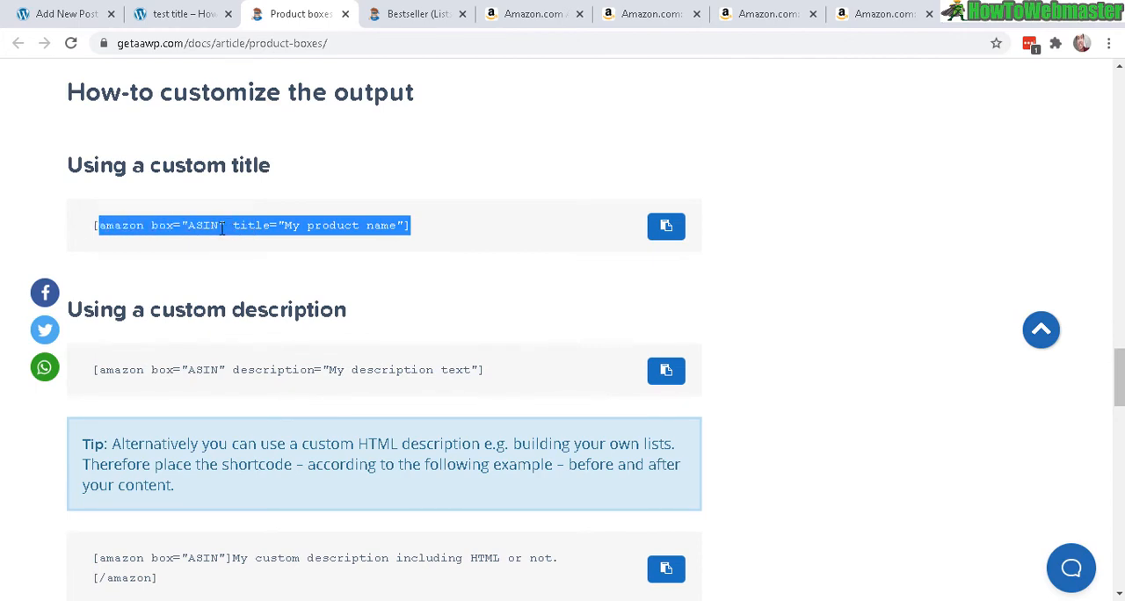
double_click(204, 225)
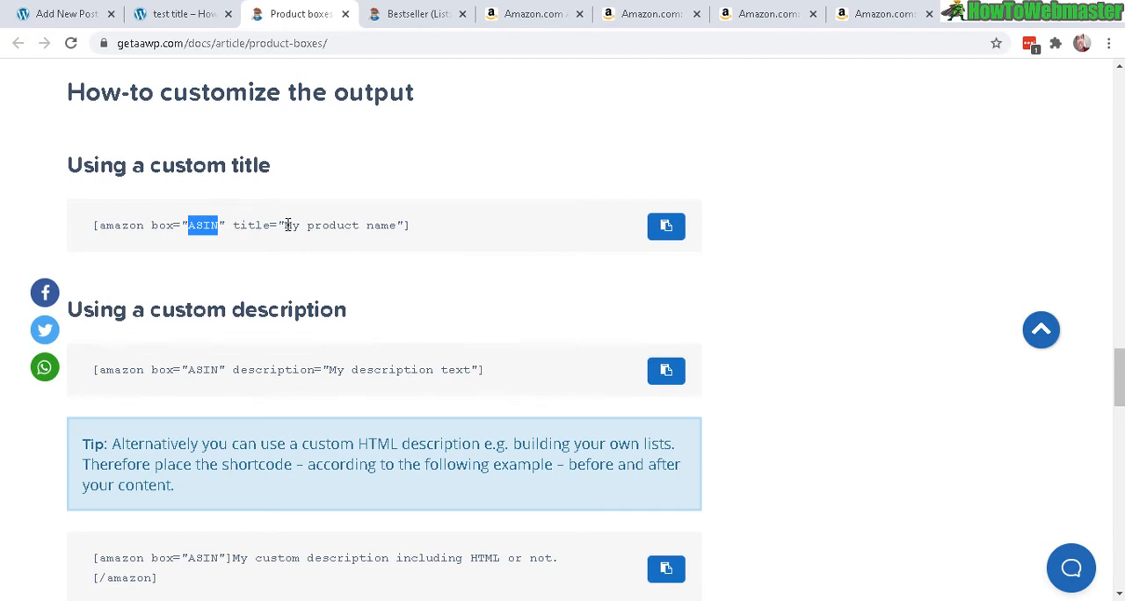
left_click_drag(232, 225, 387, 225)
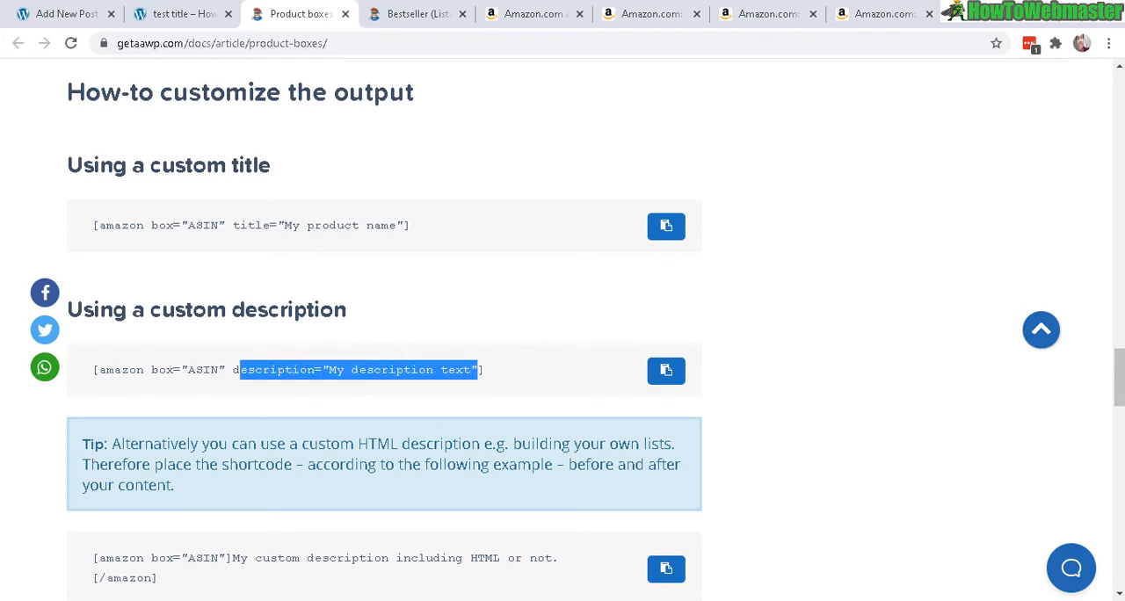
Reach the Bestseller (Lists) keyword example [amazon bestseller="4k monitor" items="2"].
scroll("down", 3)
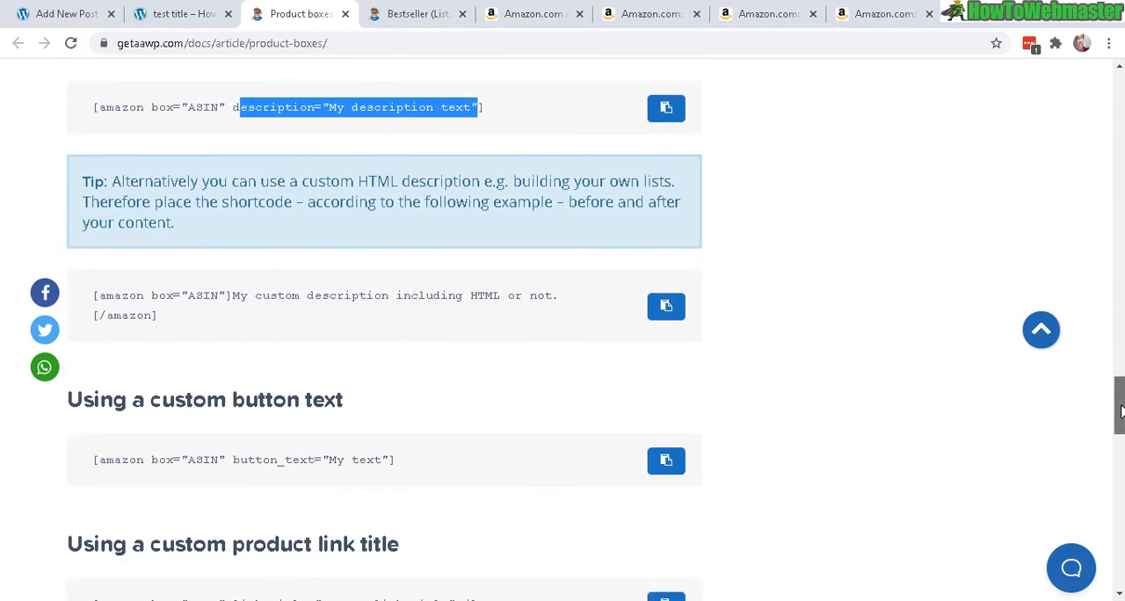
scroll("down", 3)
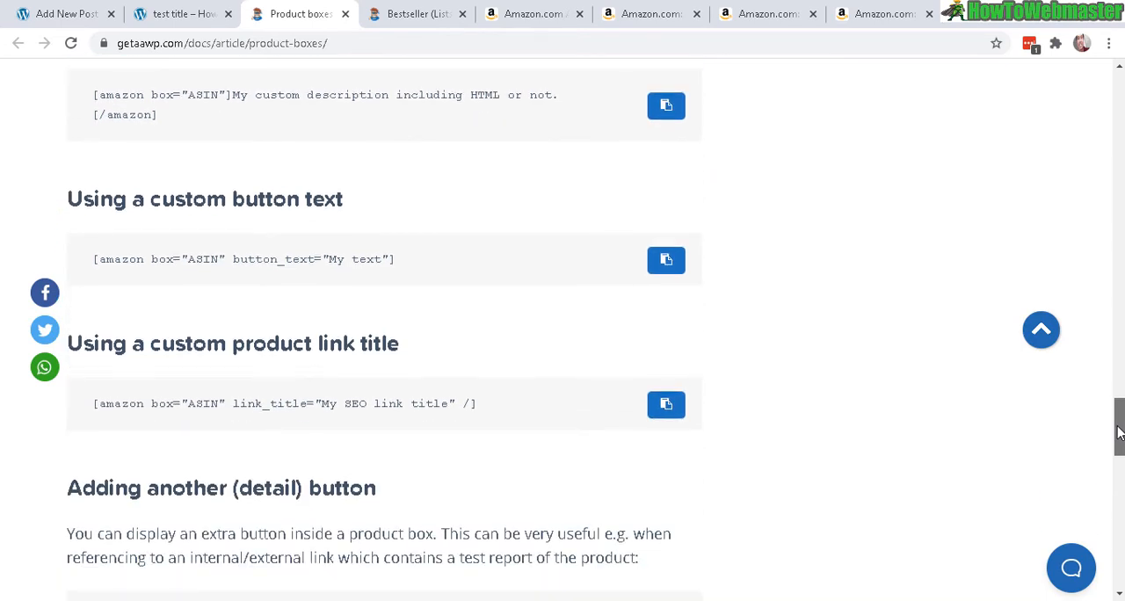
scroll("down", 3)
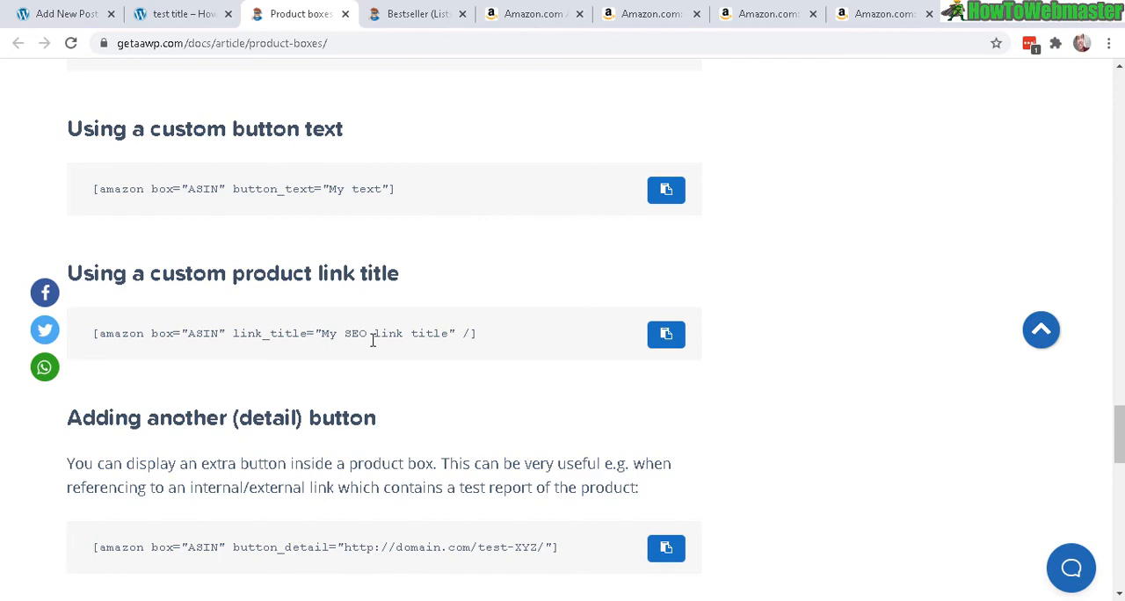
scroll("down", 3)
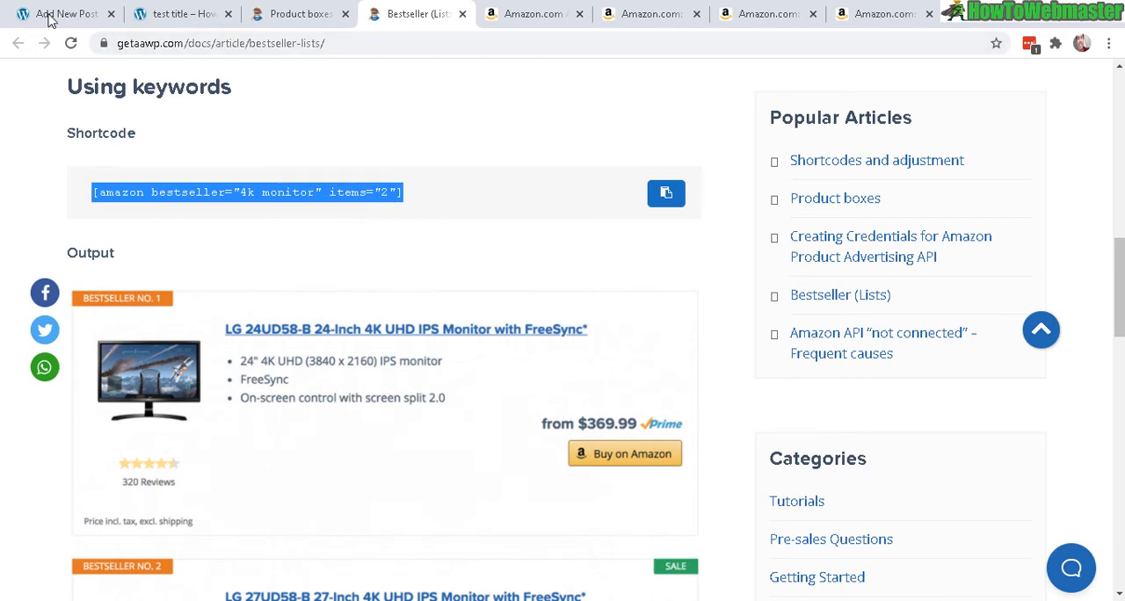
Set the bestseller shortcode to items="5" under the line "Best 4k Monitors Best sellers".
left_click(67, 14)
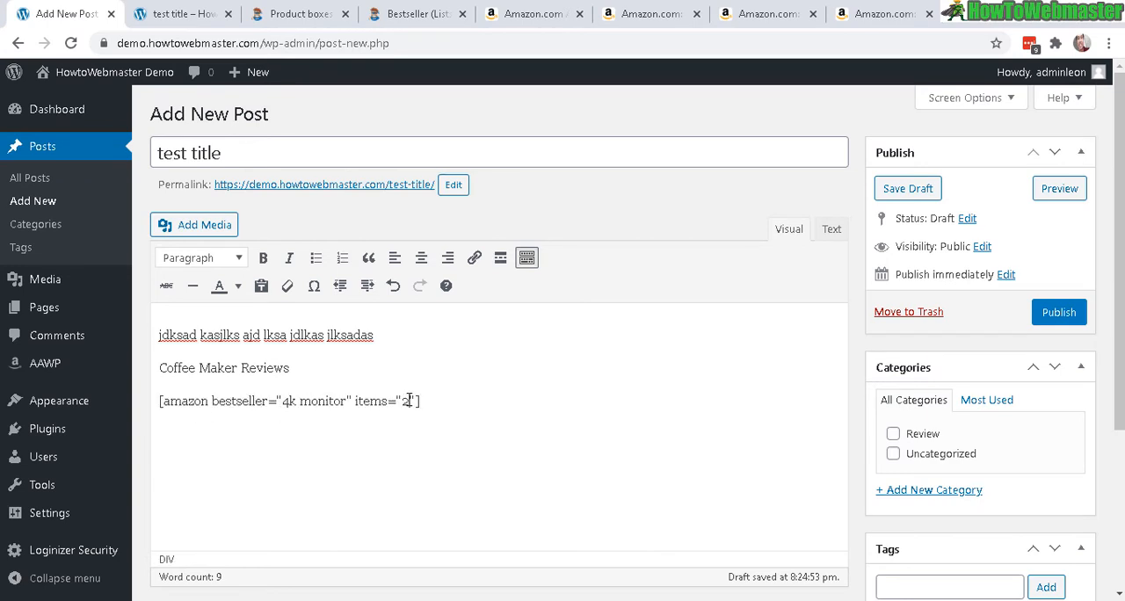
type("5")
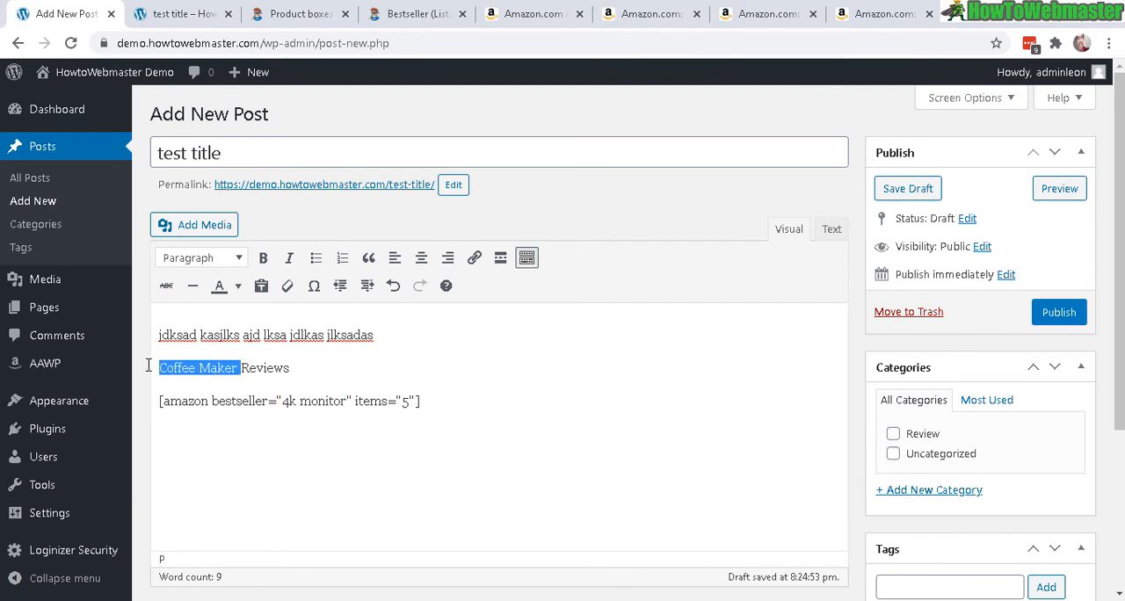
type("Best 4k Monitors")
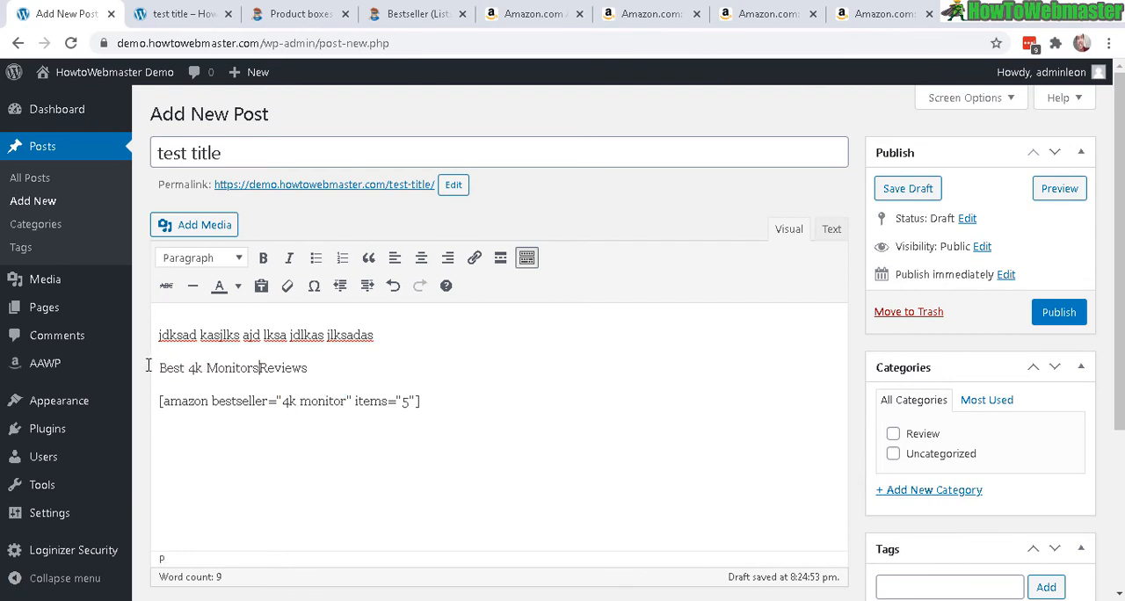
type("Best sellers")
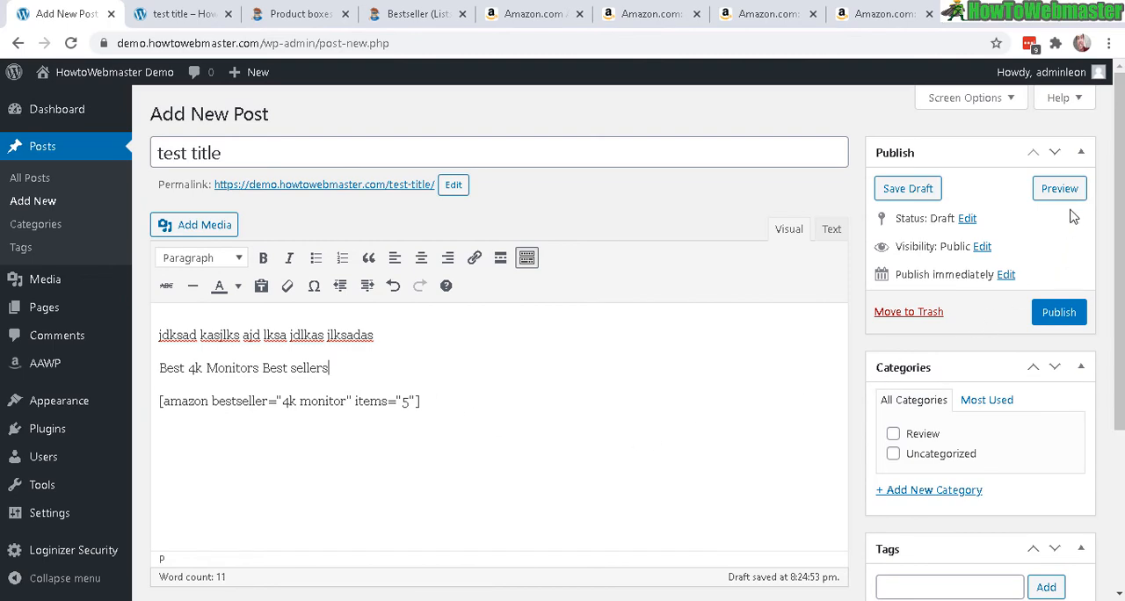
Preview the rendered 4k monitor bestseller list and highlight bestseller no. 2's price.
left_click(1058, 188)
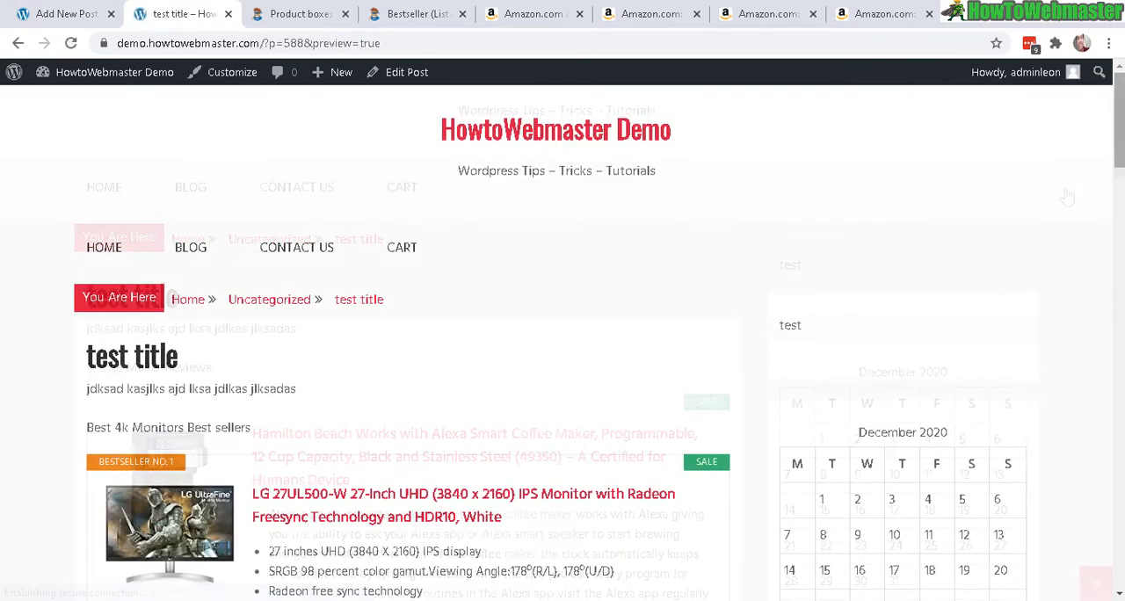
scroll("down", 3)
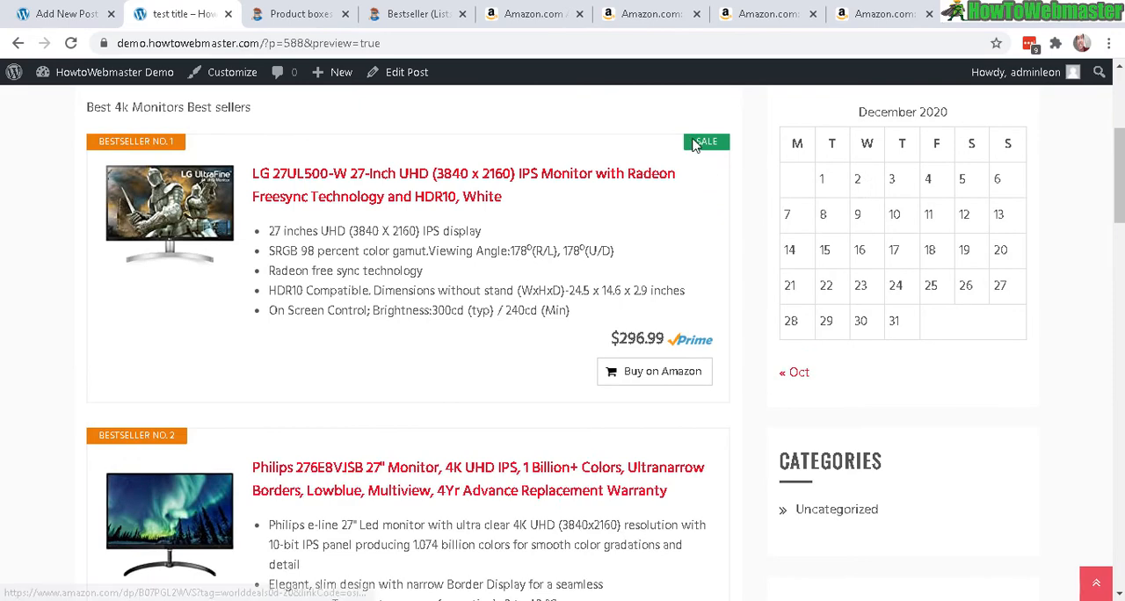
mouse_move(708, 130)
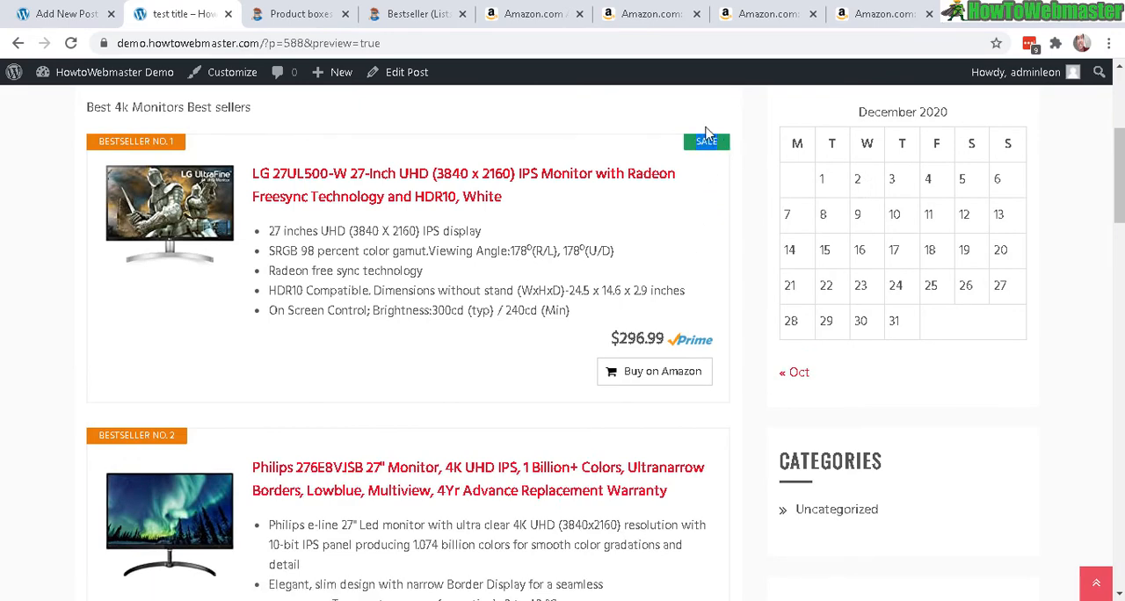
scroll("down", 3)
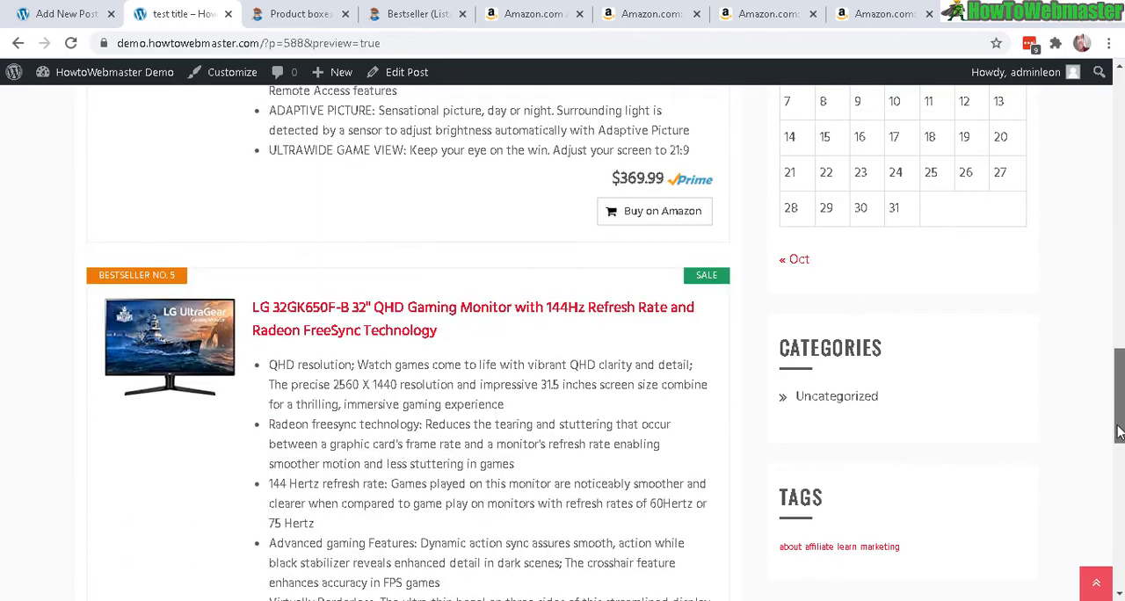
scroll("down", 3)
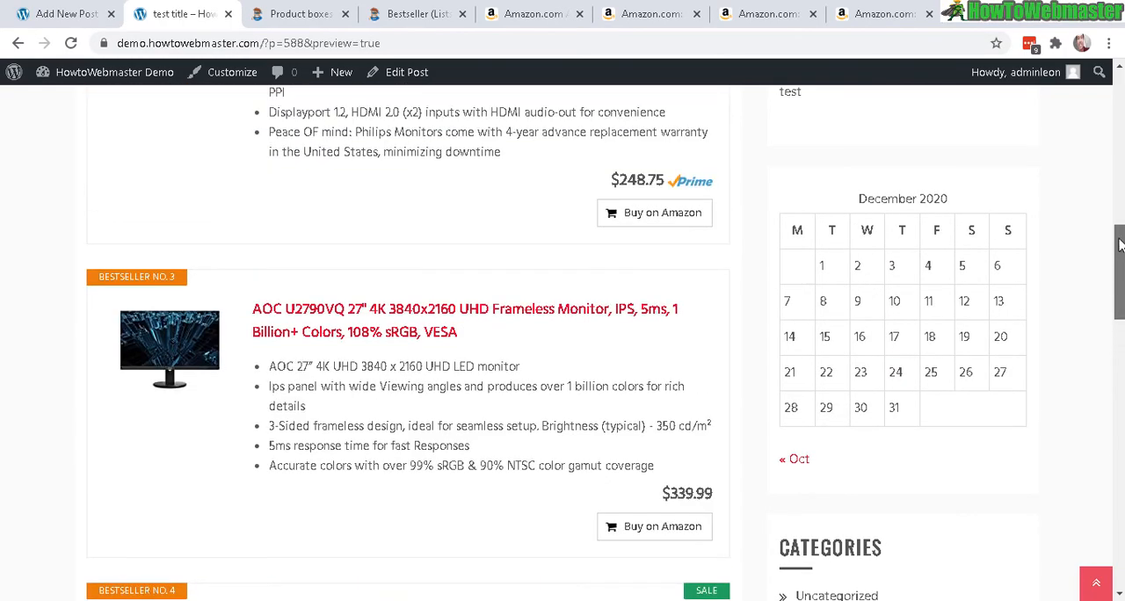
scroll("up", 3)
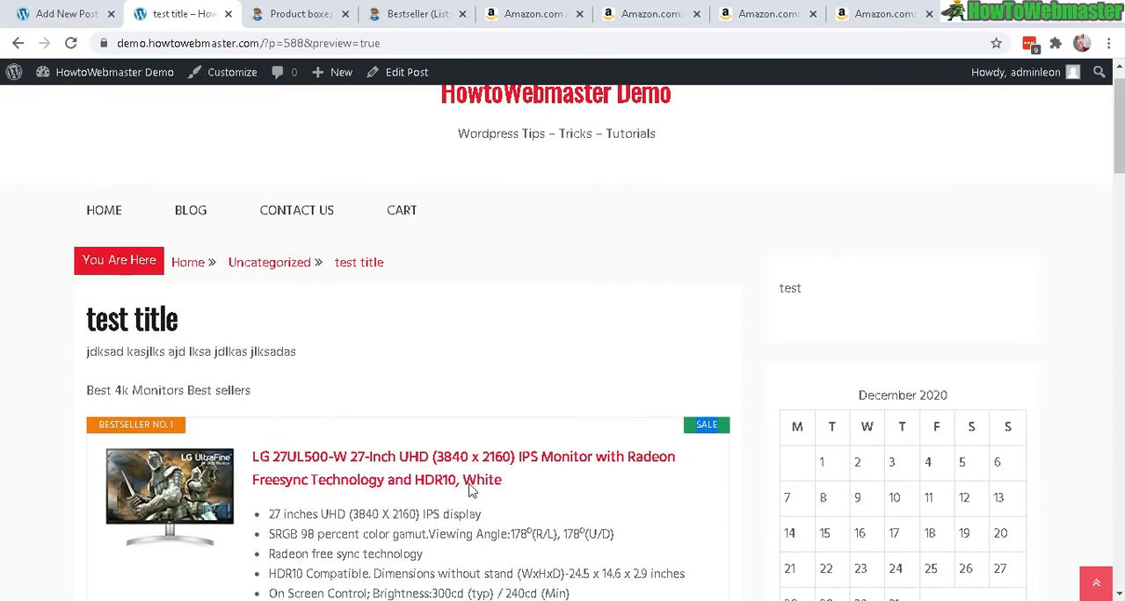
mouse_move(922, 253)
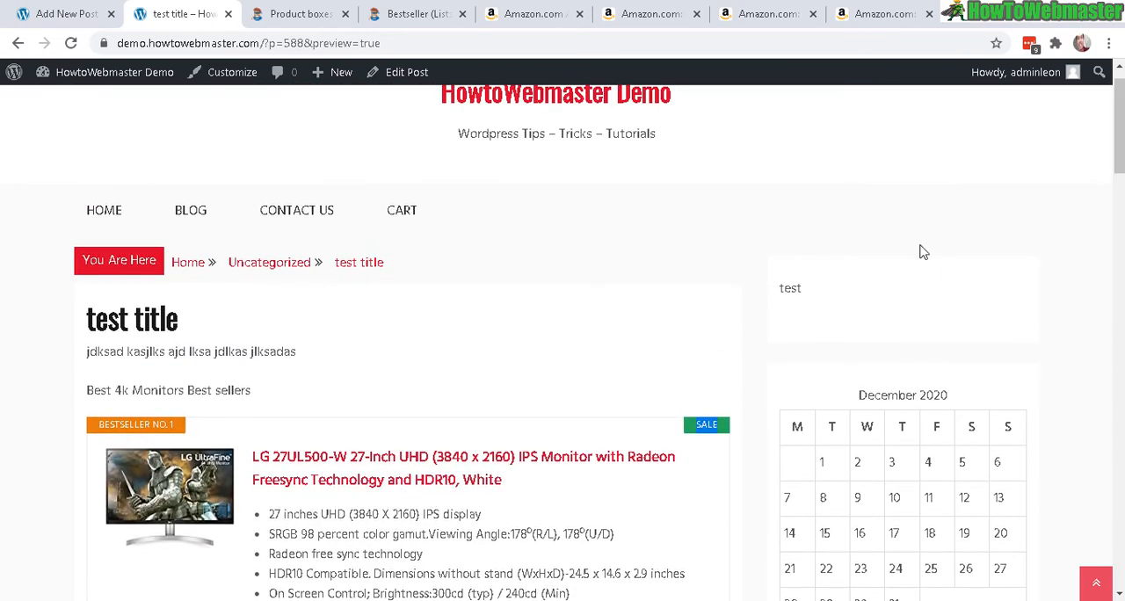
scroll("down", 3)
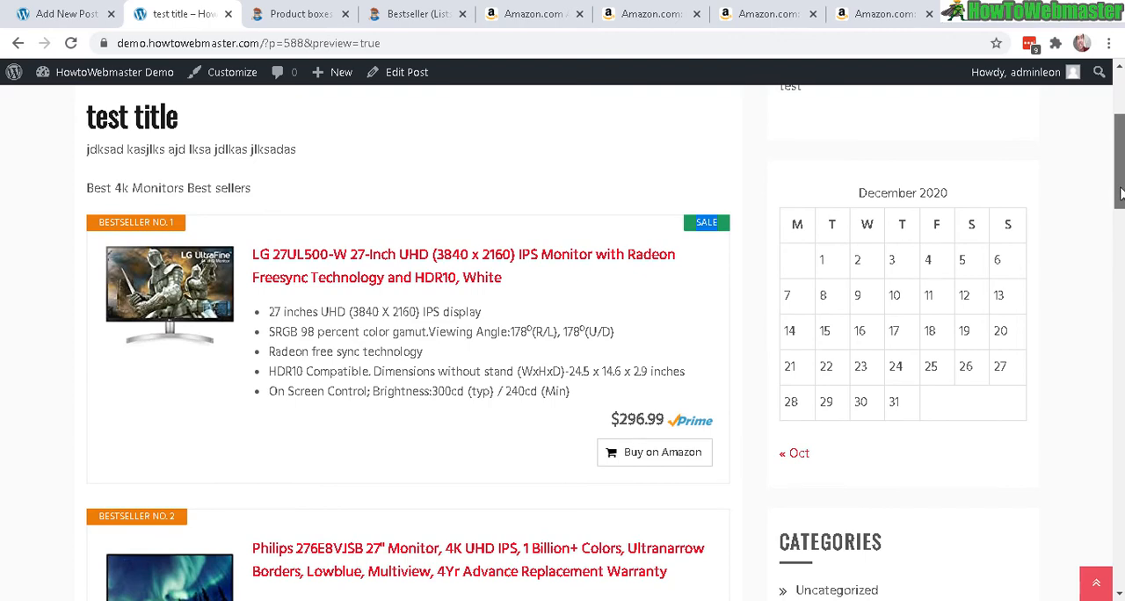
scroll("down", 3)
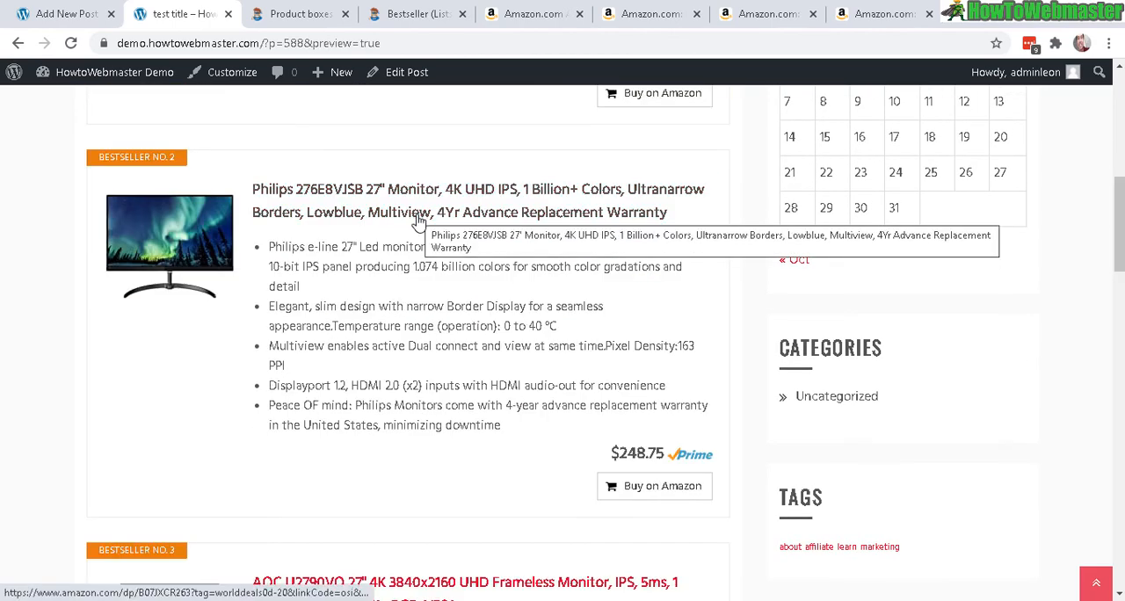
mouse_move(485, 404)
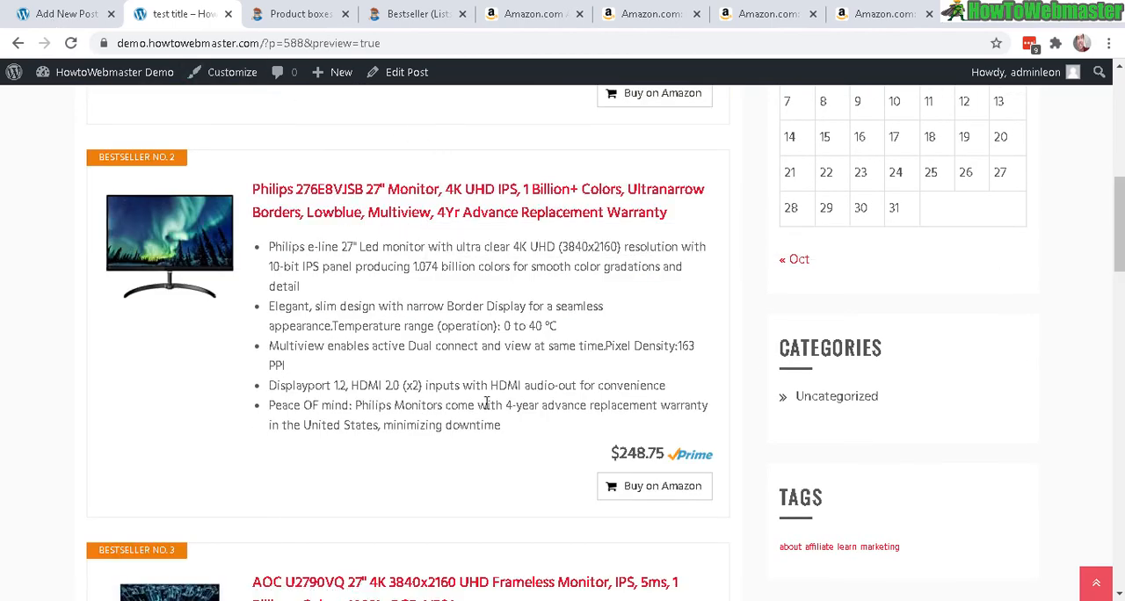
mouse_move(302, 227)
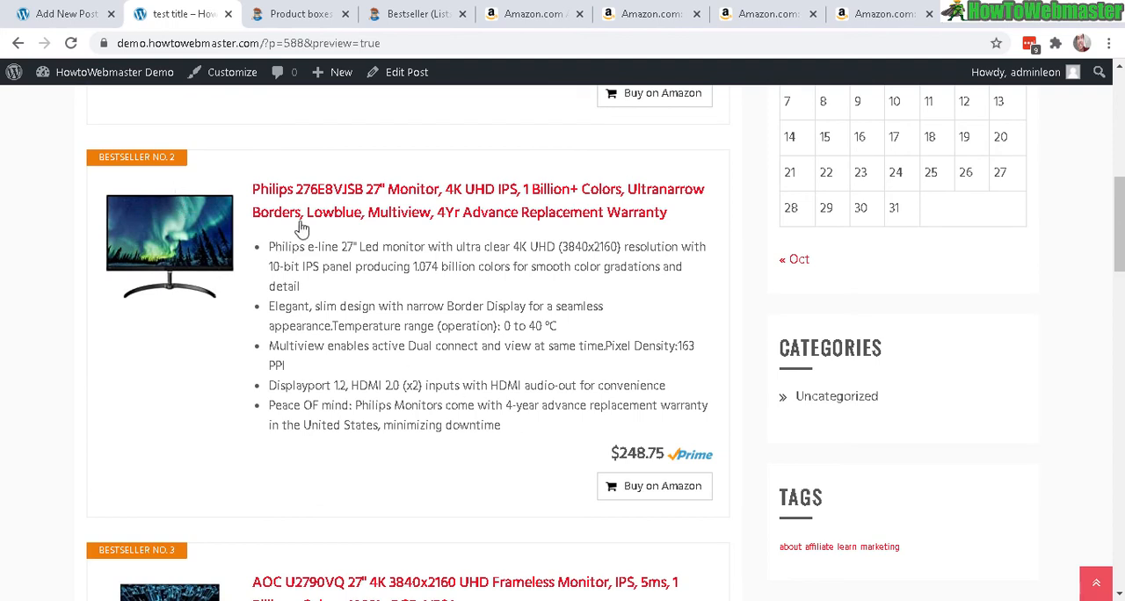
double_click(636, 454)
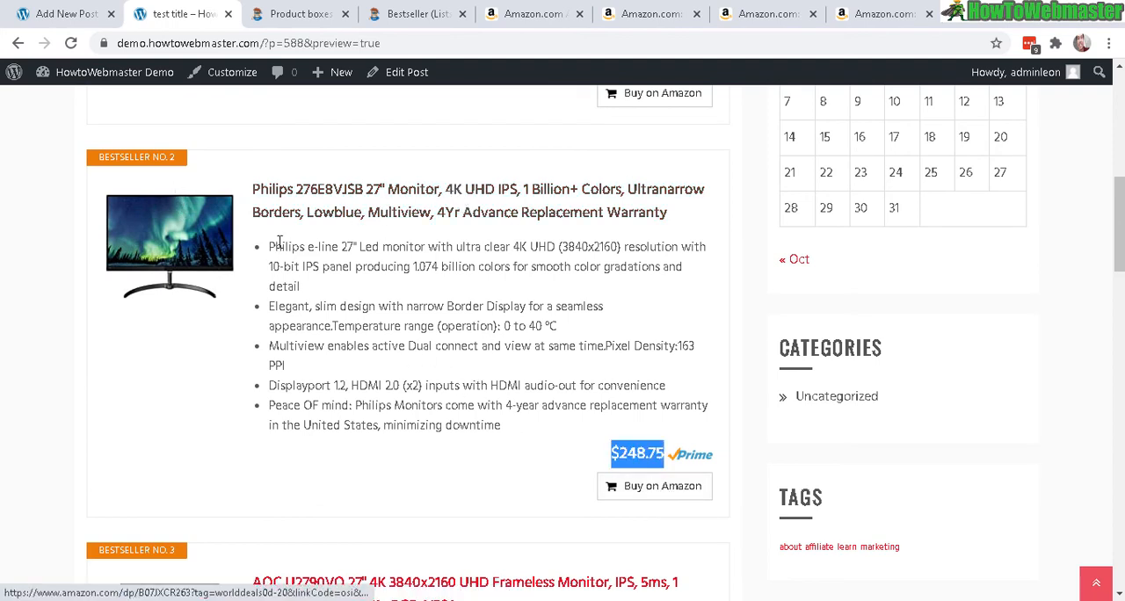
mouse_move(676, 496)
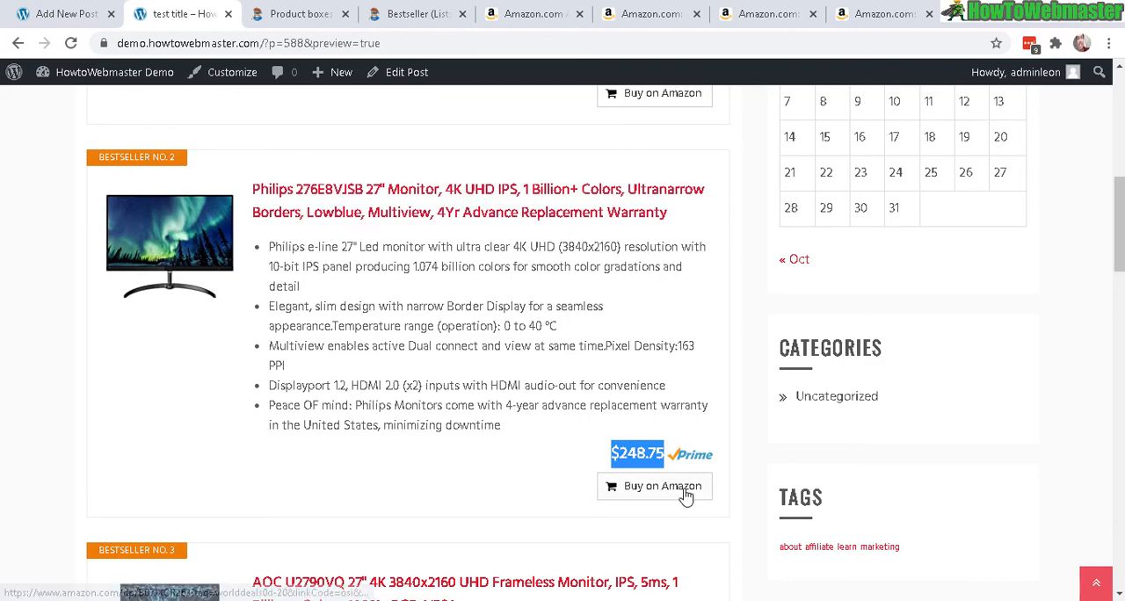
Follow bestseller no. 2's buy link to the Philips 276E8VJSB 27" 4K monitor page at $248.75.
left_click(654, 484)
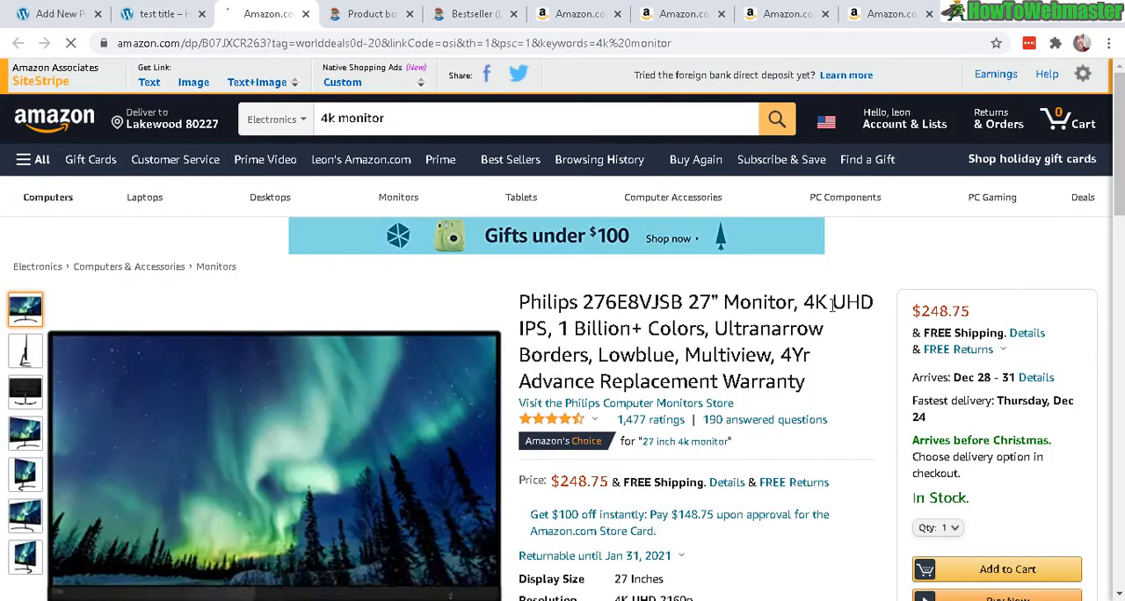
scroll("down", 3)
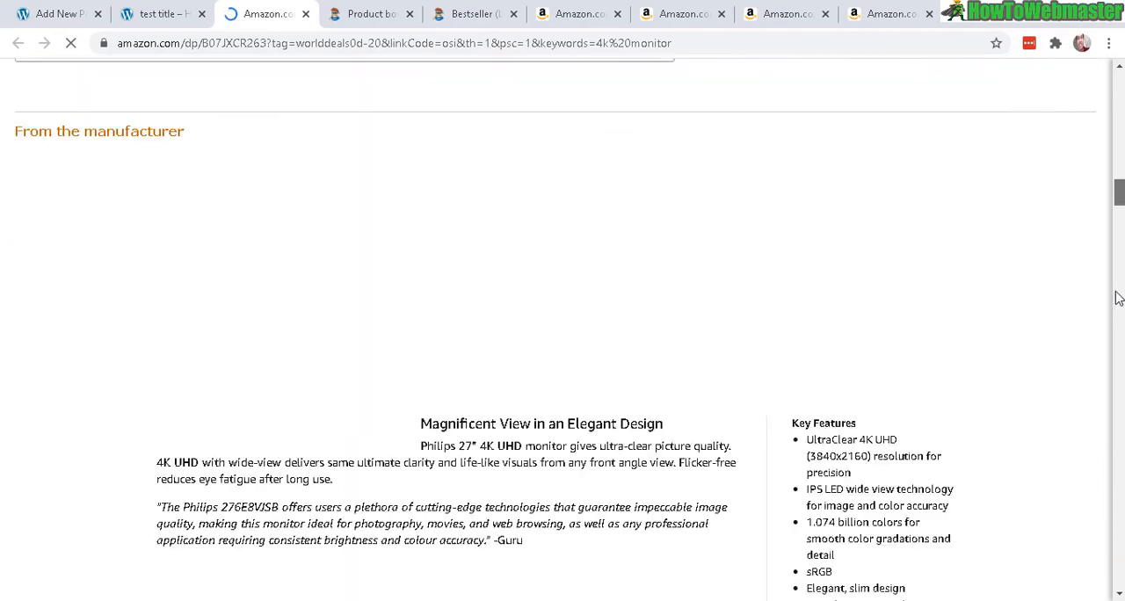
scroll("up", 3)
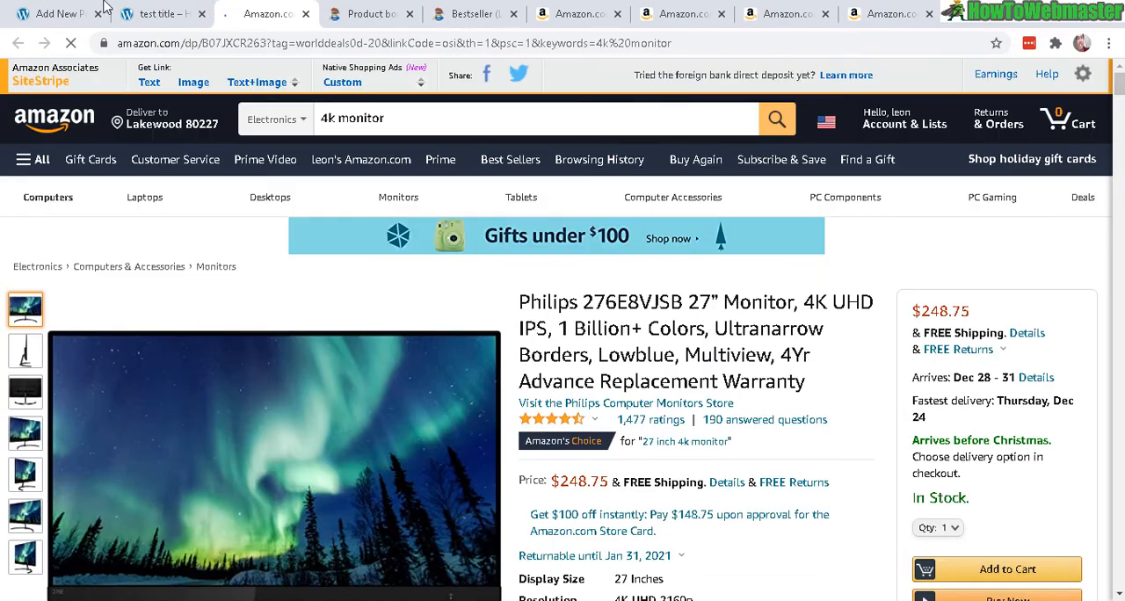